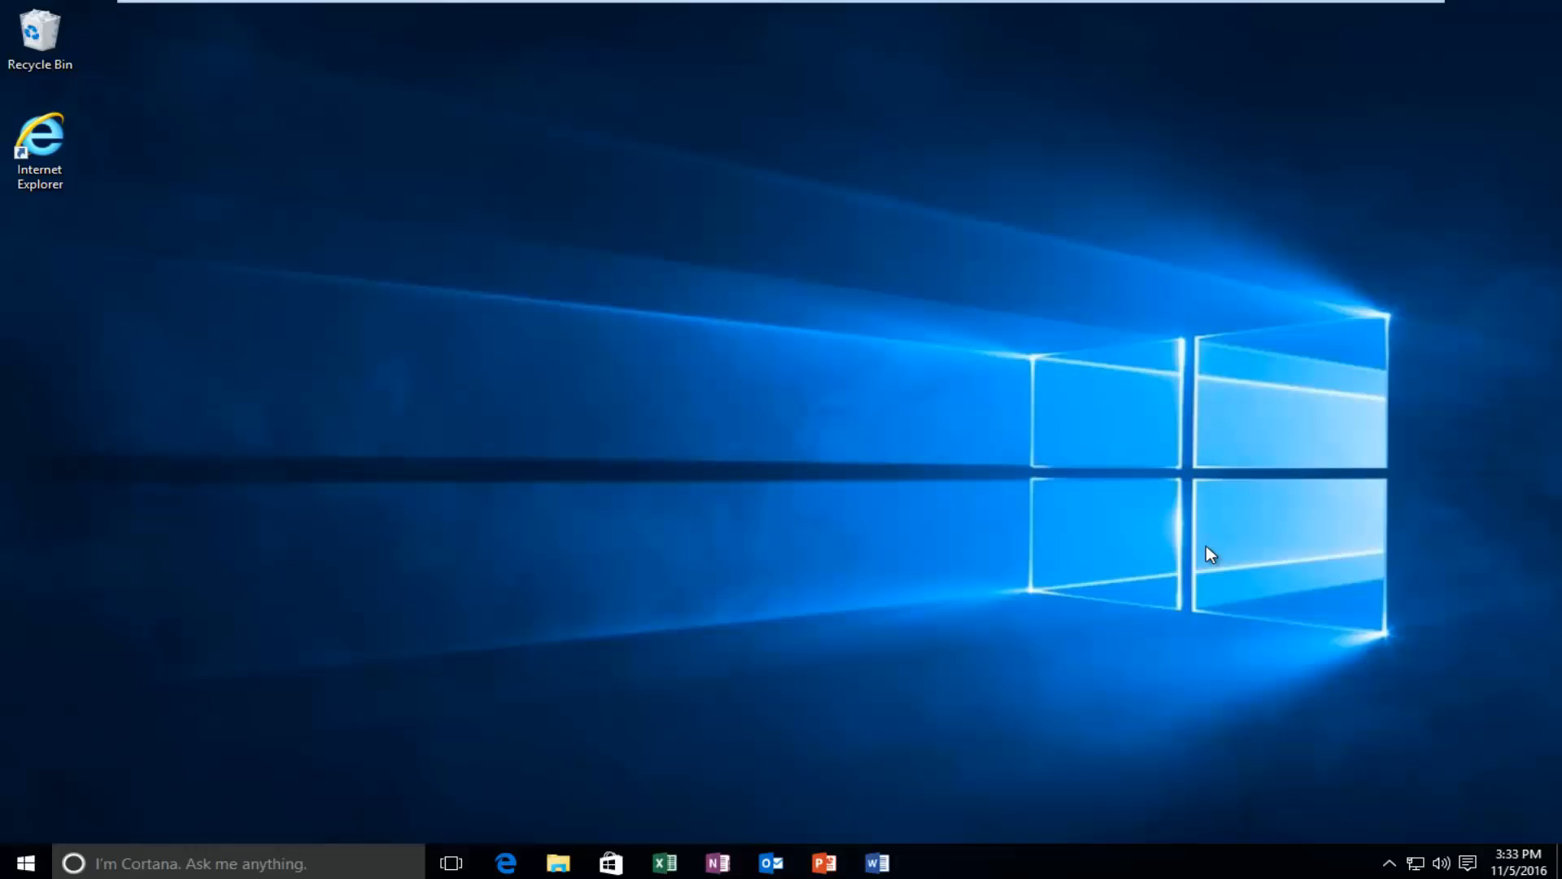
pyautogui.moveTo(1448, 553)
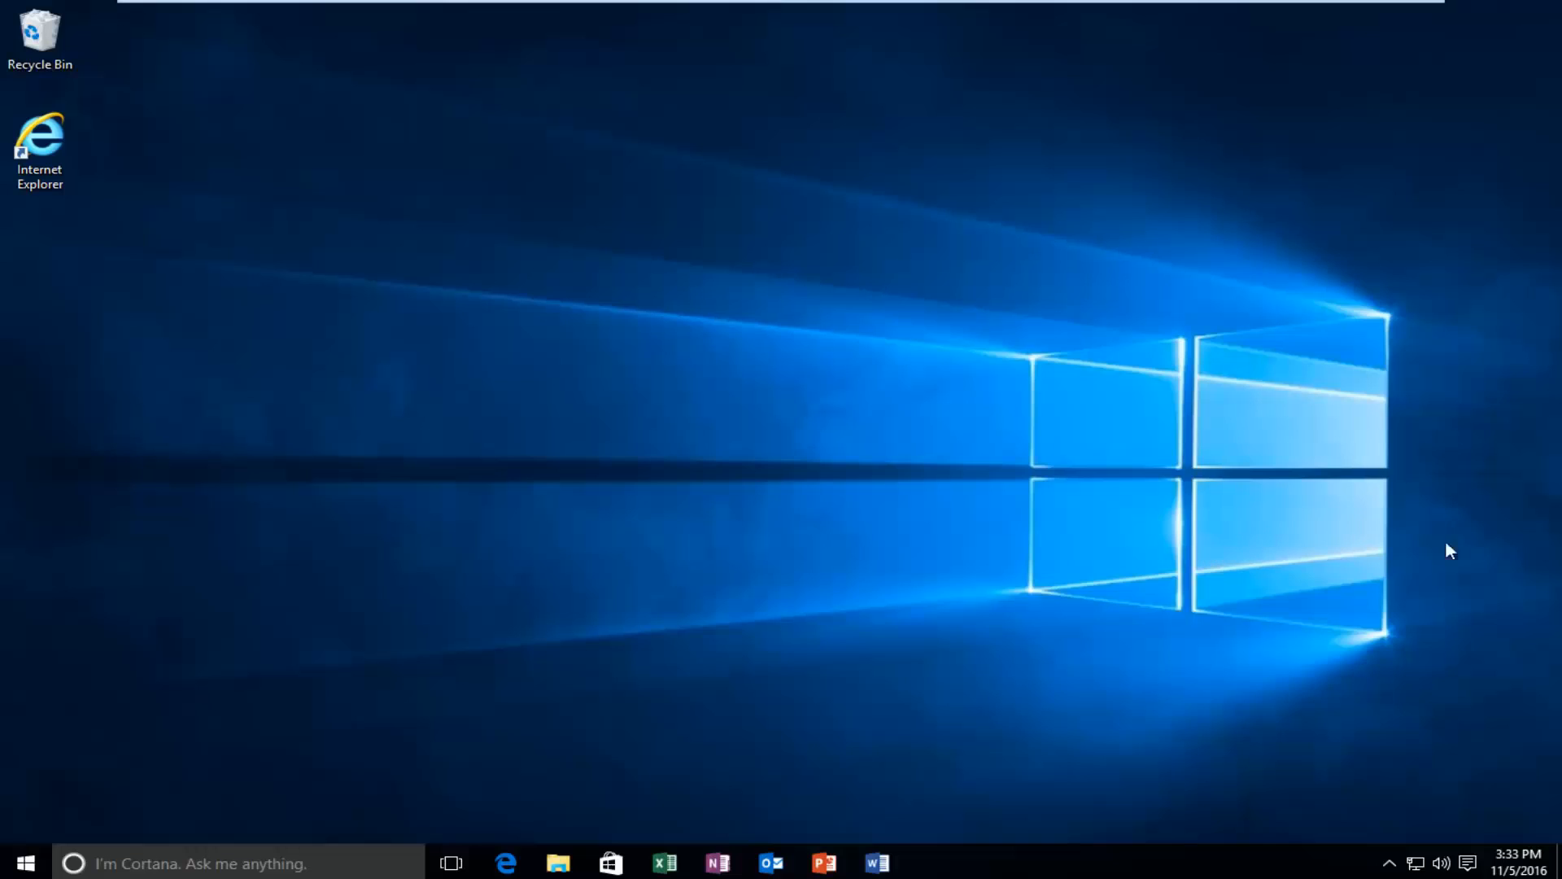
pyautogui.moveTo(927, 444)
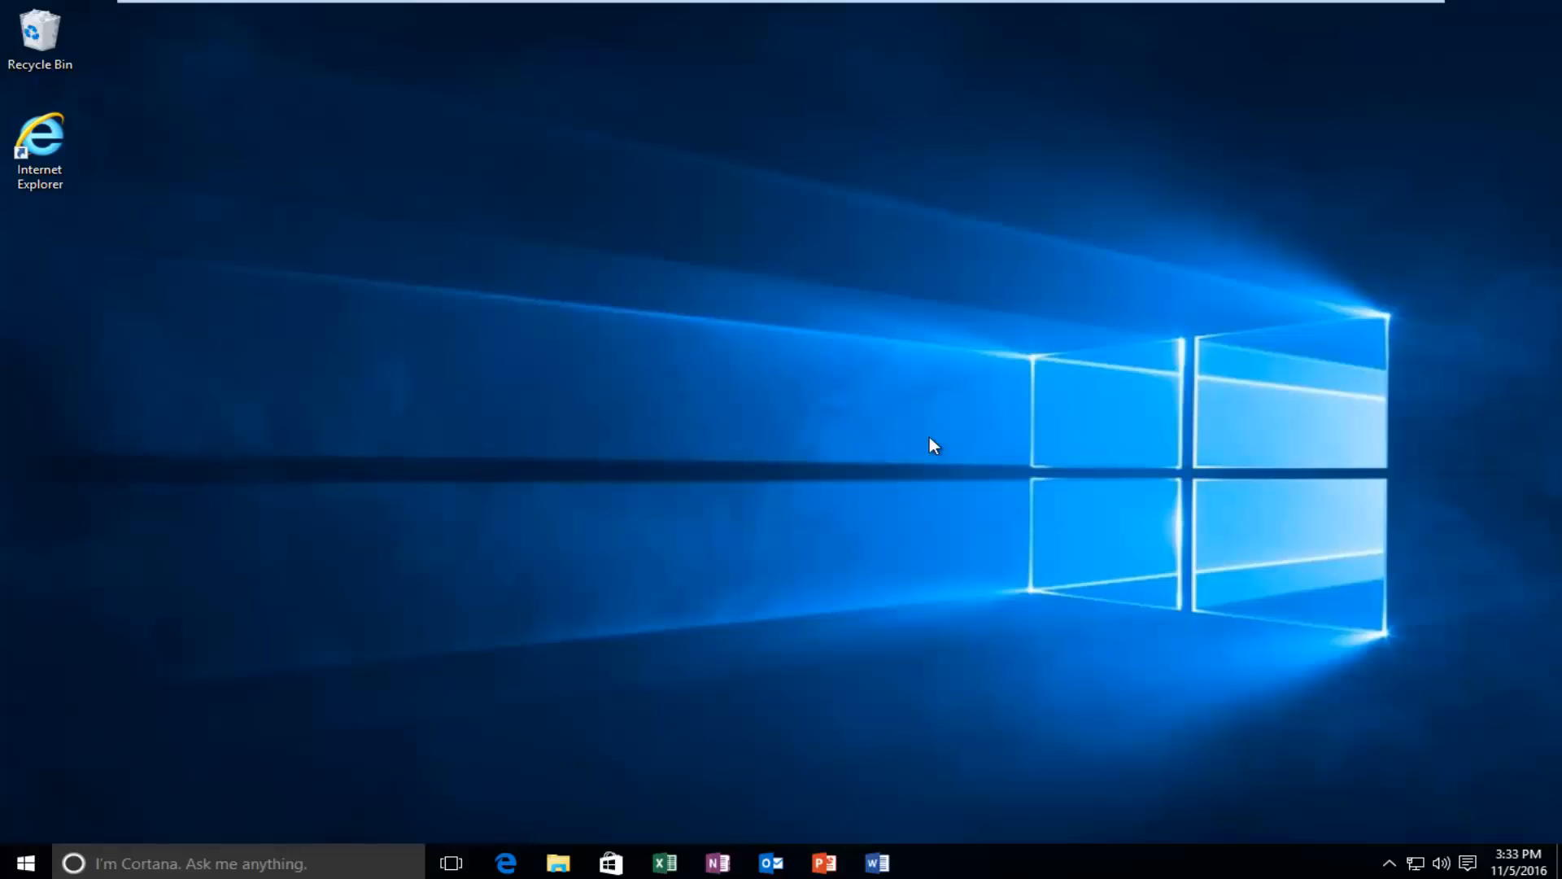
pyautogui.moveTo(919, 439)
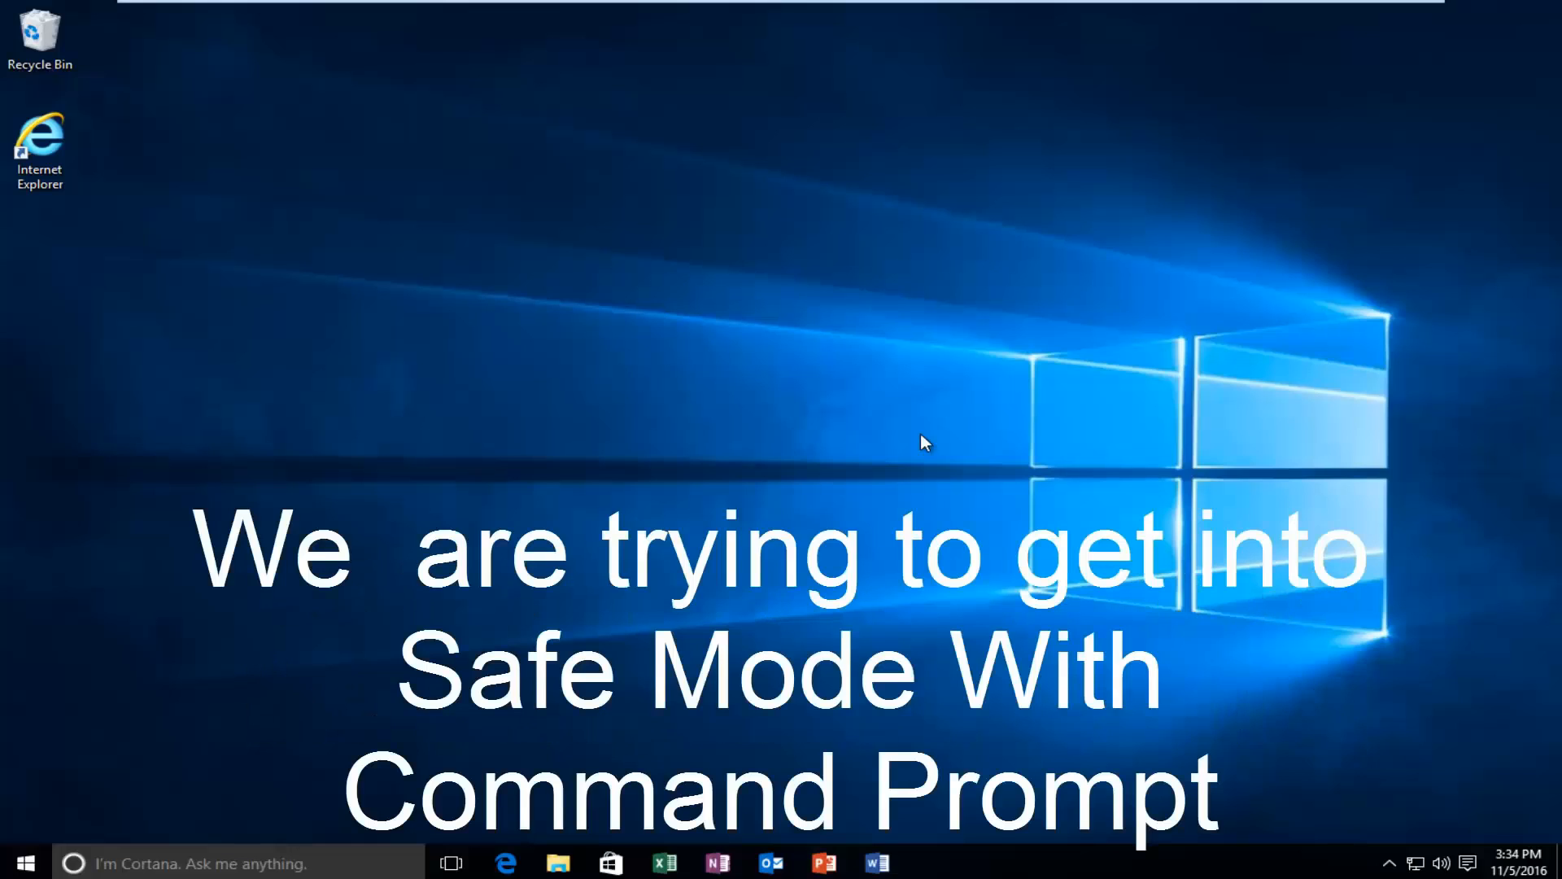
pyautogui.moveTo(915, 401)
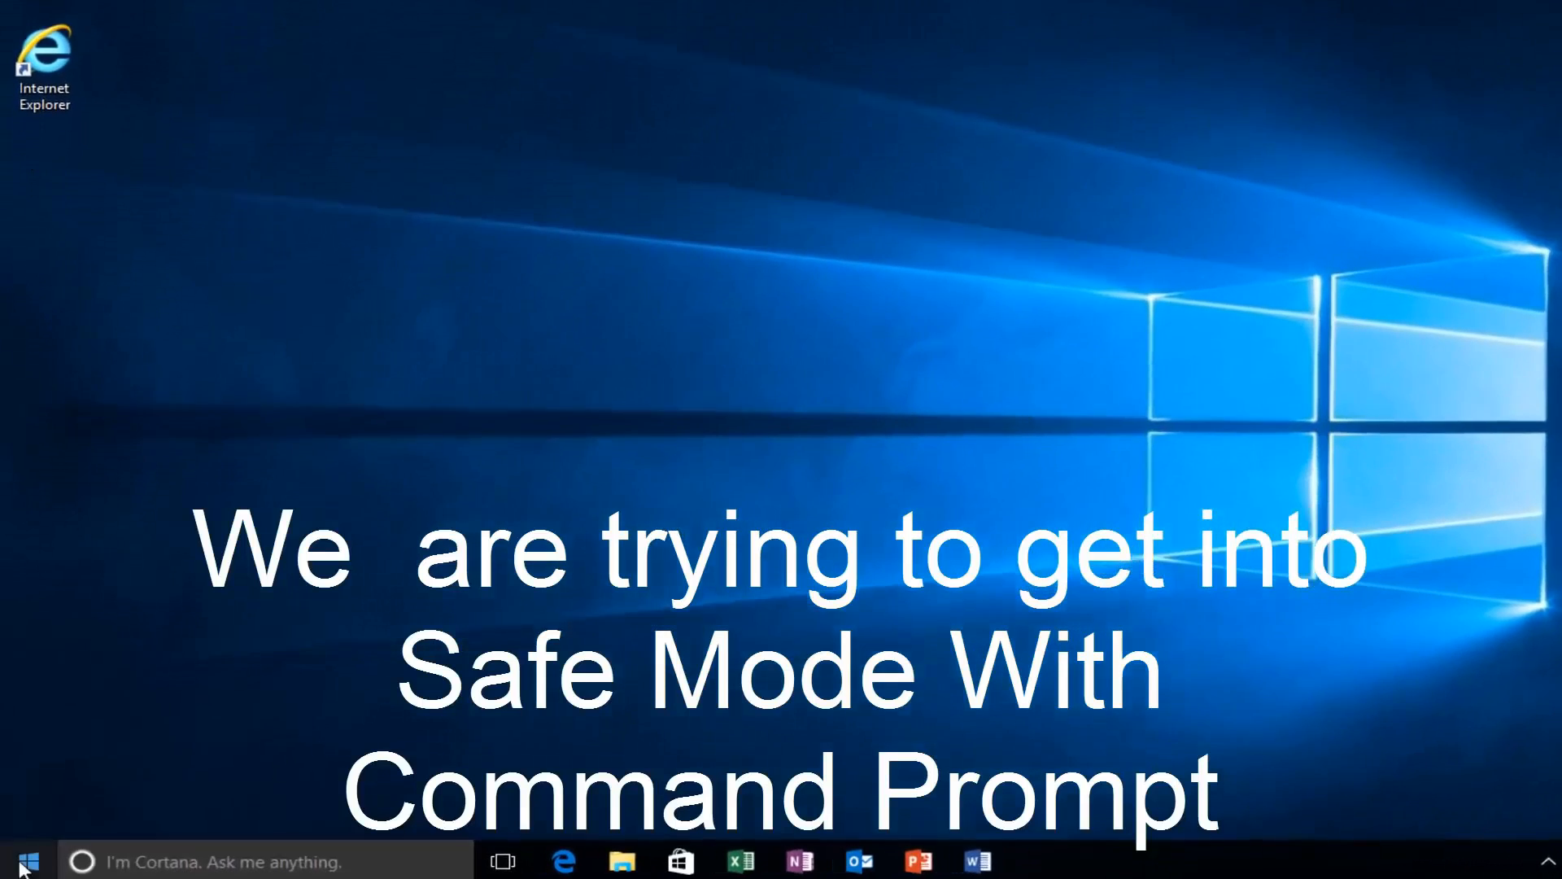
# Step: From Start's power options, restart the PC into recovery to reach the Choose an option screen
pyautogui.click(28, 855)
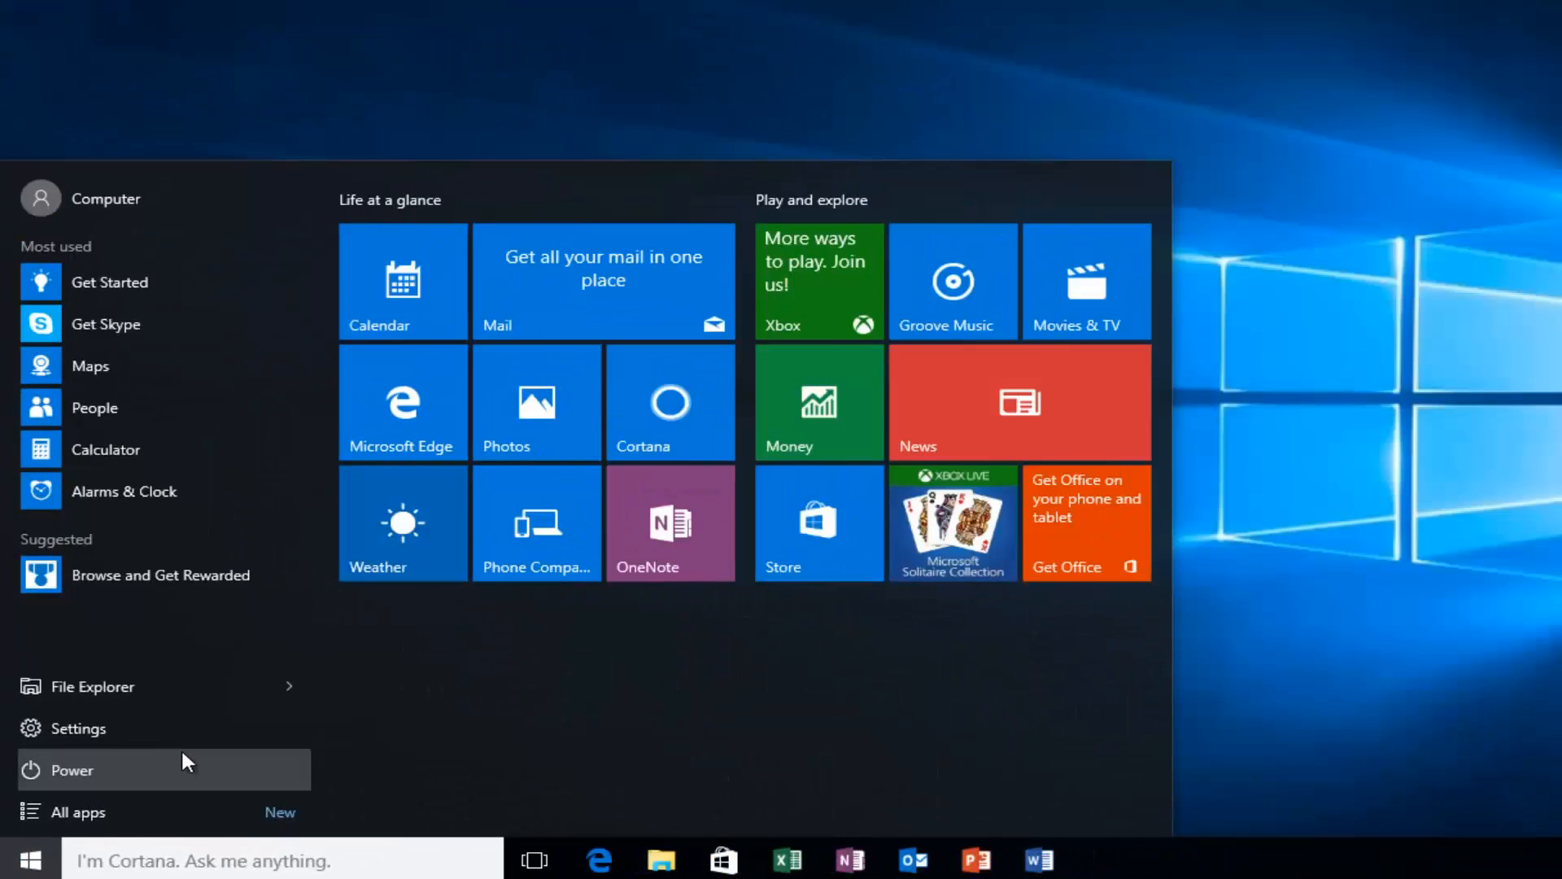
pyautogui.click(71, 769)
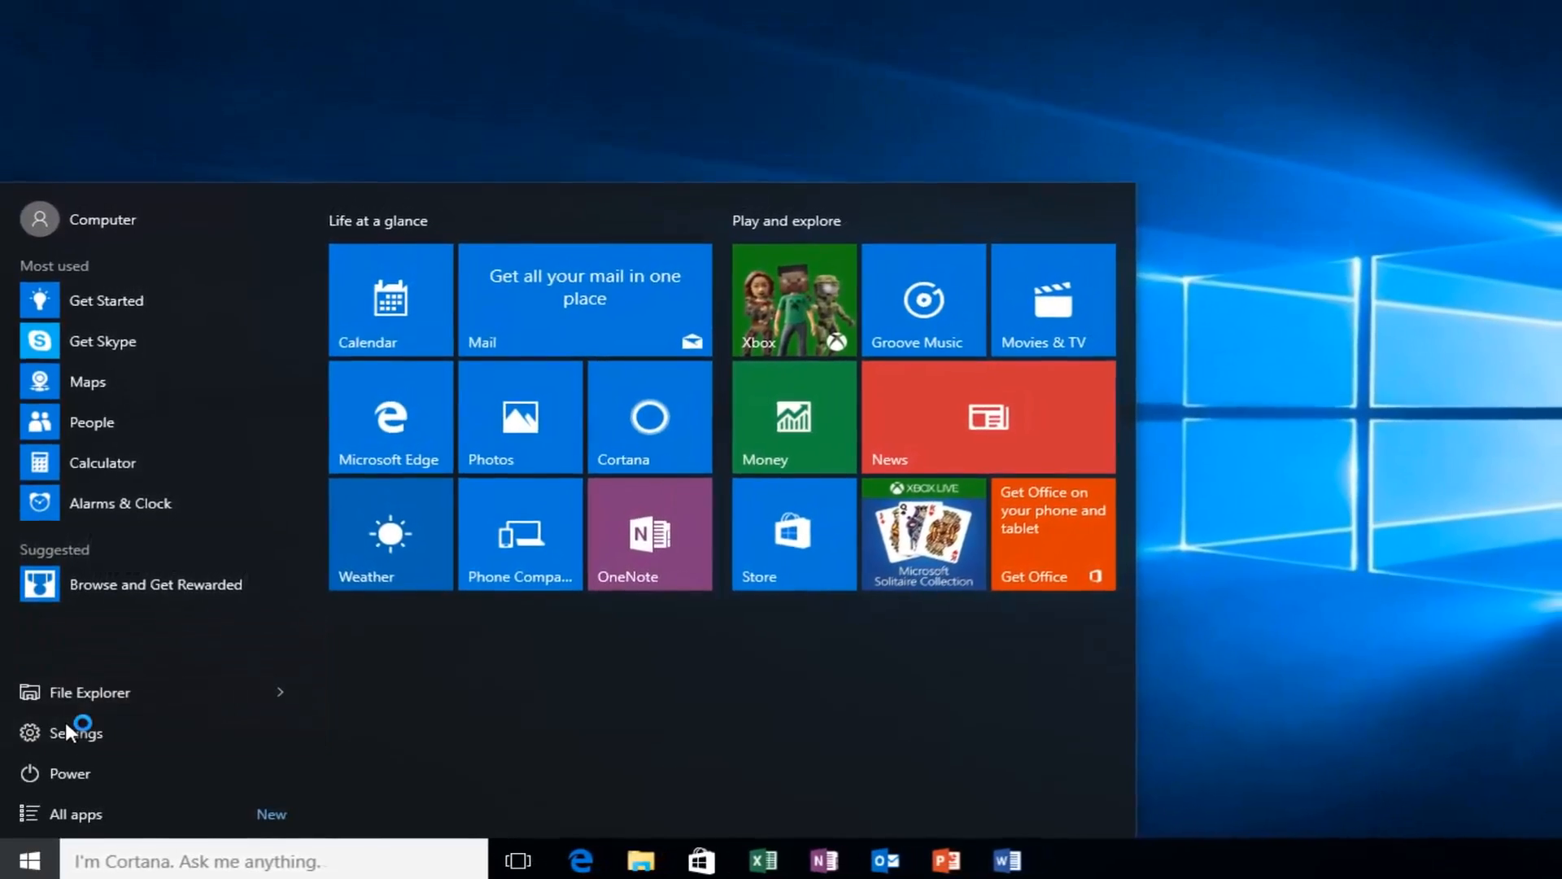
pyautogui.click(70, 732)
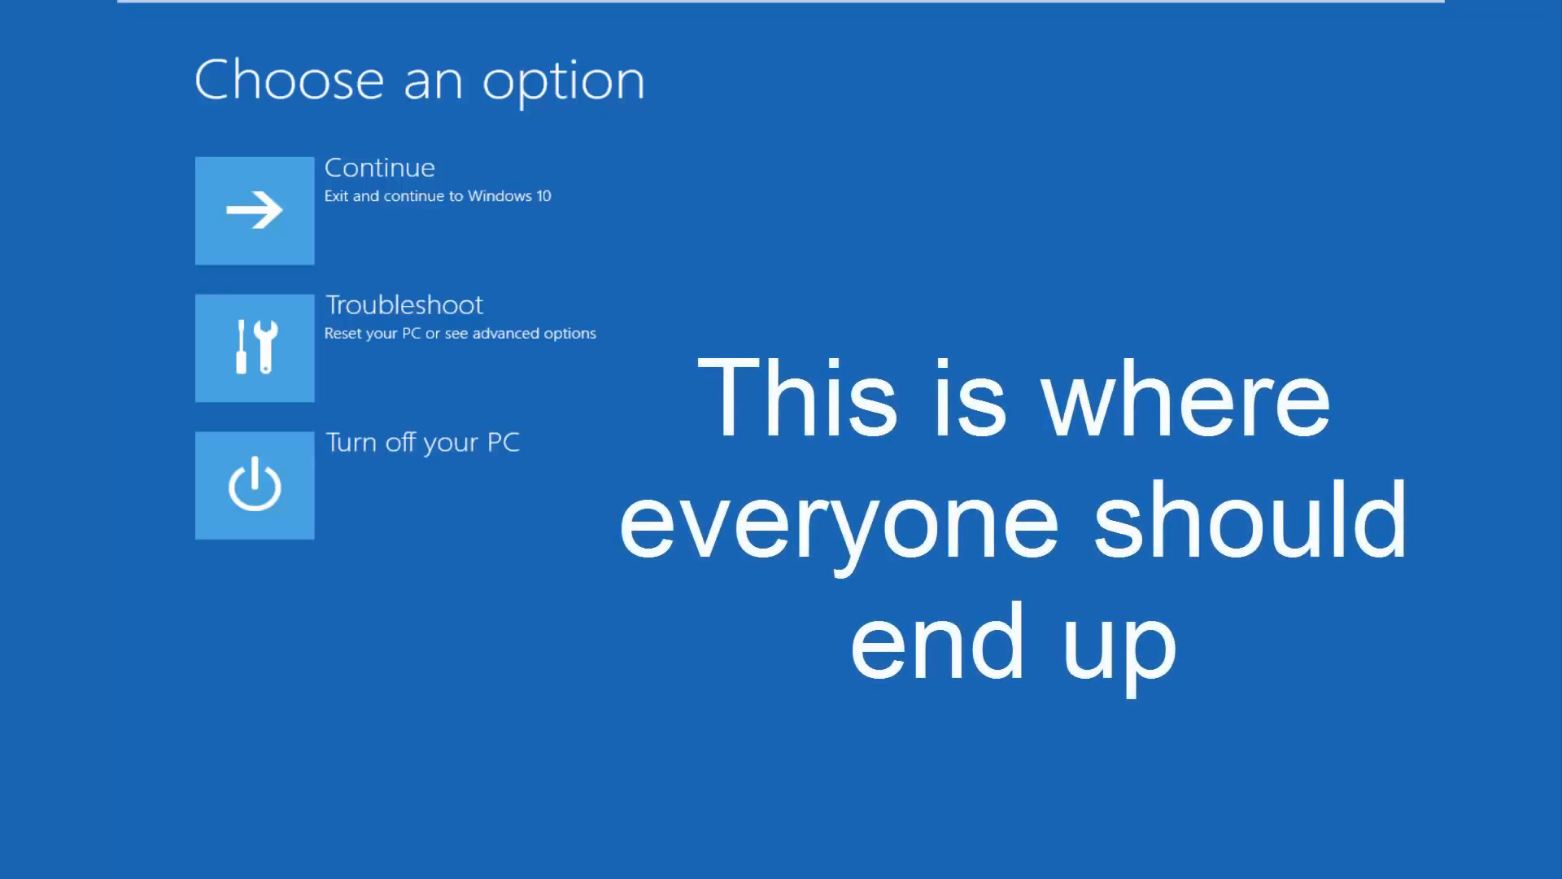
pyautogui.moveTo(362, 592)
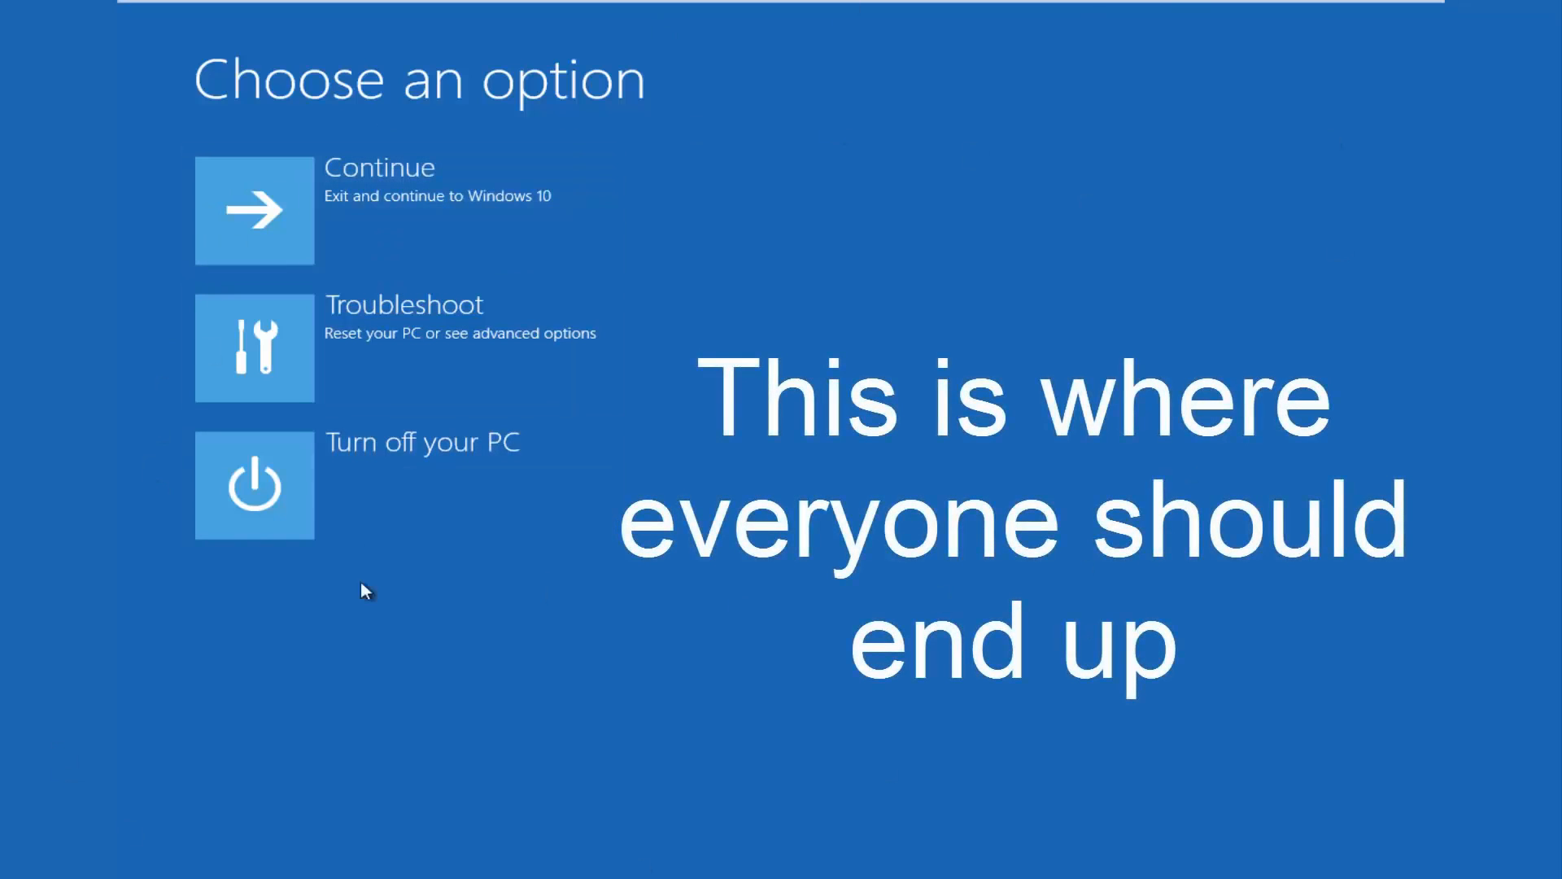
pyautogui.moveTo(384, 438)
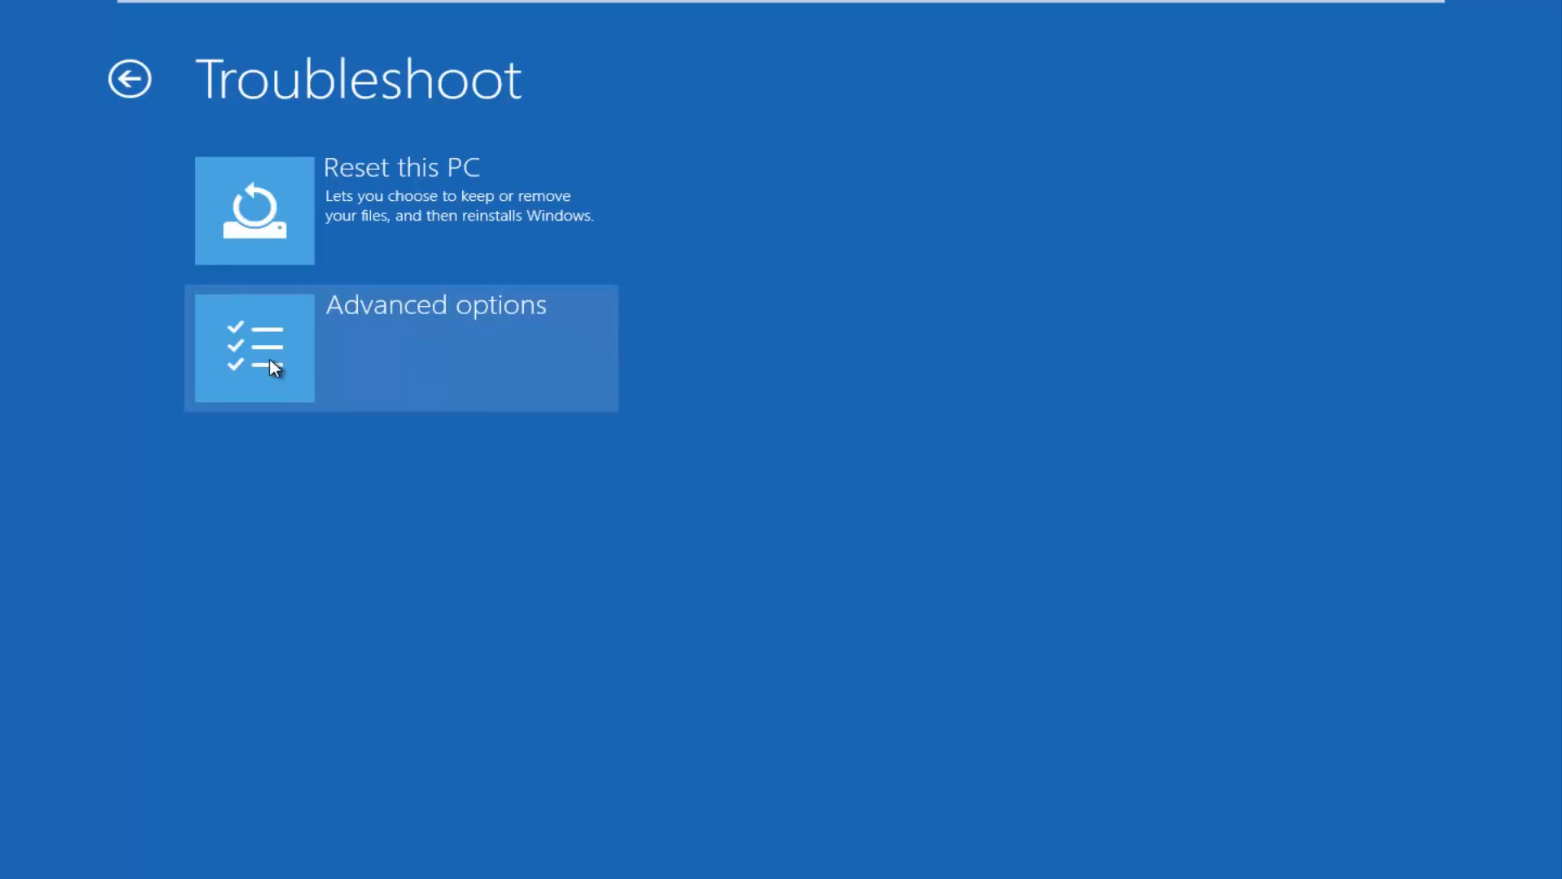
pyautogui.moveTo(286, 350)
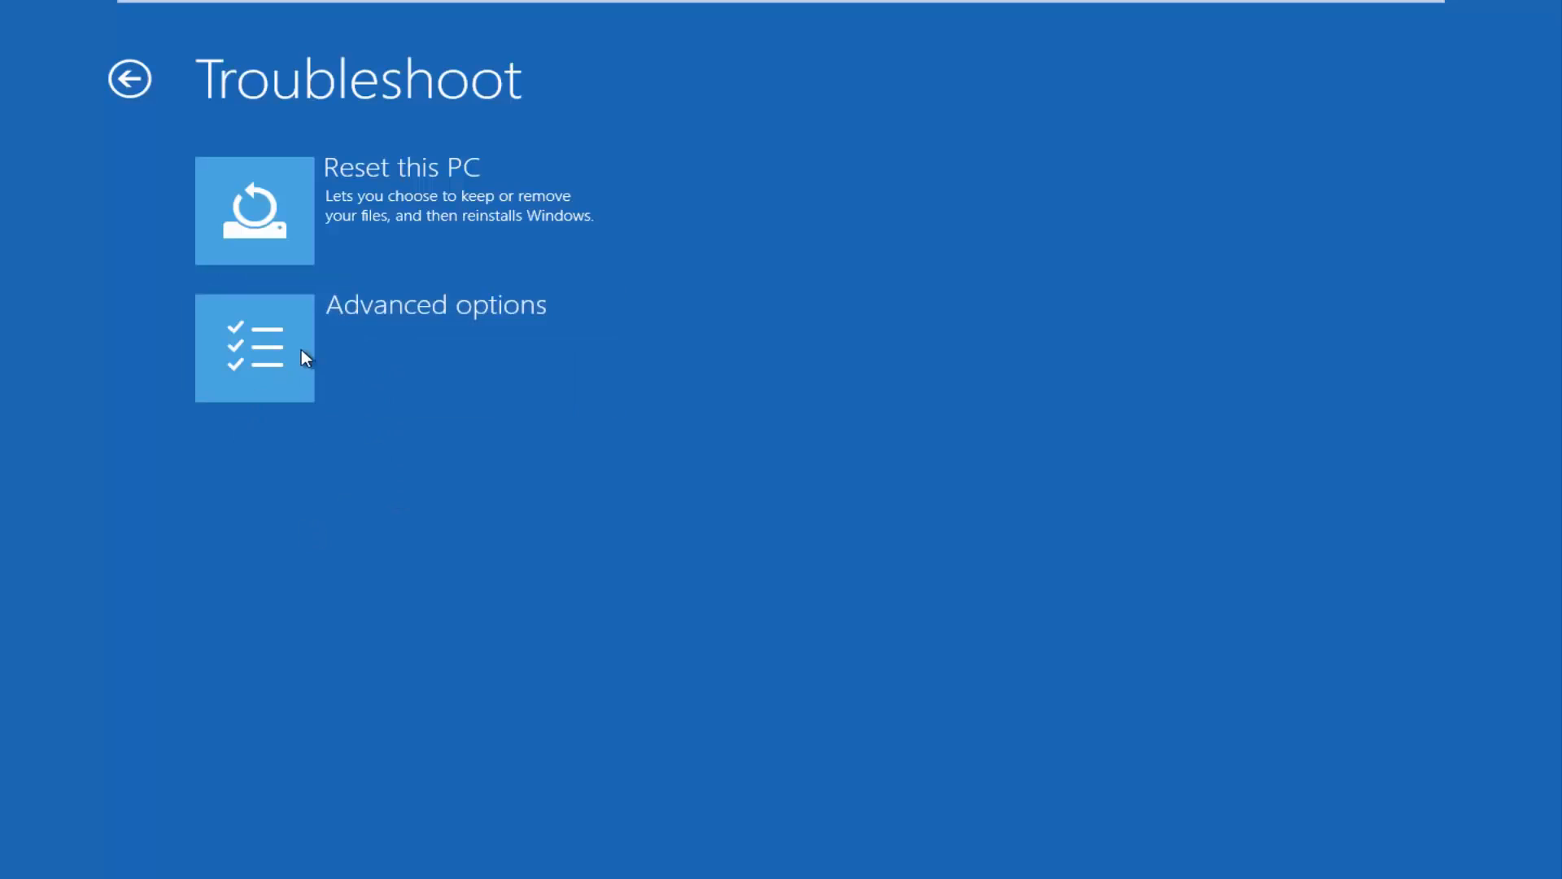
# Step: Go through Troubleshoot and Advanced options to the Command Prompt account choice
pyautogui.click(254, 347)
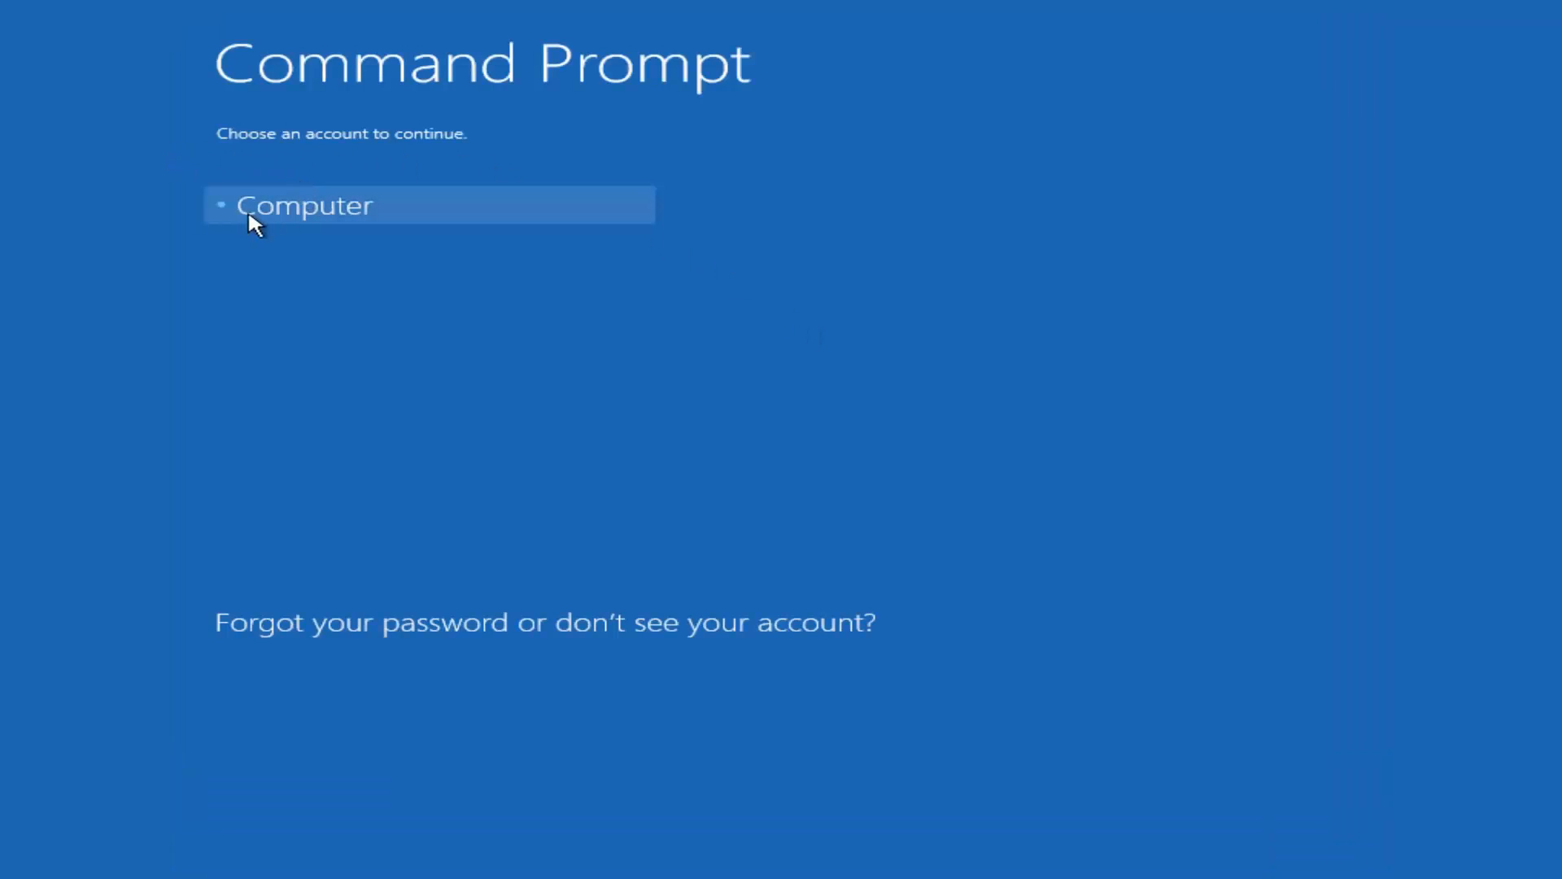
# Step: Sign in as the Computer account to open the X:\windows\system32 recovery prompt
pyautogui.click(303, 205)
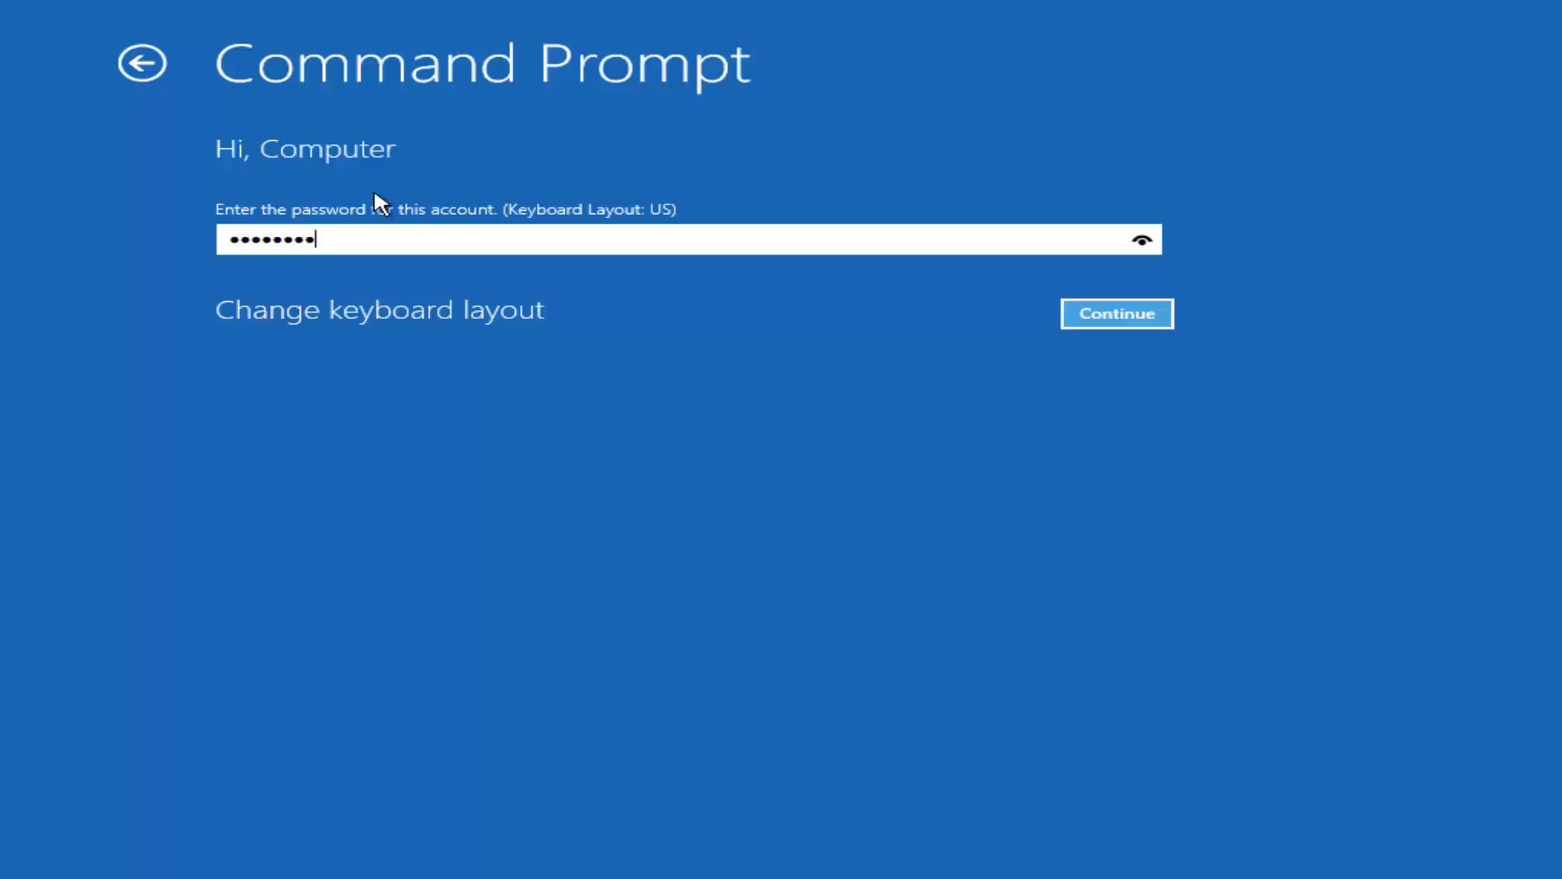
pyautogui.moveTo(385, 236)
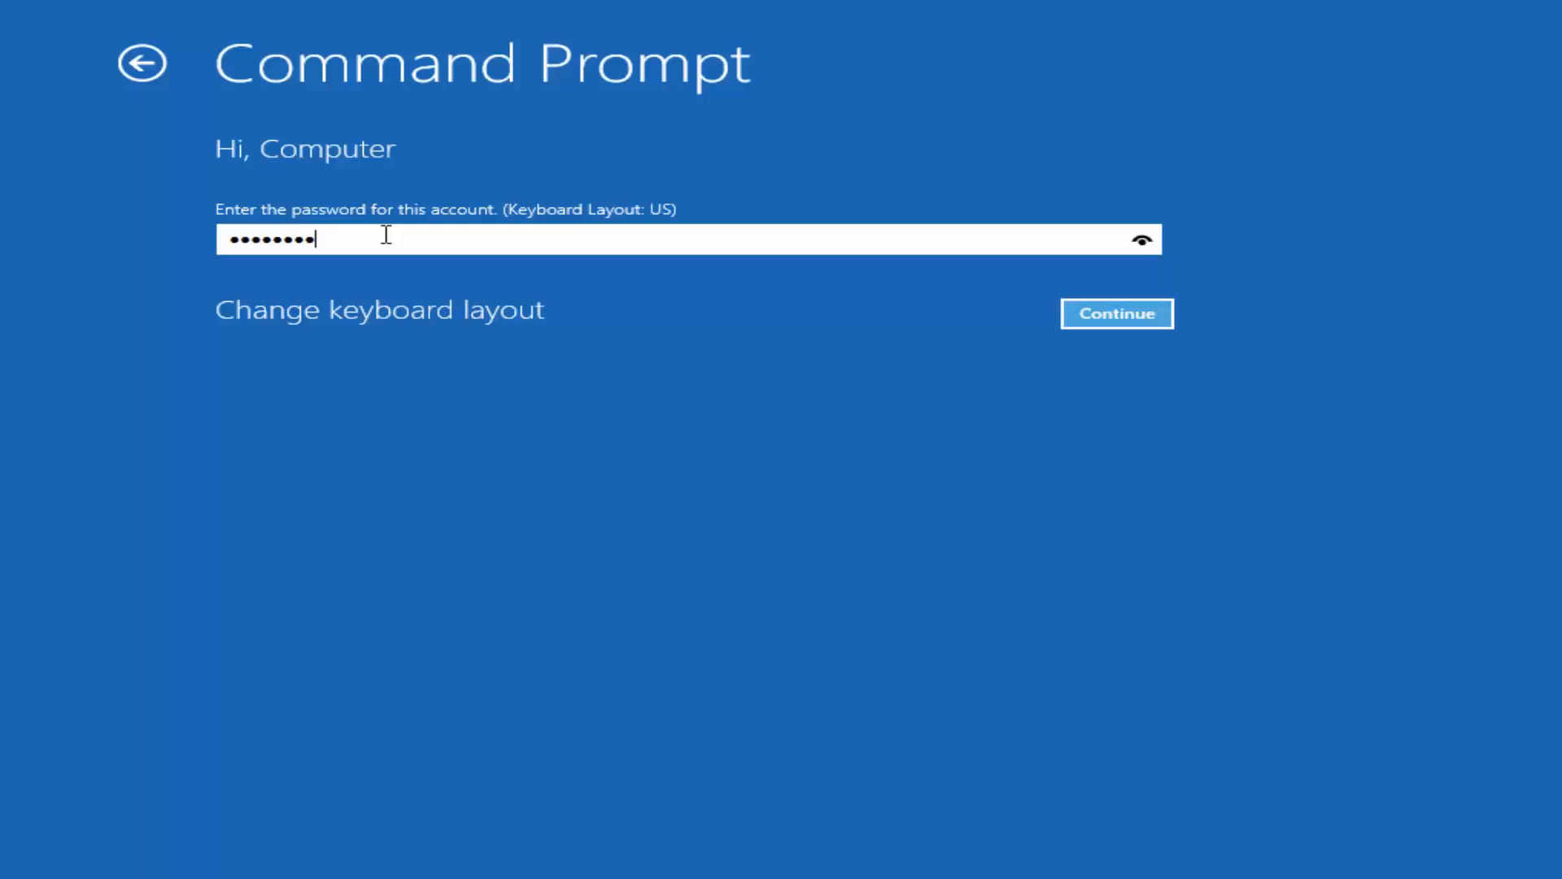
pyautogui.click(1116, 314)
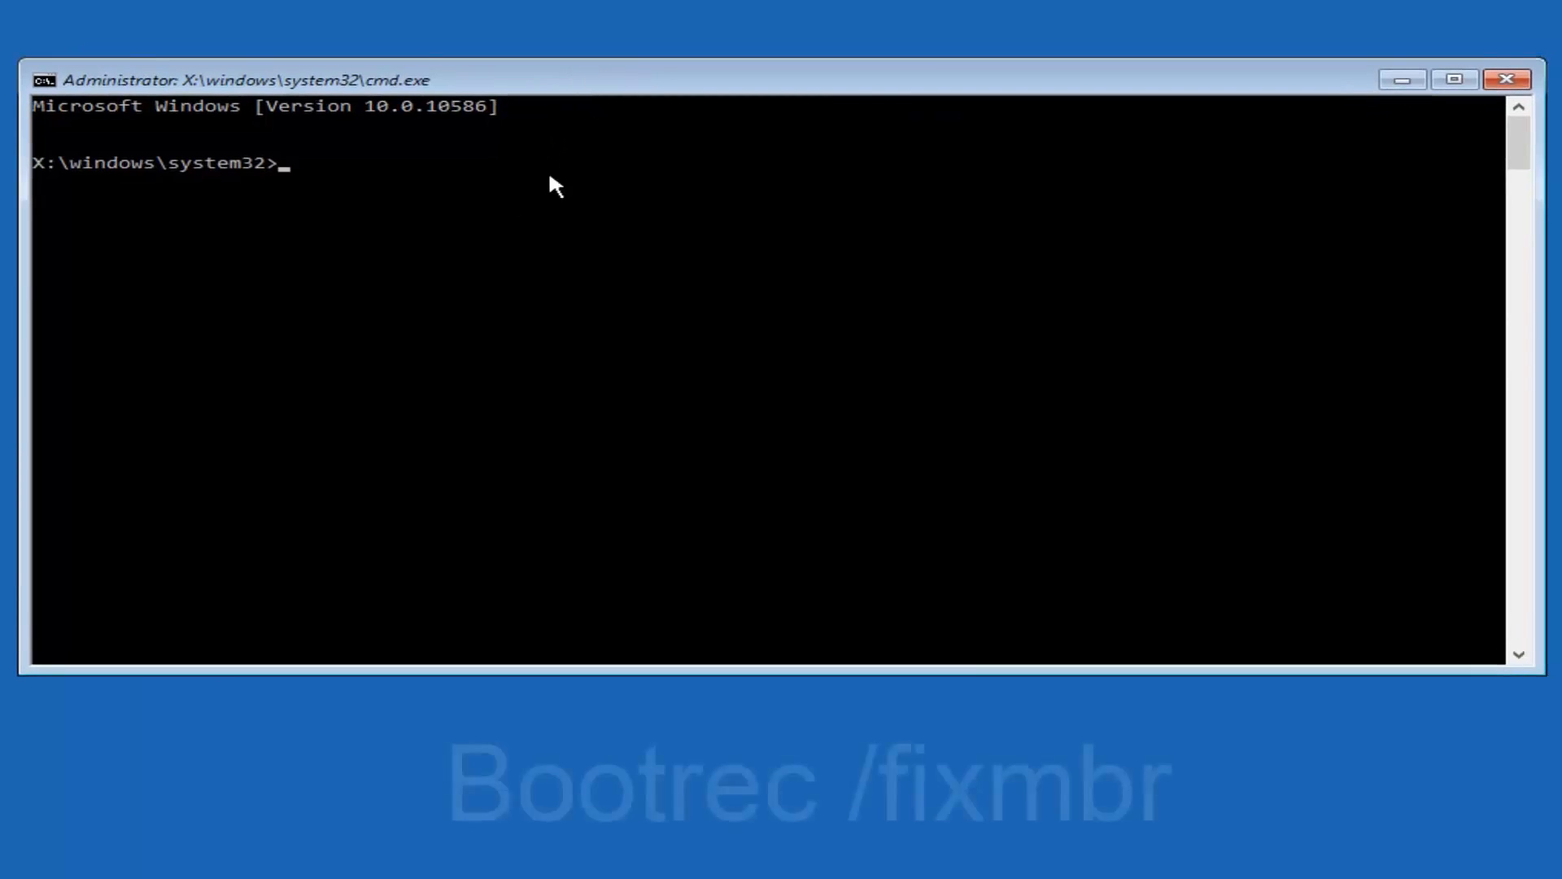
# Step: Run Bootrec /fixmbr to repair the master boot record successfully
pyautogui.write('B')
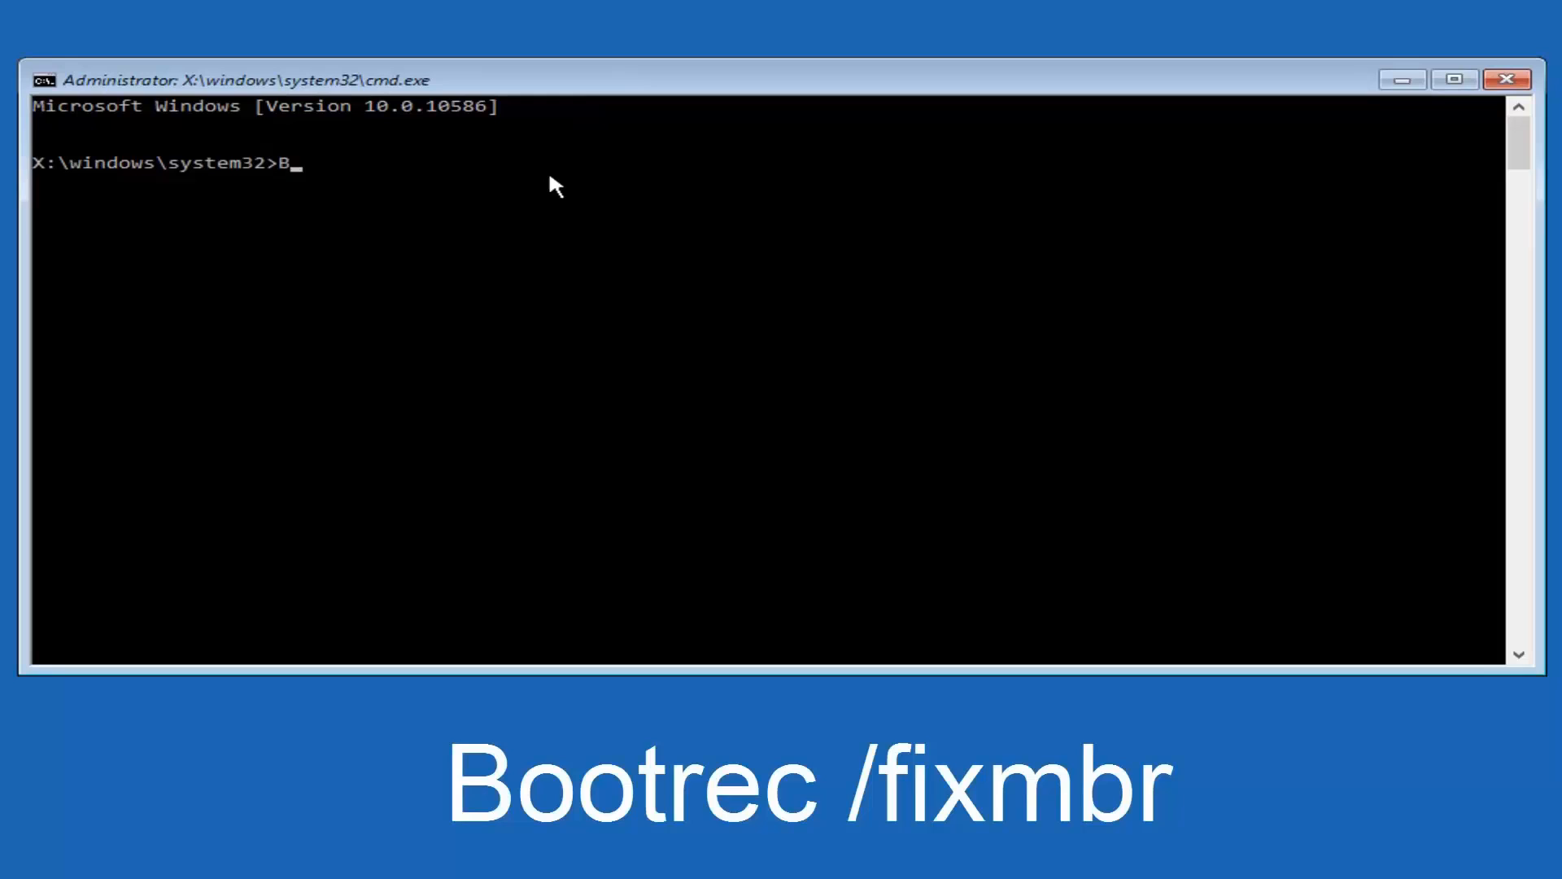
pyautogui.write('ootrec /')
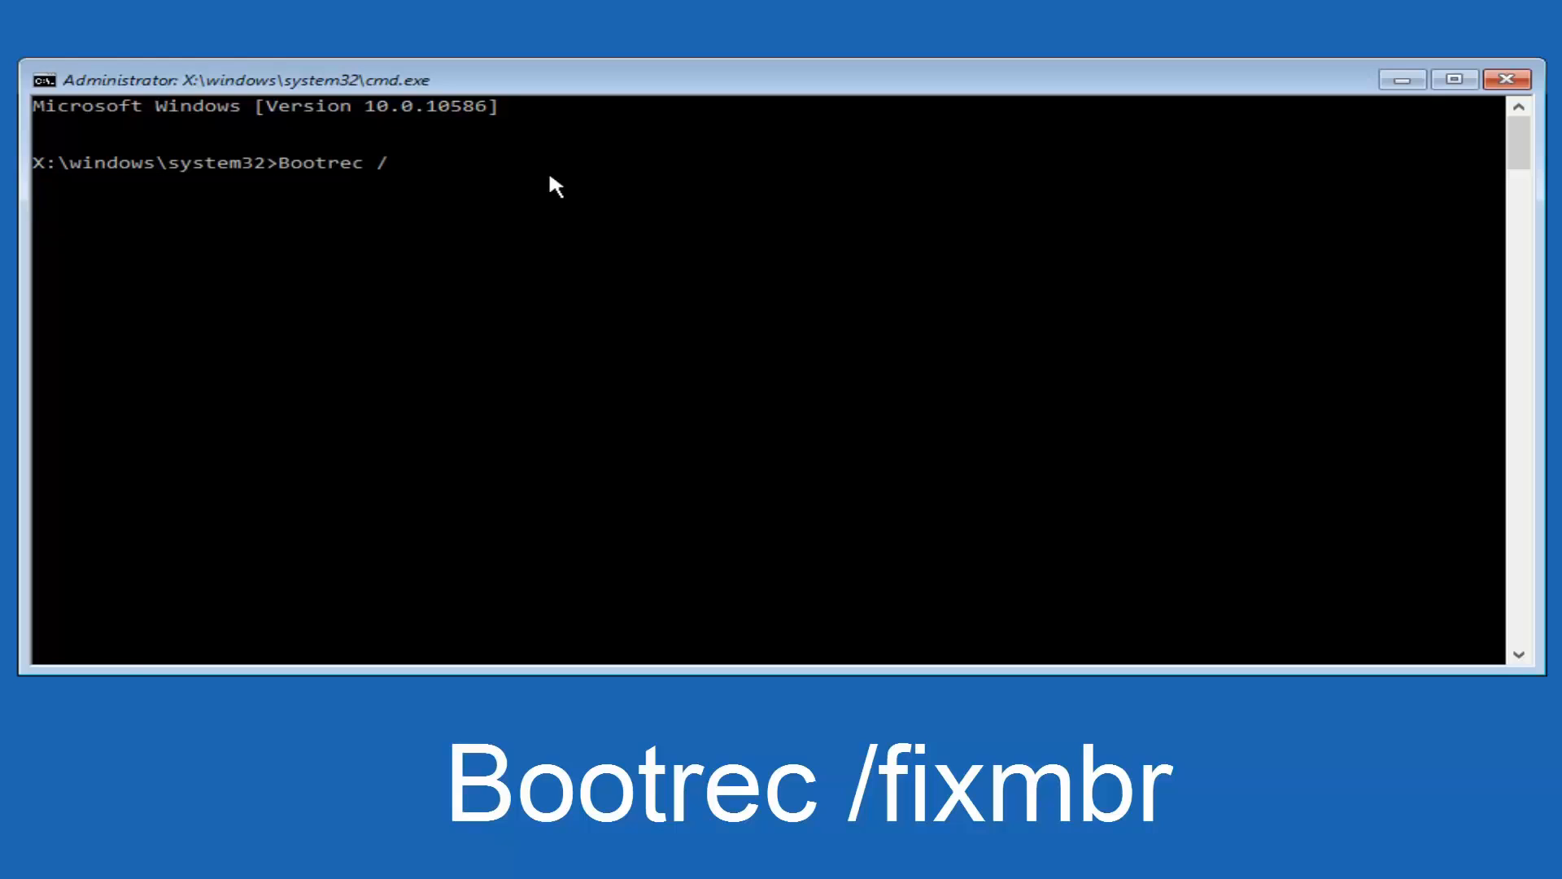
pyautogui.write('fix')
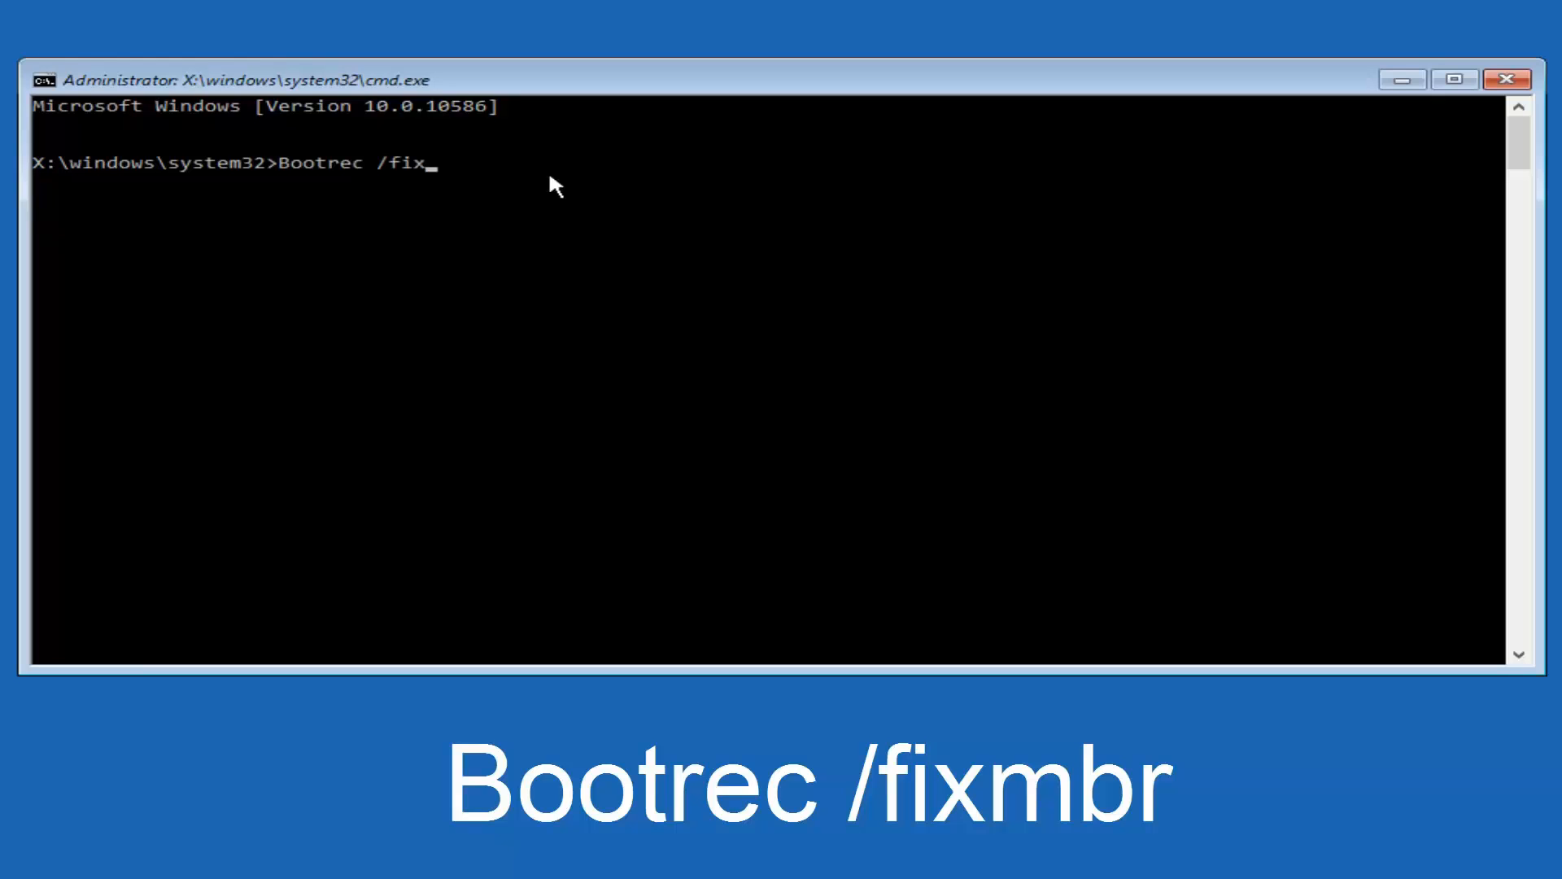
pyautogui.write('mbr')
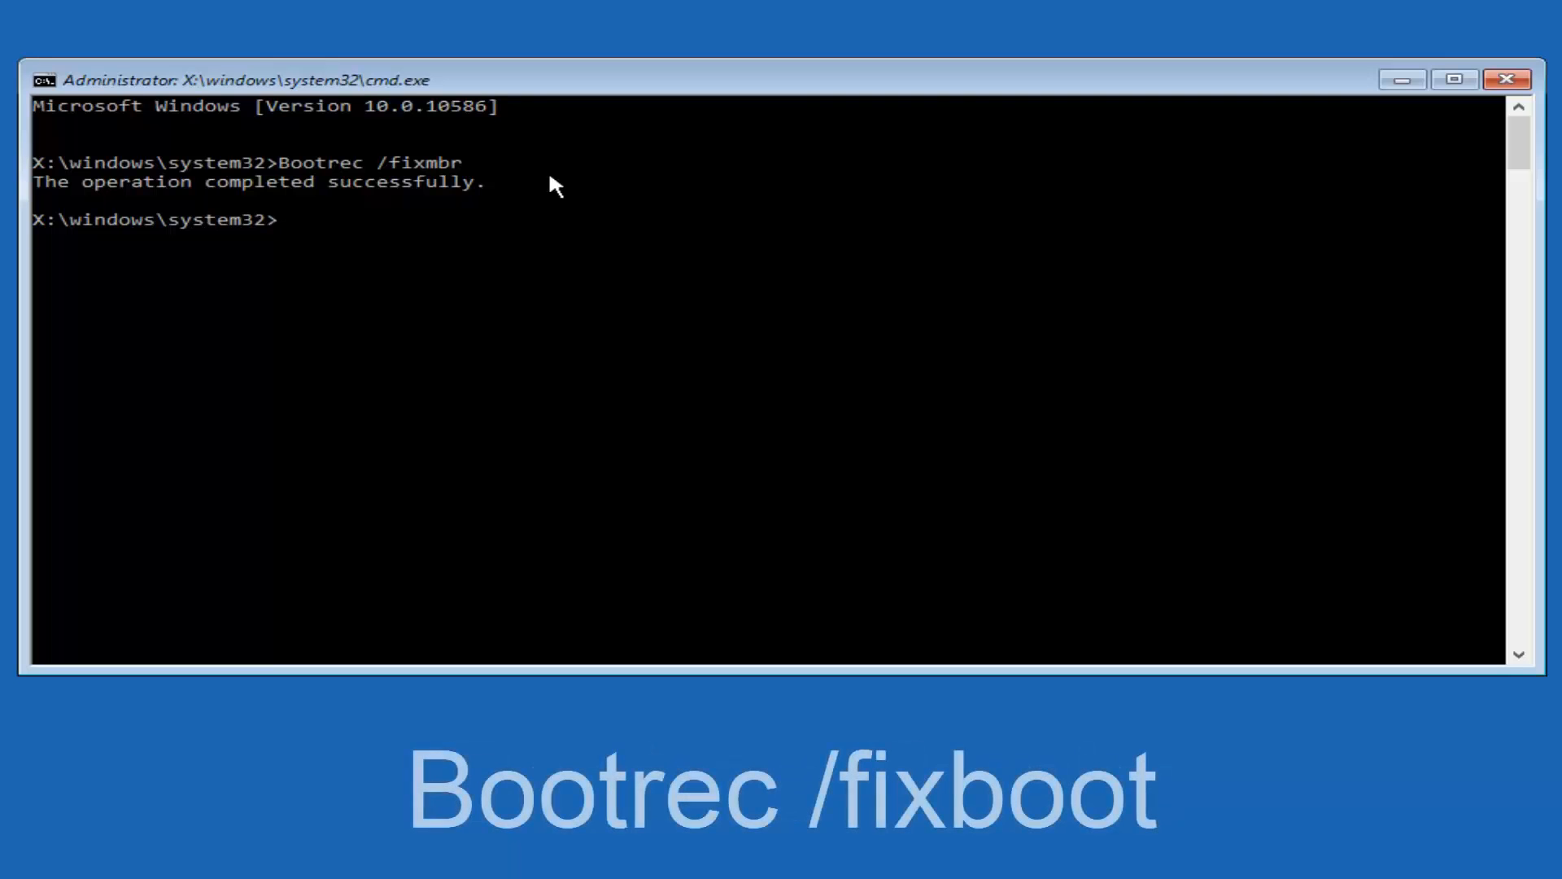
# Step: Run Bootrec /fixboot so the boot sector repair completes successfully
pyautogui.write('Boo')
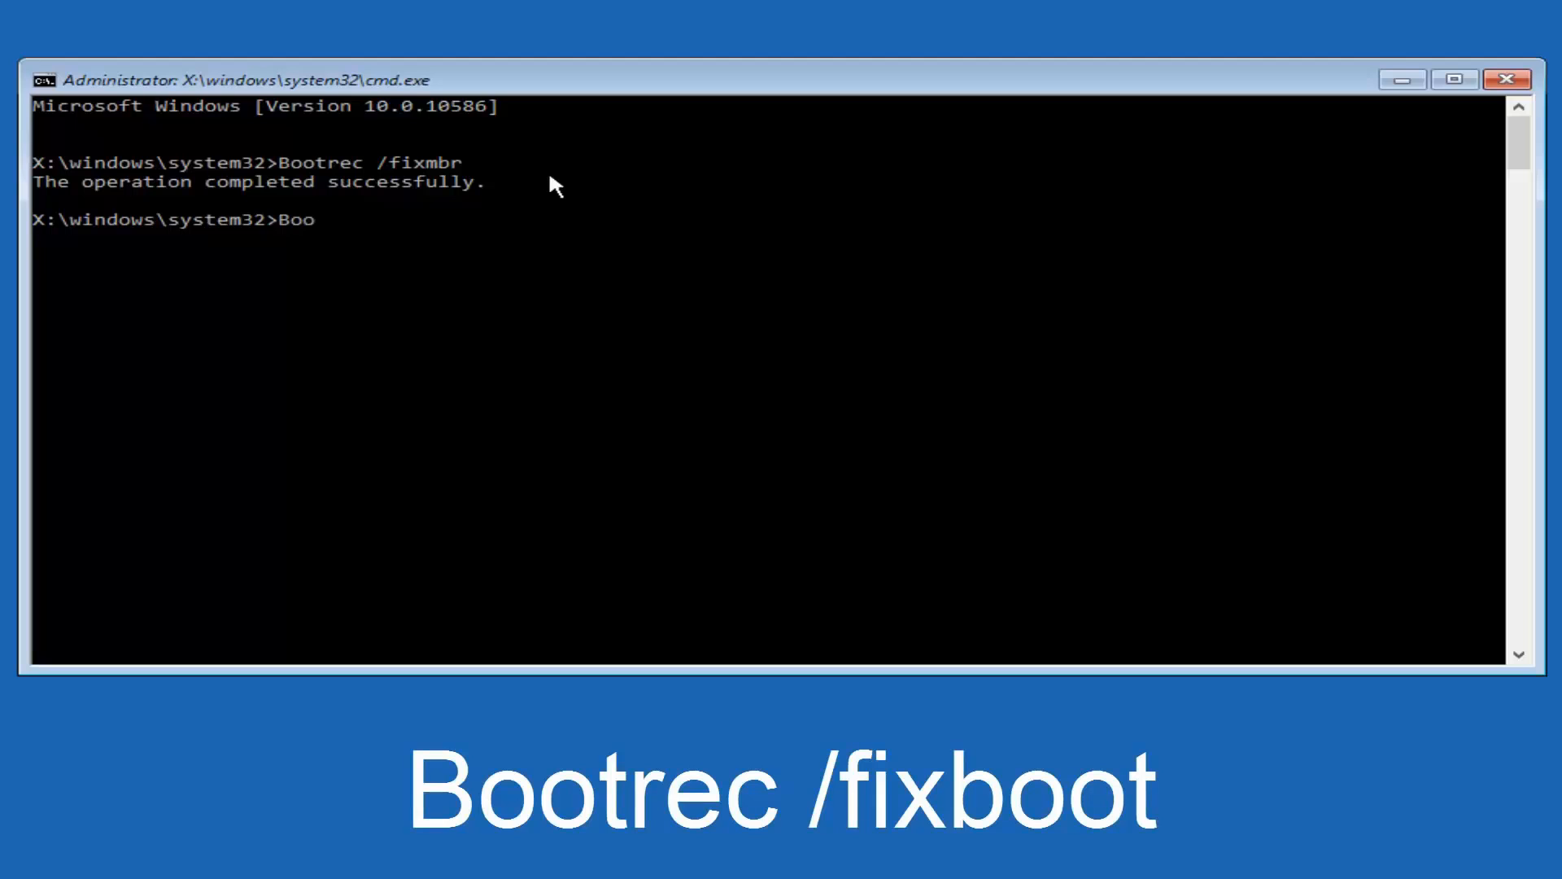
pyautogui.write('t')
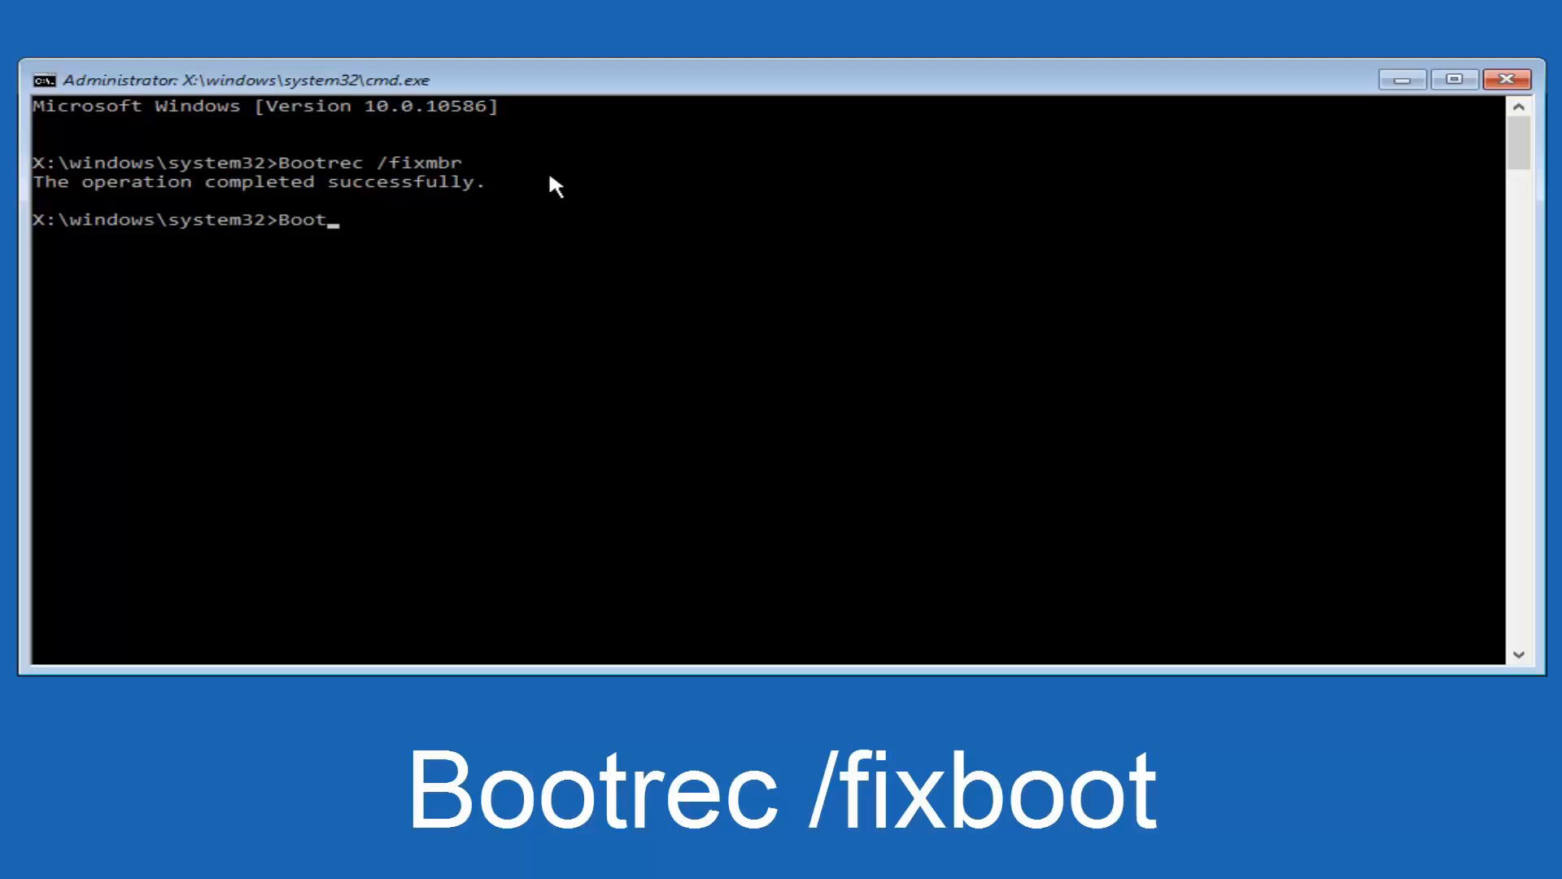
pyautogui.write('rec')
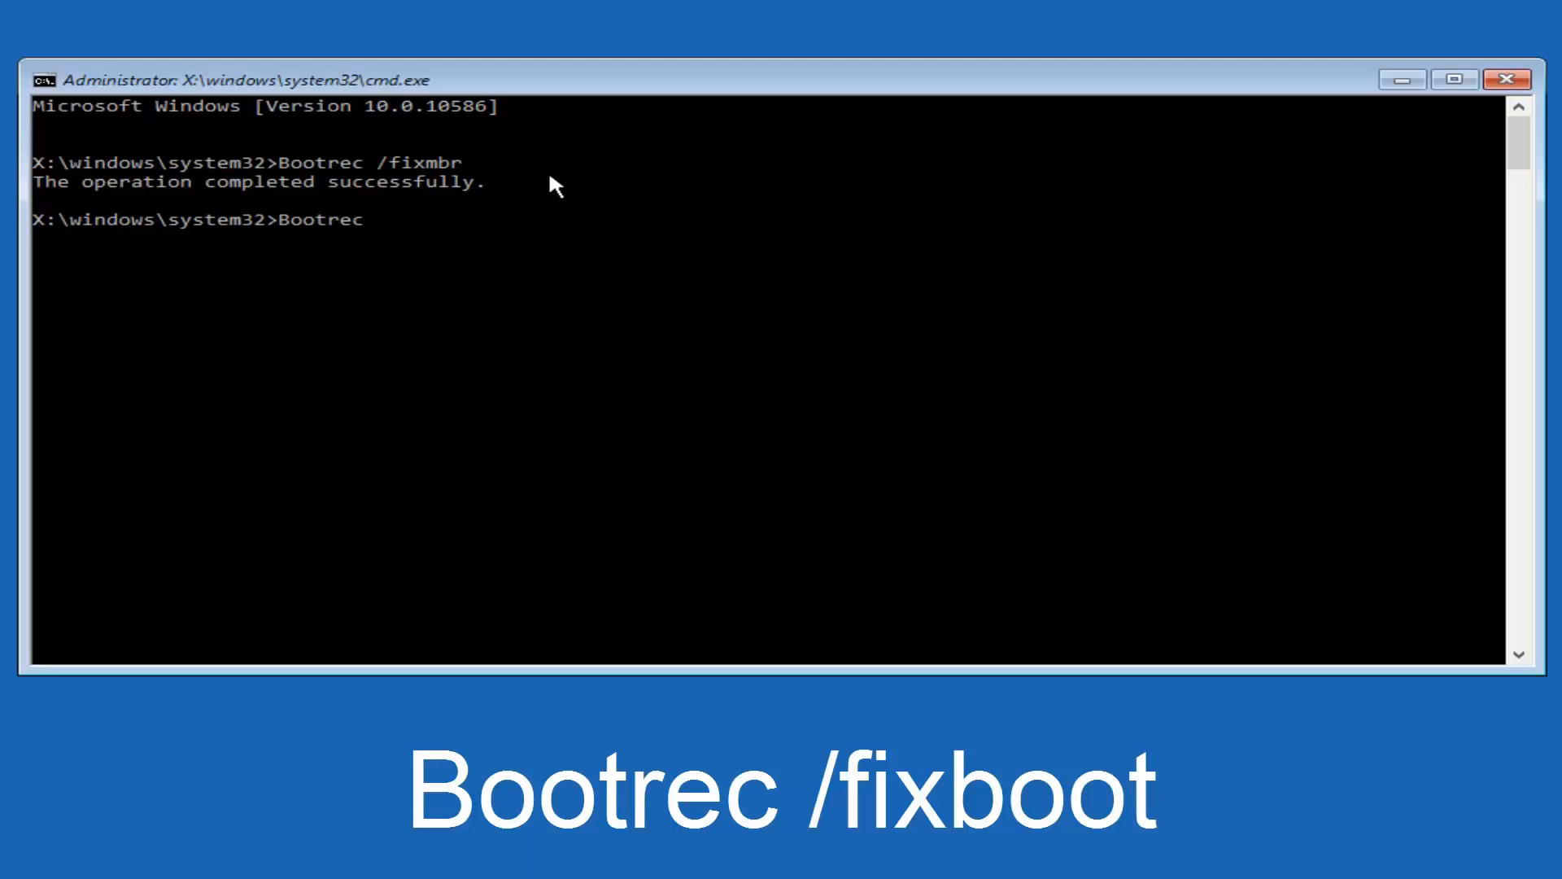
pyautogui.write('/')
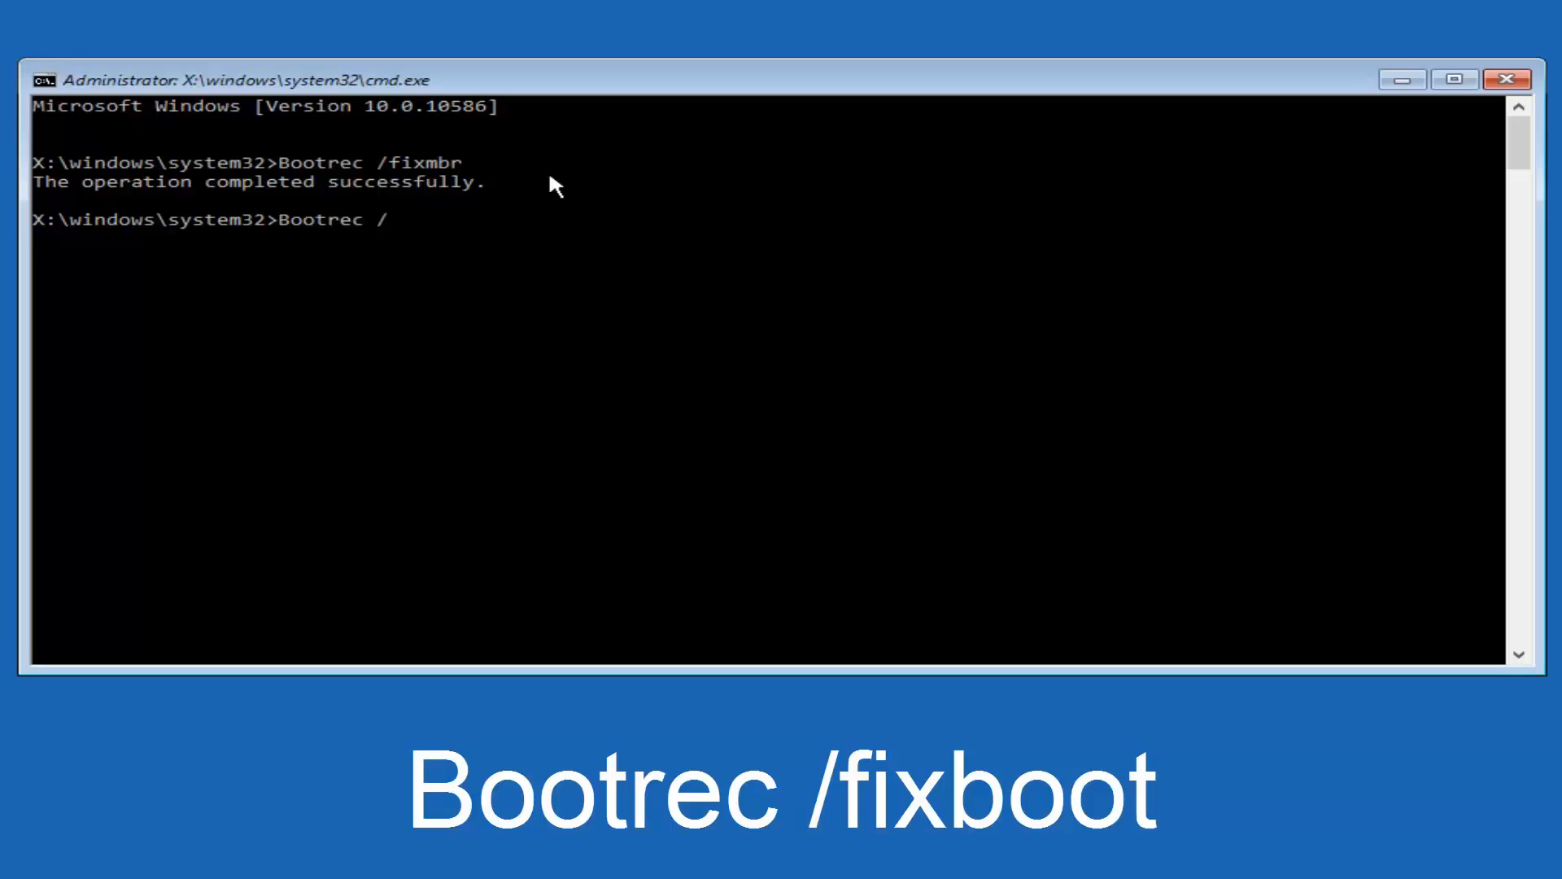
pyautogui.write('fix')
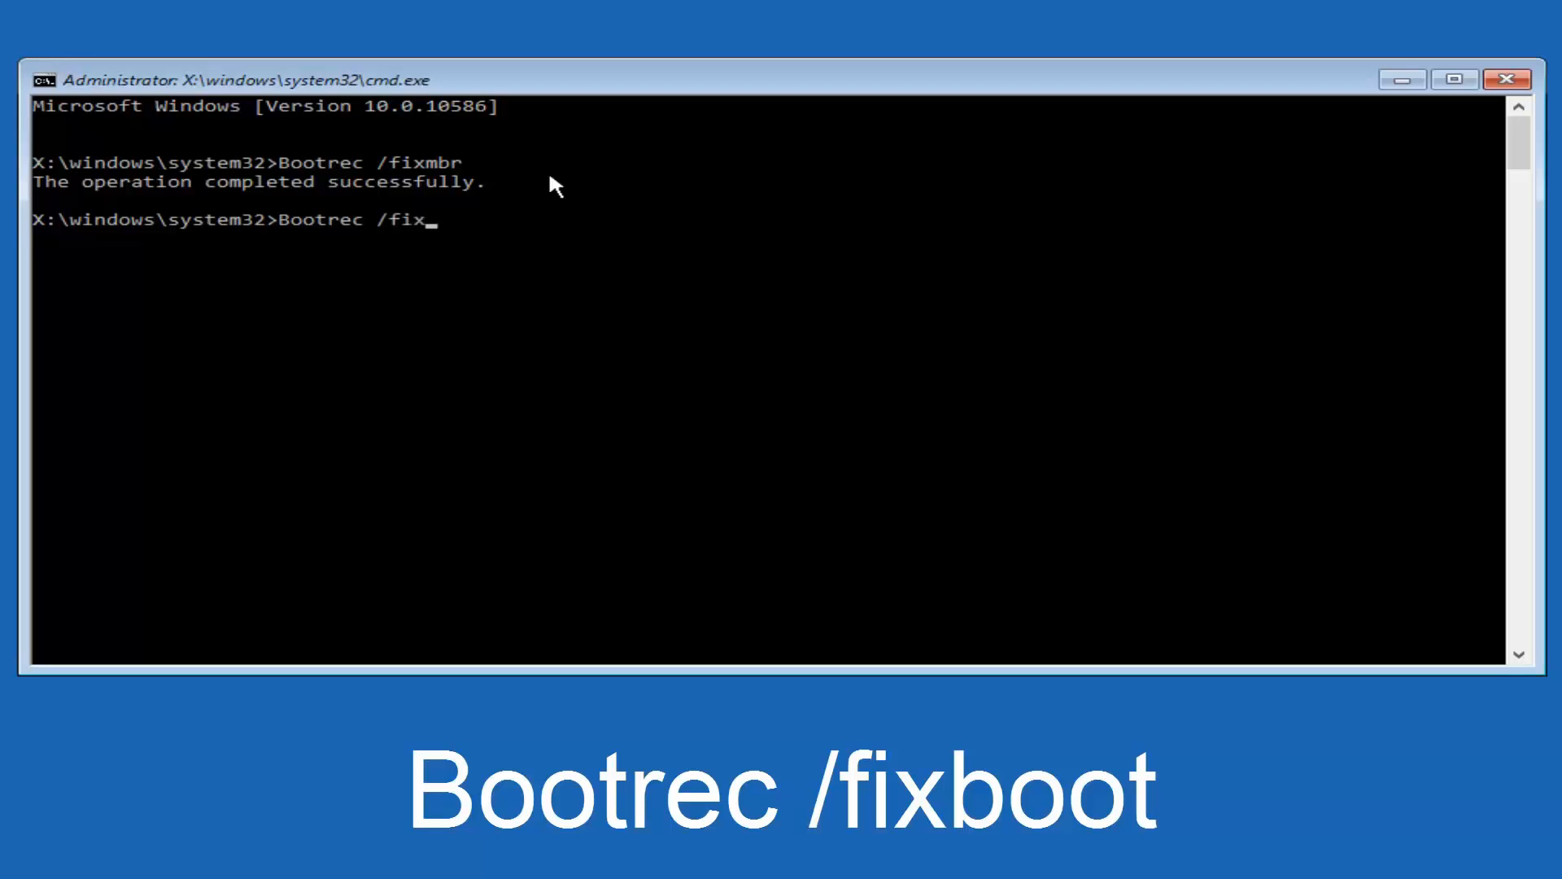
pyautogui.write('boot')
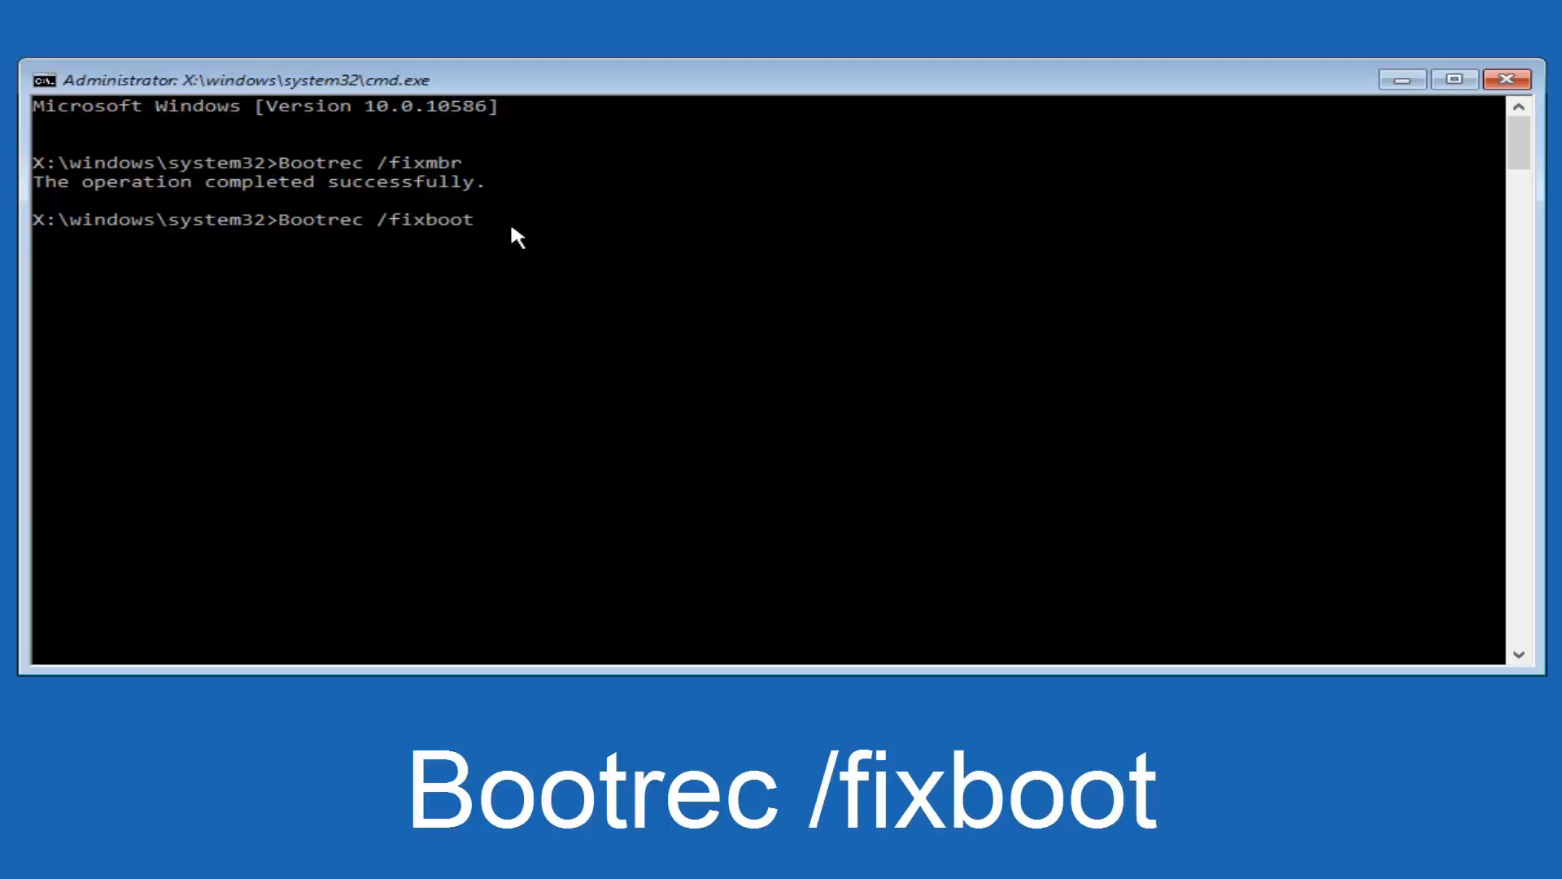
pyautogui.press('Enter')
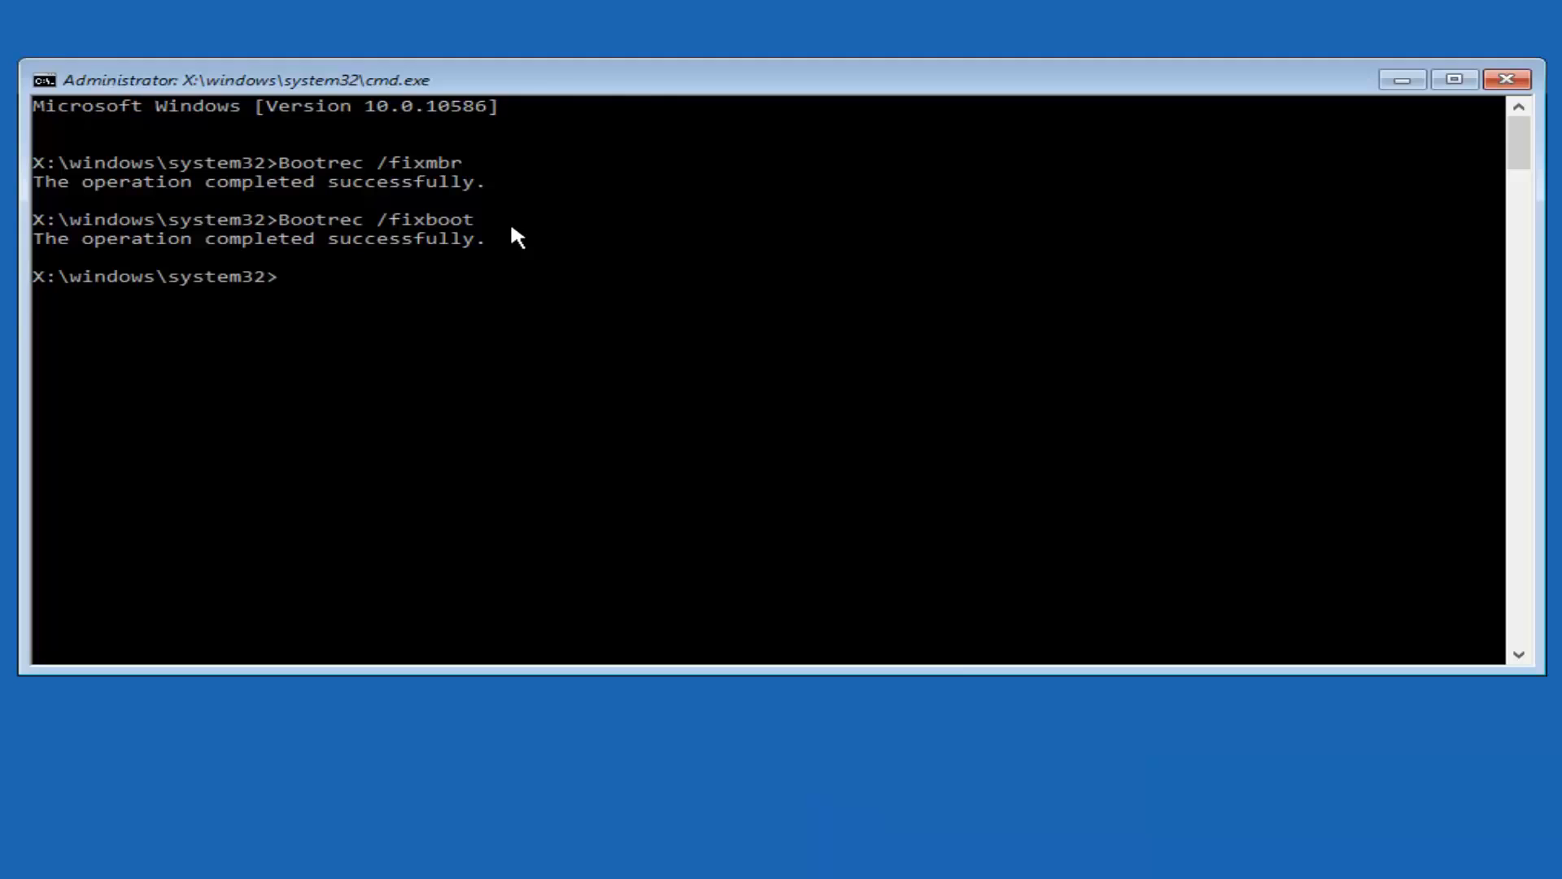
# Step: Enter bcdedit /export c:\bcdbackup to back up the boot configuration
pyautogui.write('bc')
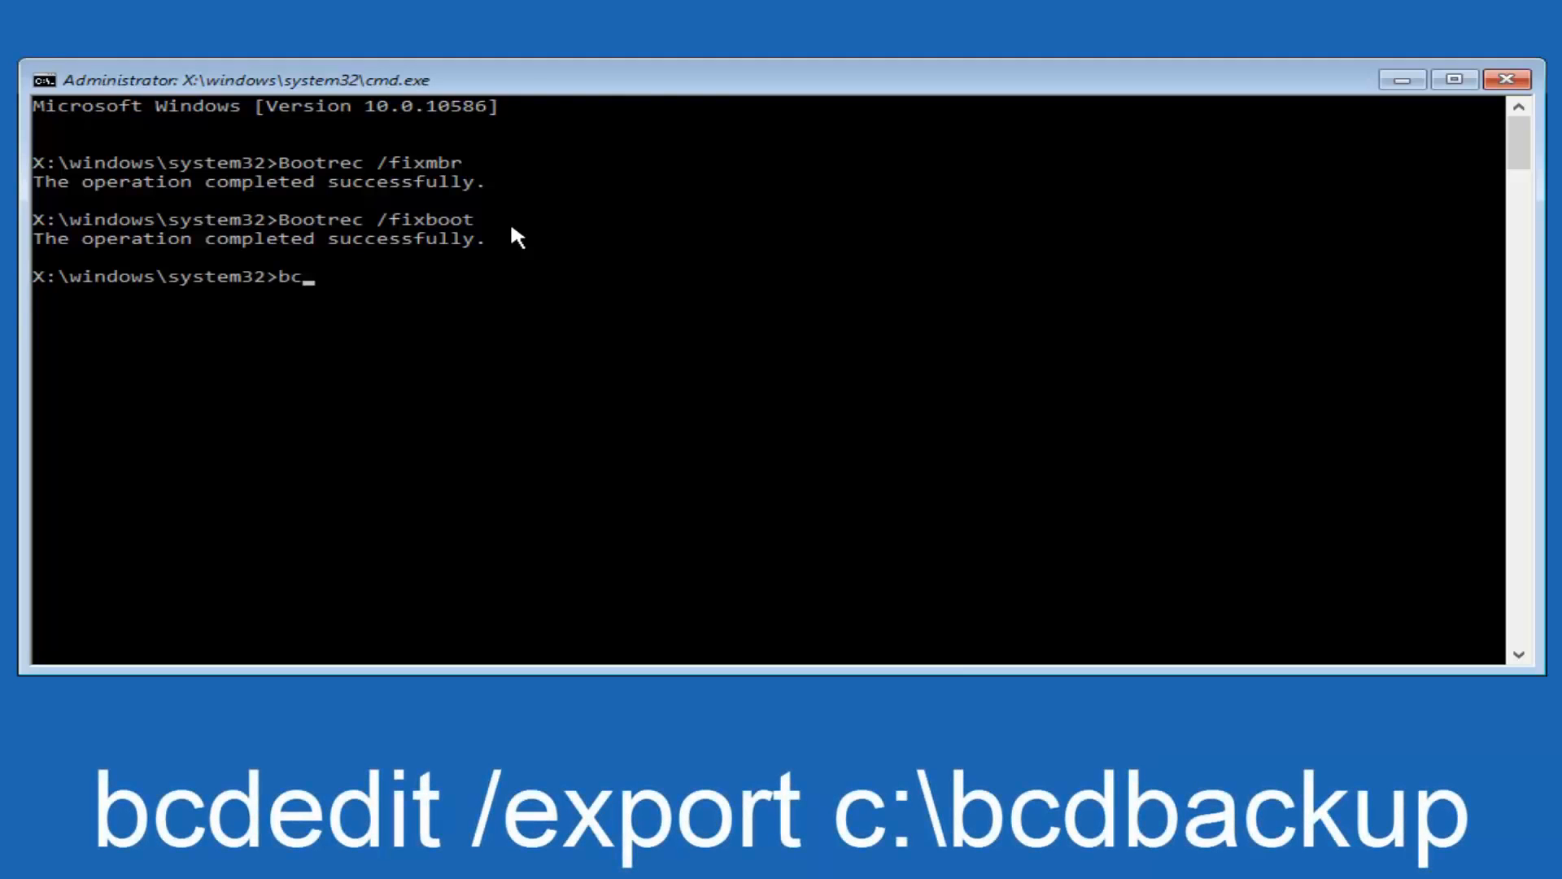
pyautogui.write('d')
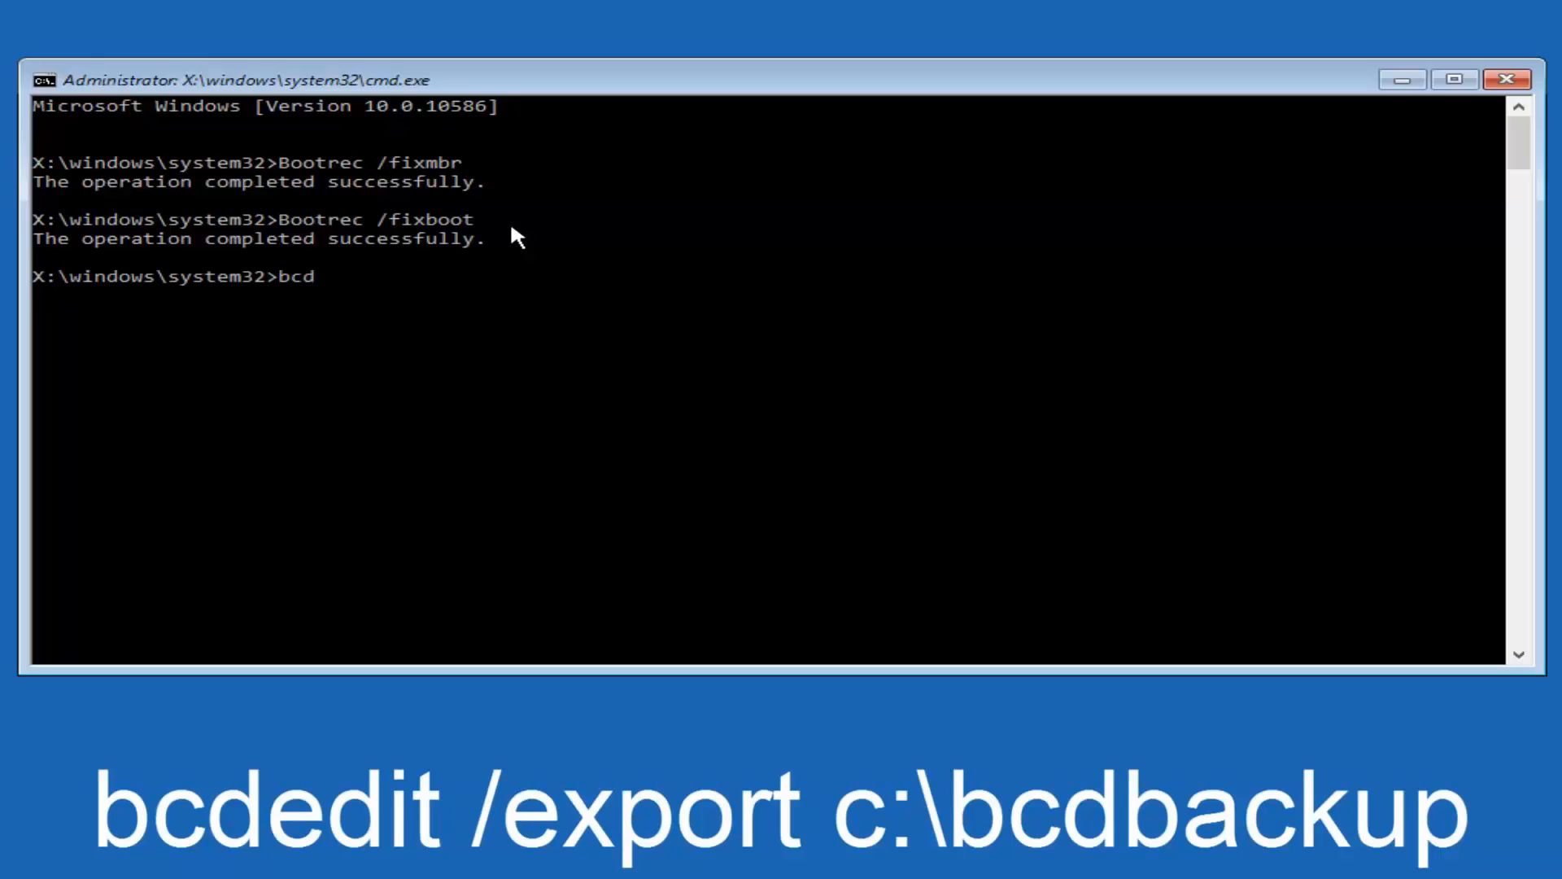
pyautogui.write('edit')
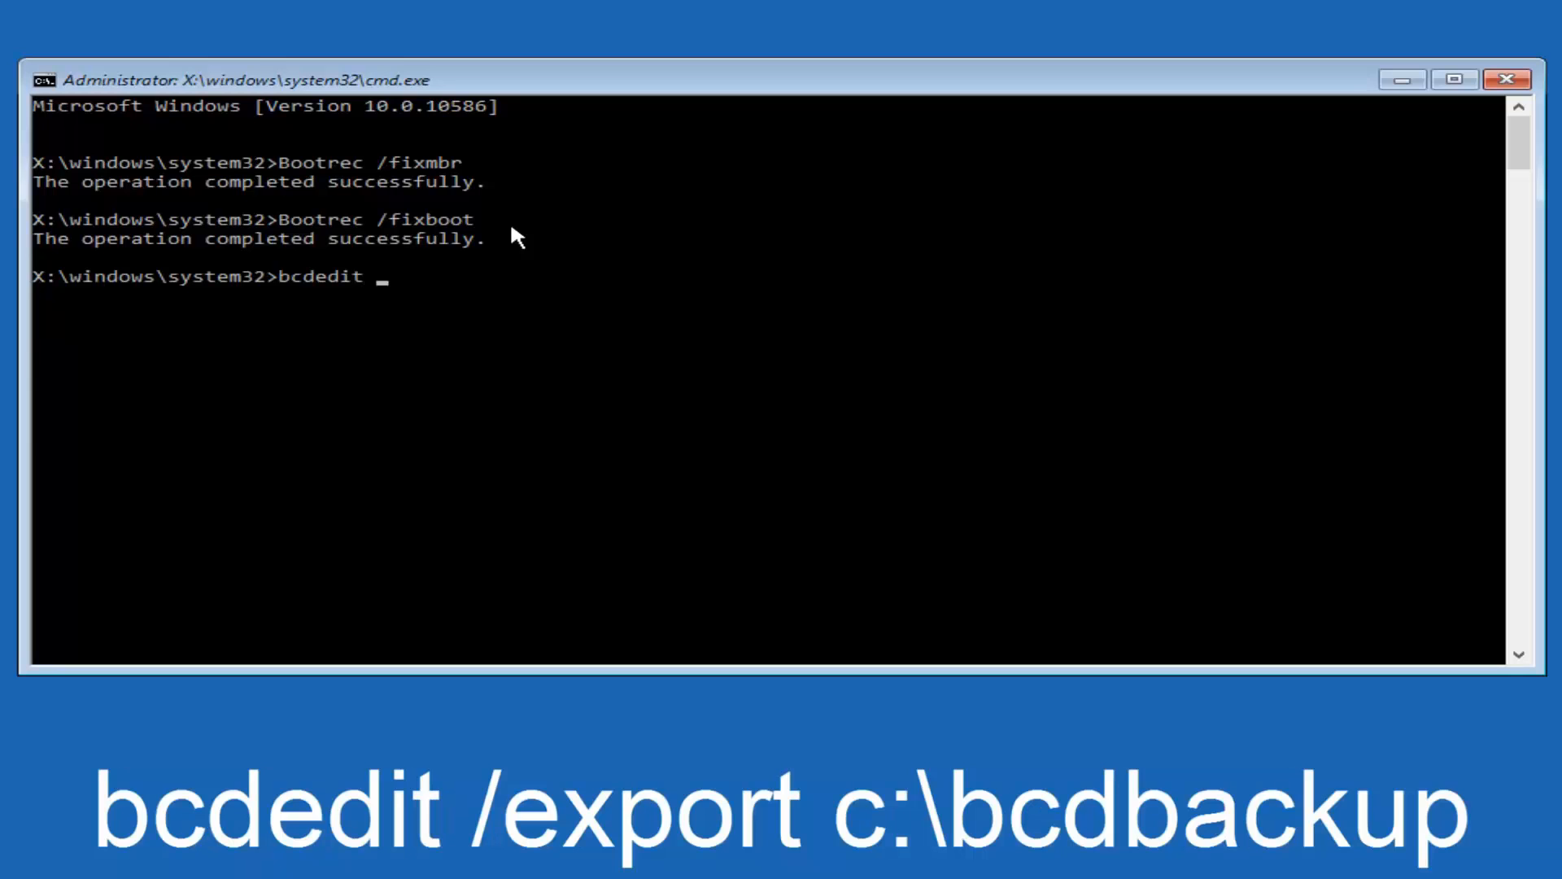
pyautogui.write('/exp')
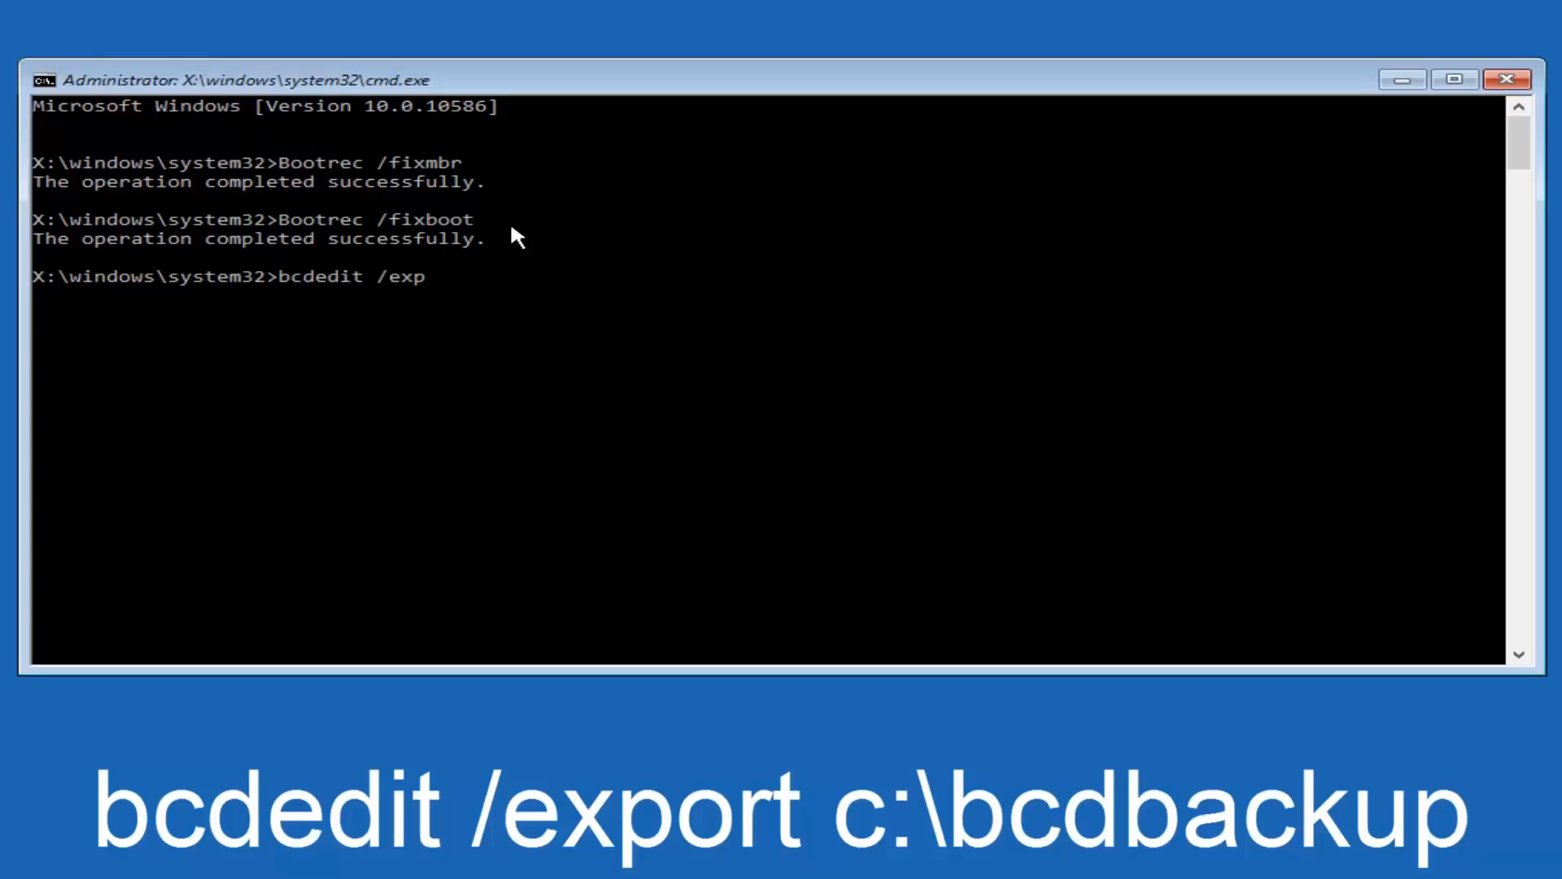
pyautogui.write('ort')
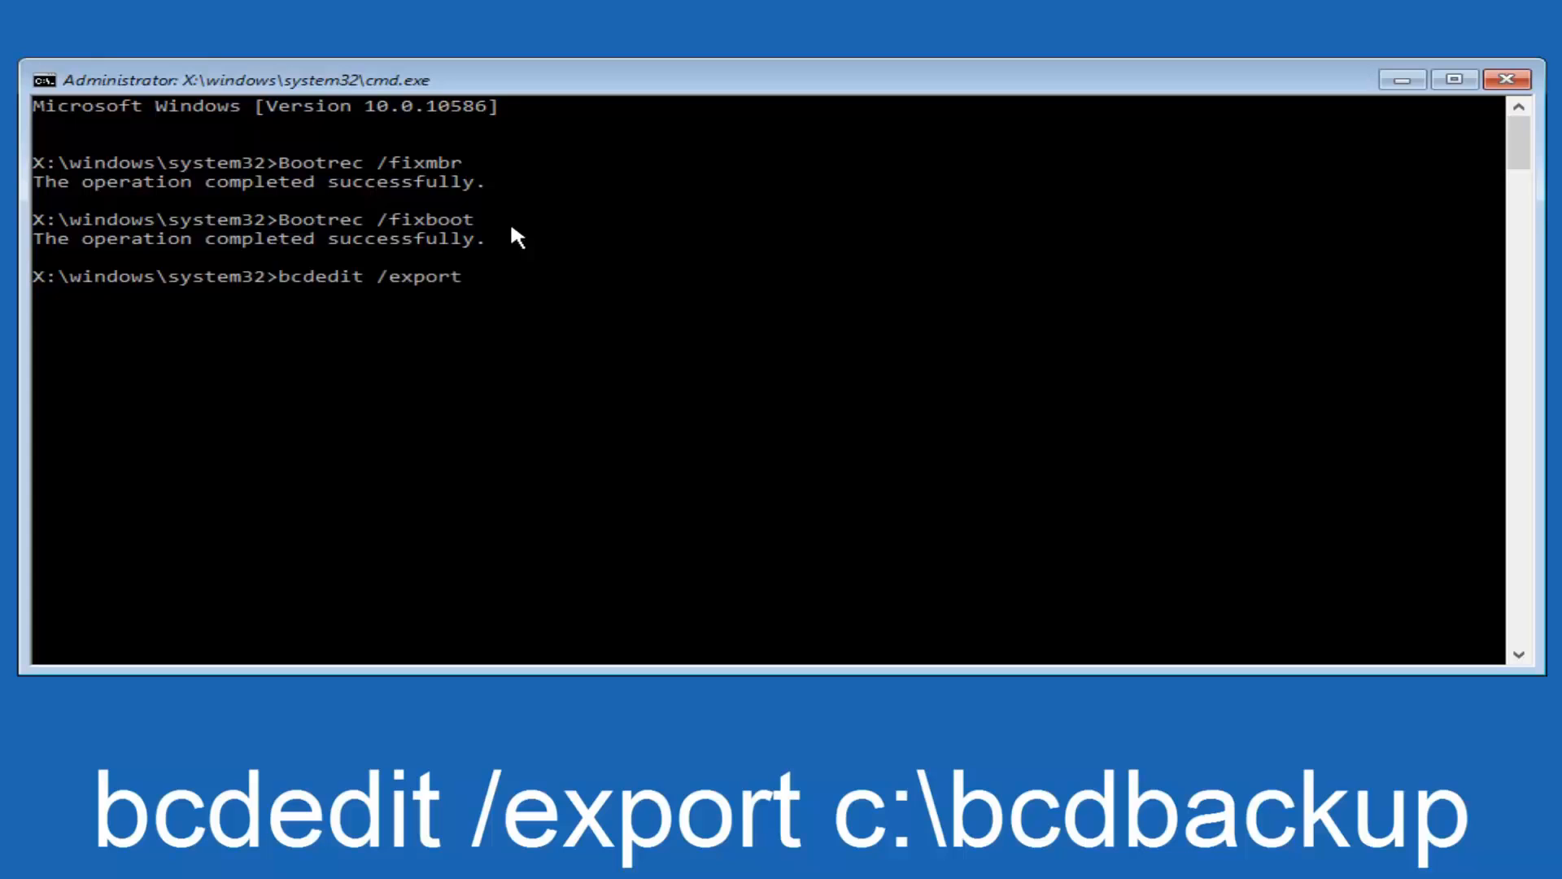
pyautogui.write('c')
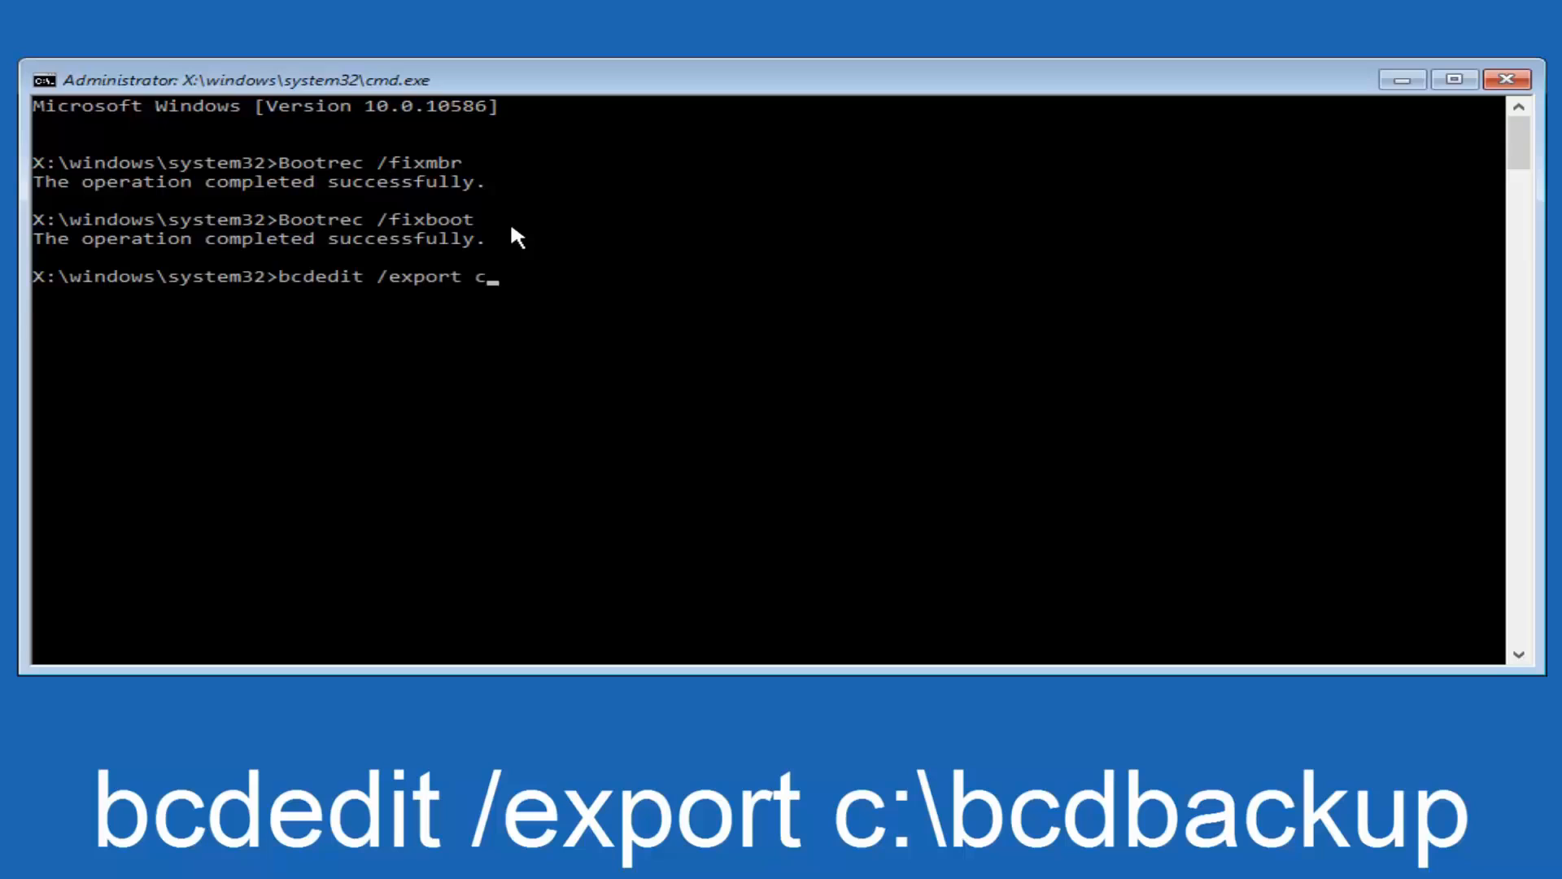
pyautogui.write(':')
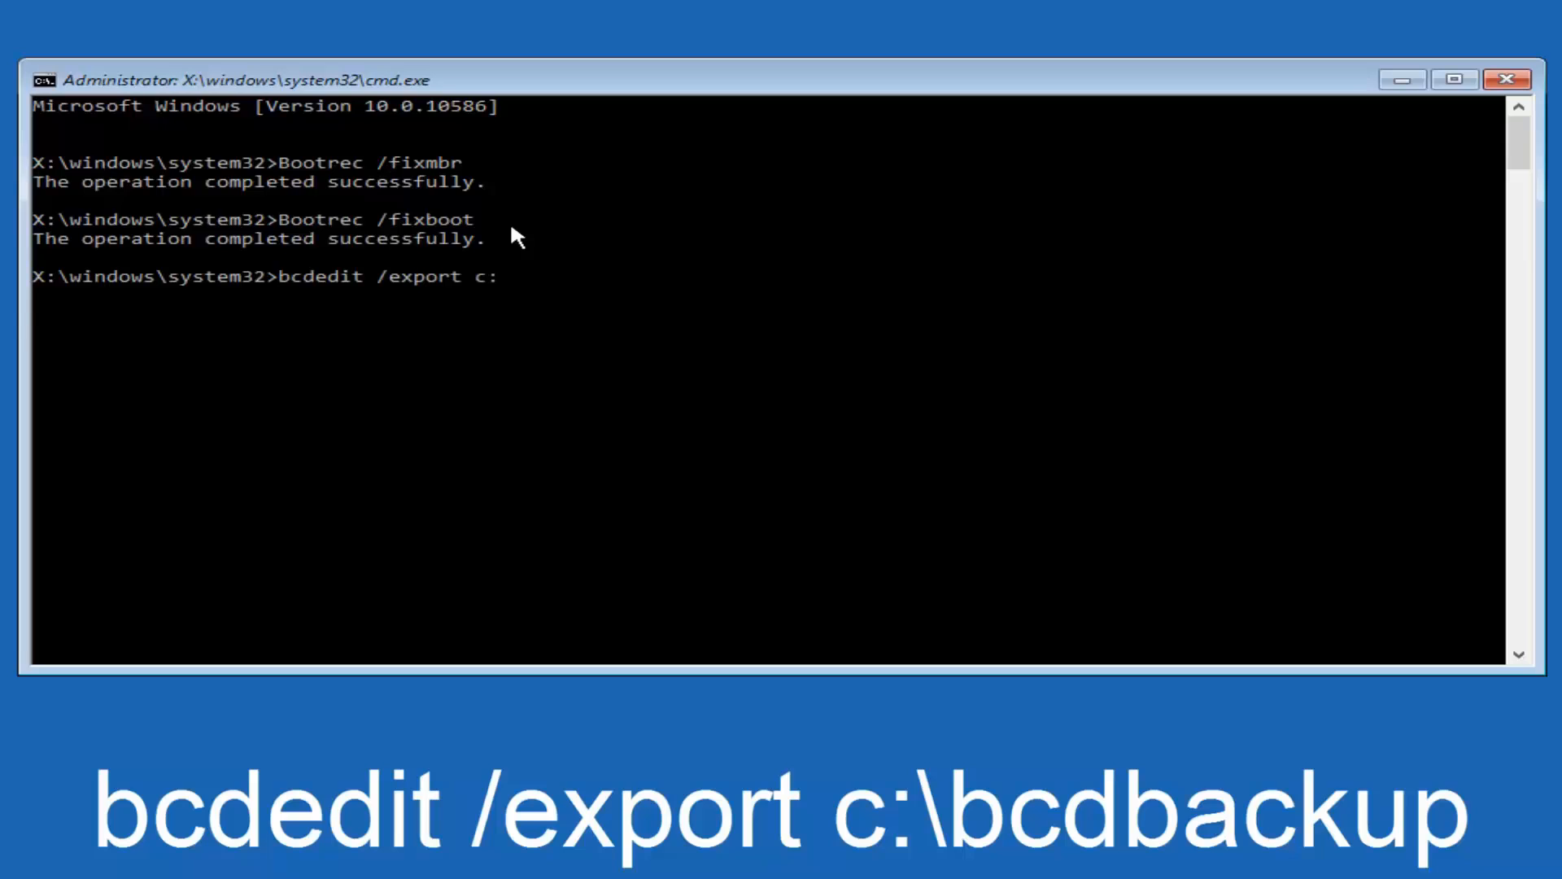
pyautogui.write('\\')
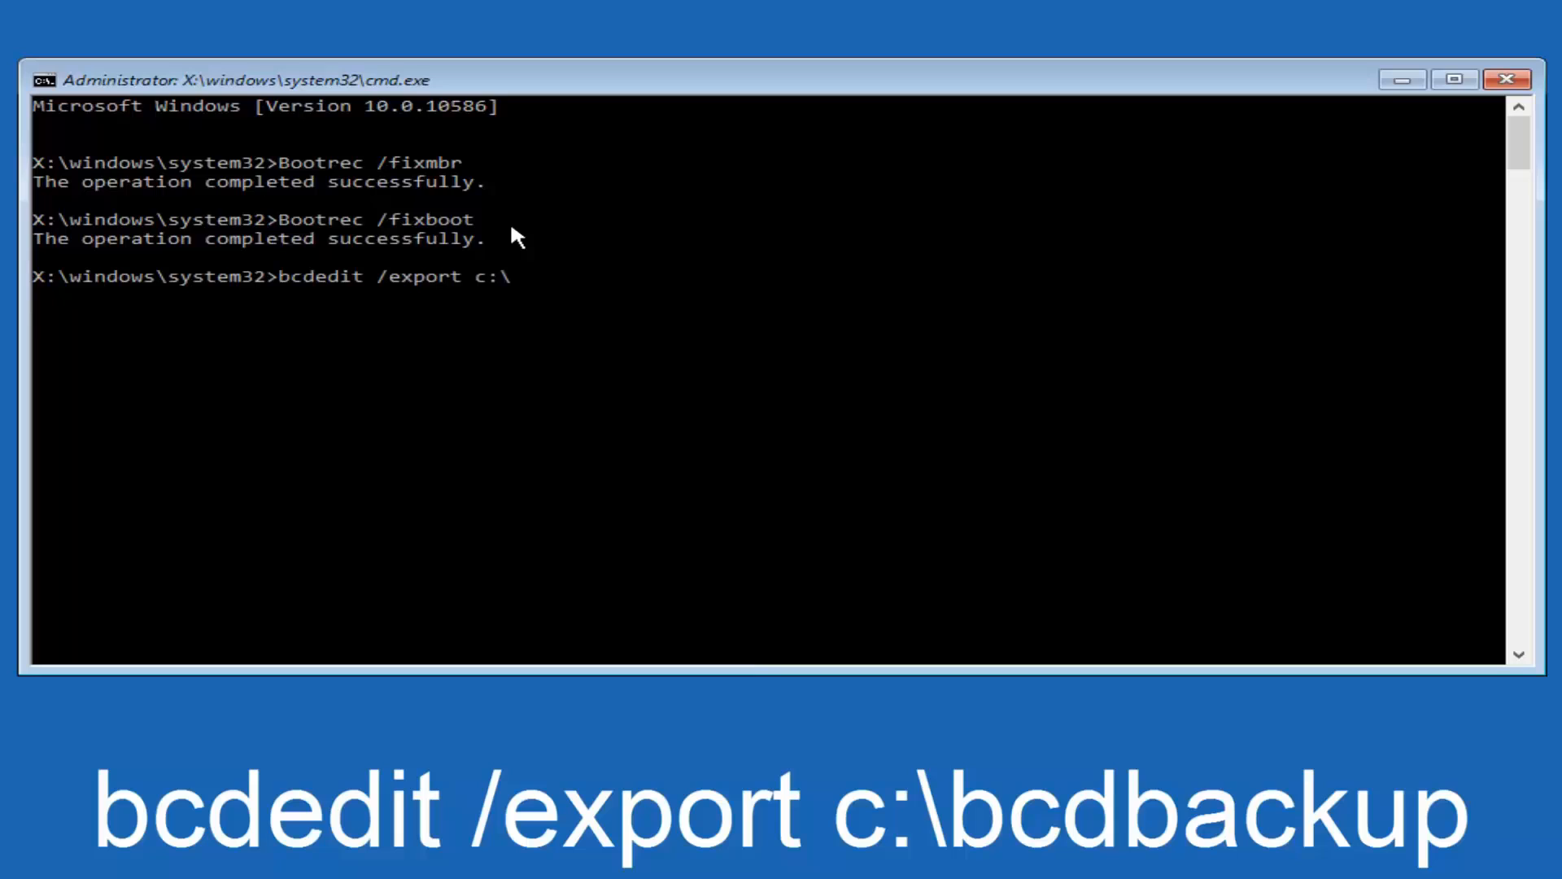
pyautogui.write('b')
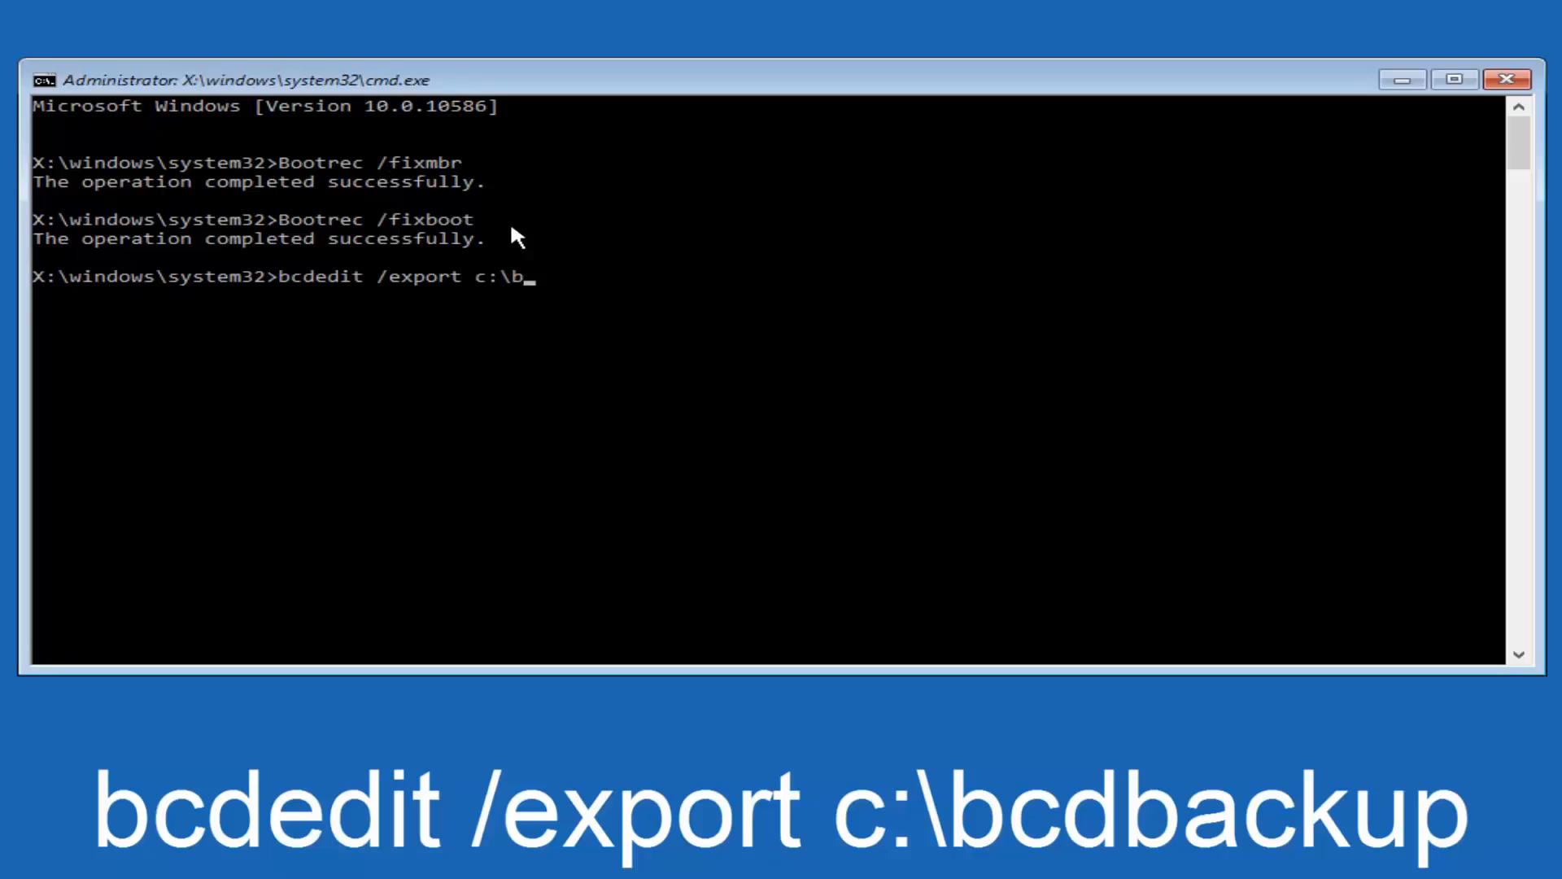
pyautogui.write('cdba')
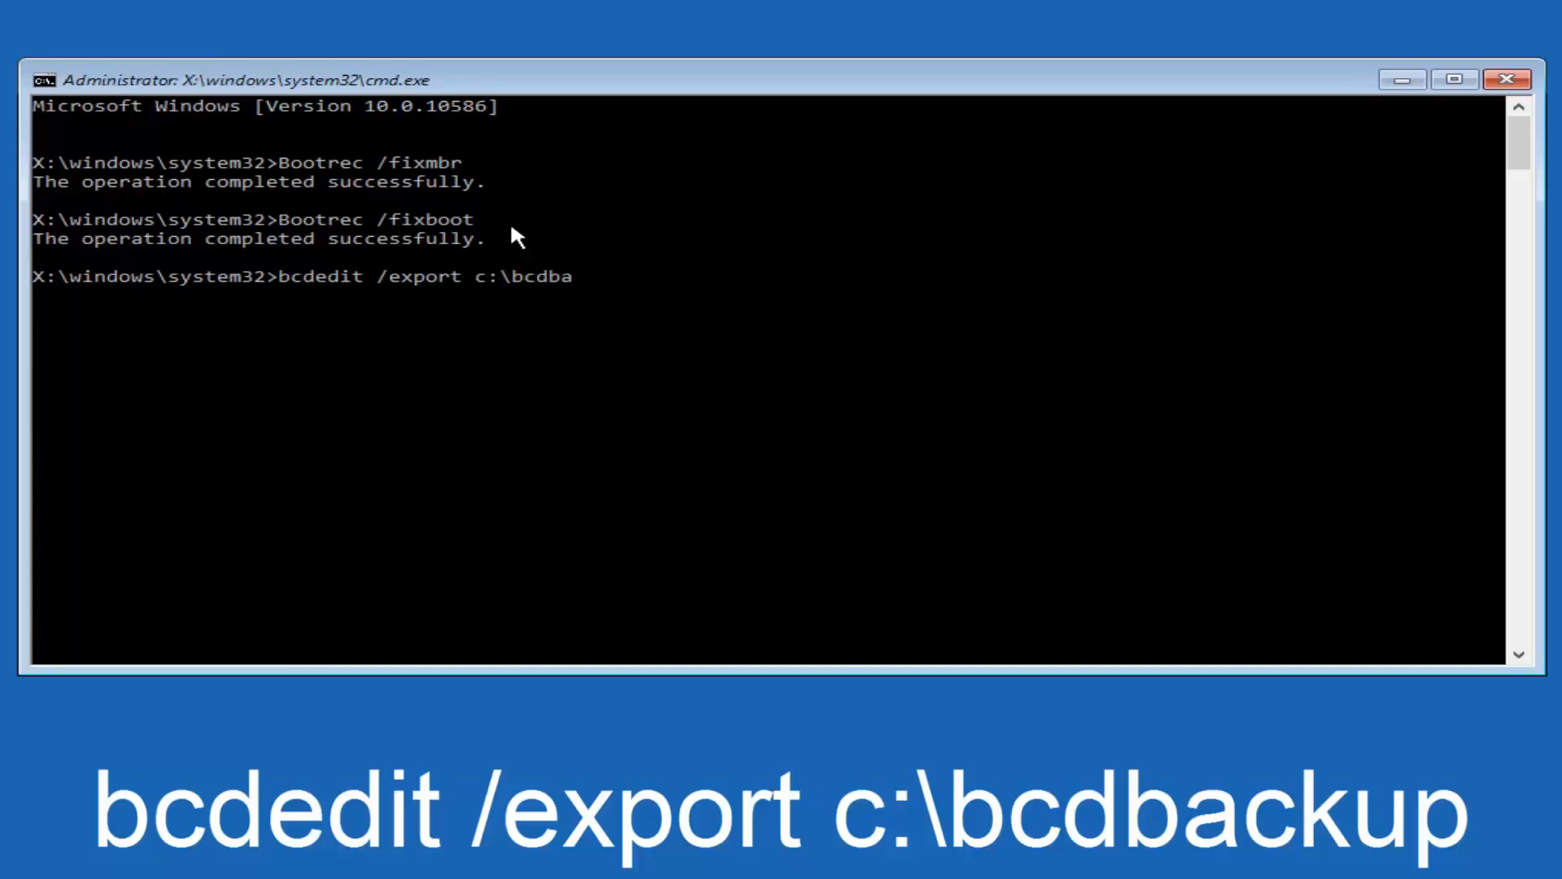
pyautogui.write('ckup')
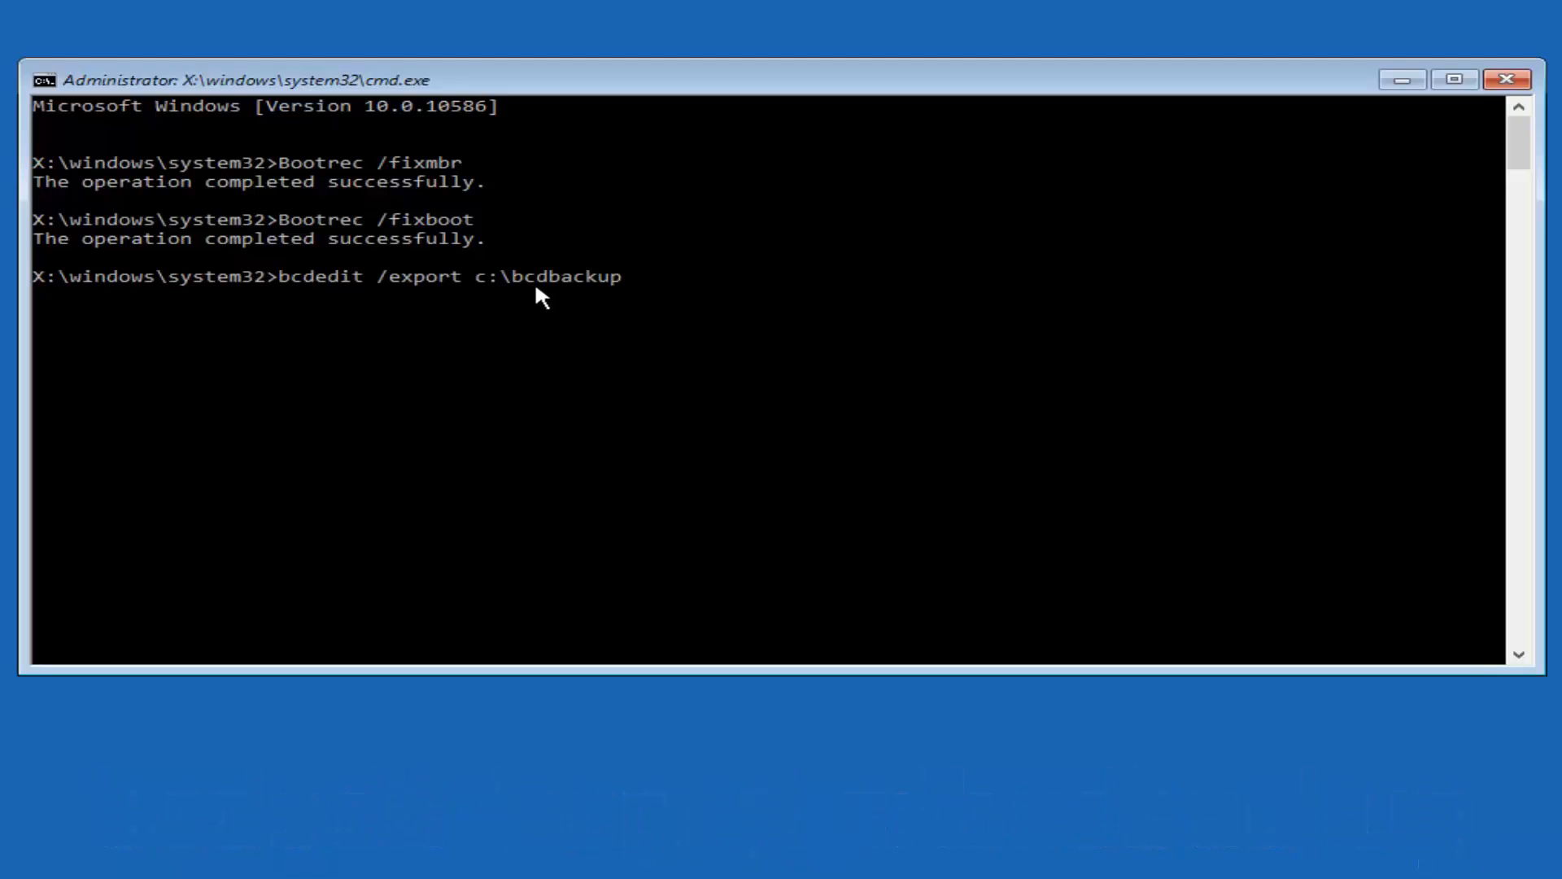
pyautogui.moveTo(695, 299)
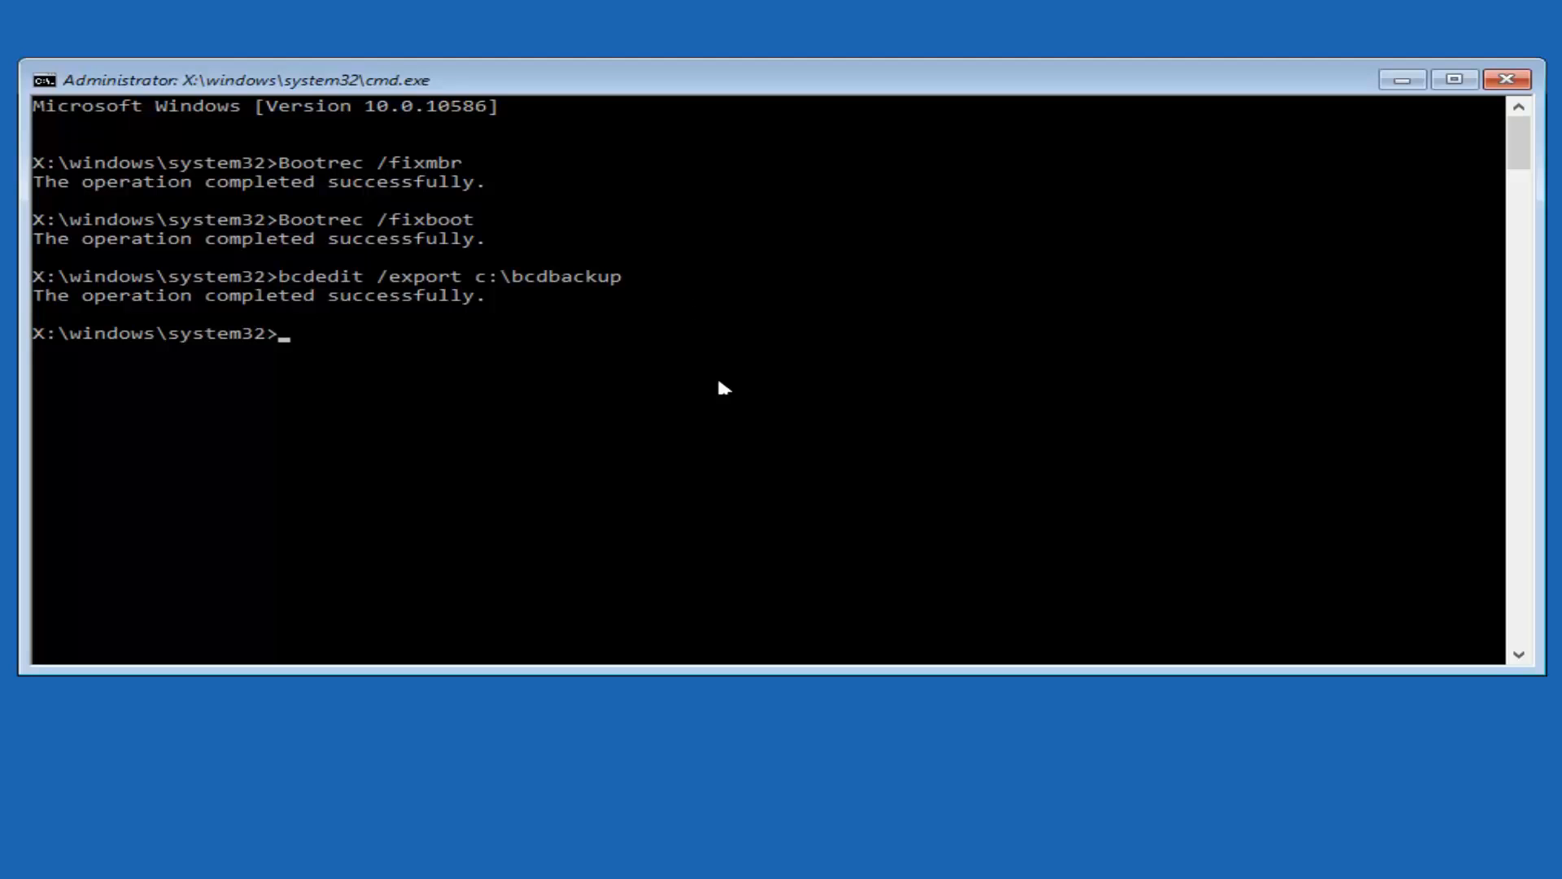
# Step: Run attrib c:\boot\bcd -h -r -s to clear the file's hidden, read-only and system flags
pyautogui.write('attrib')
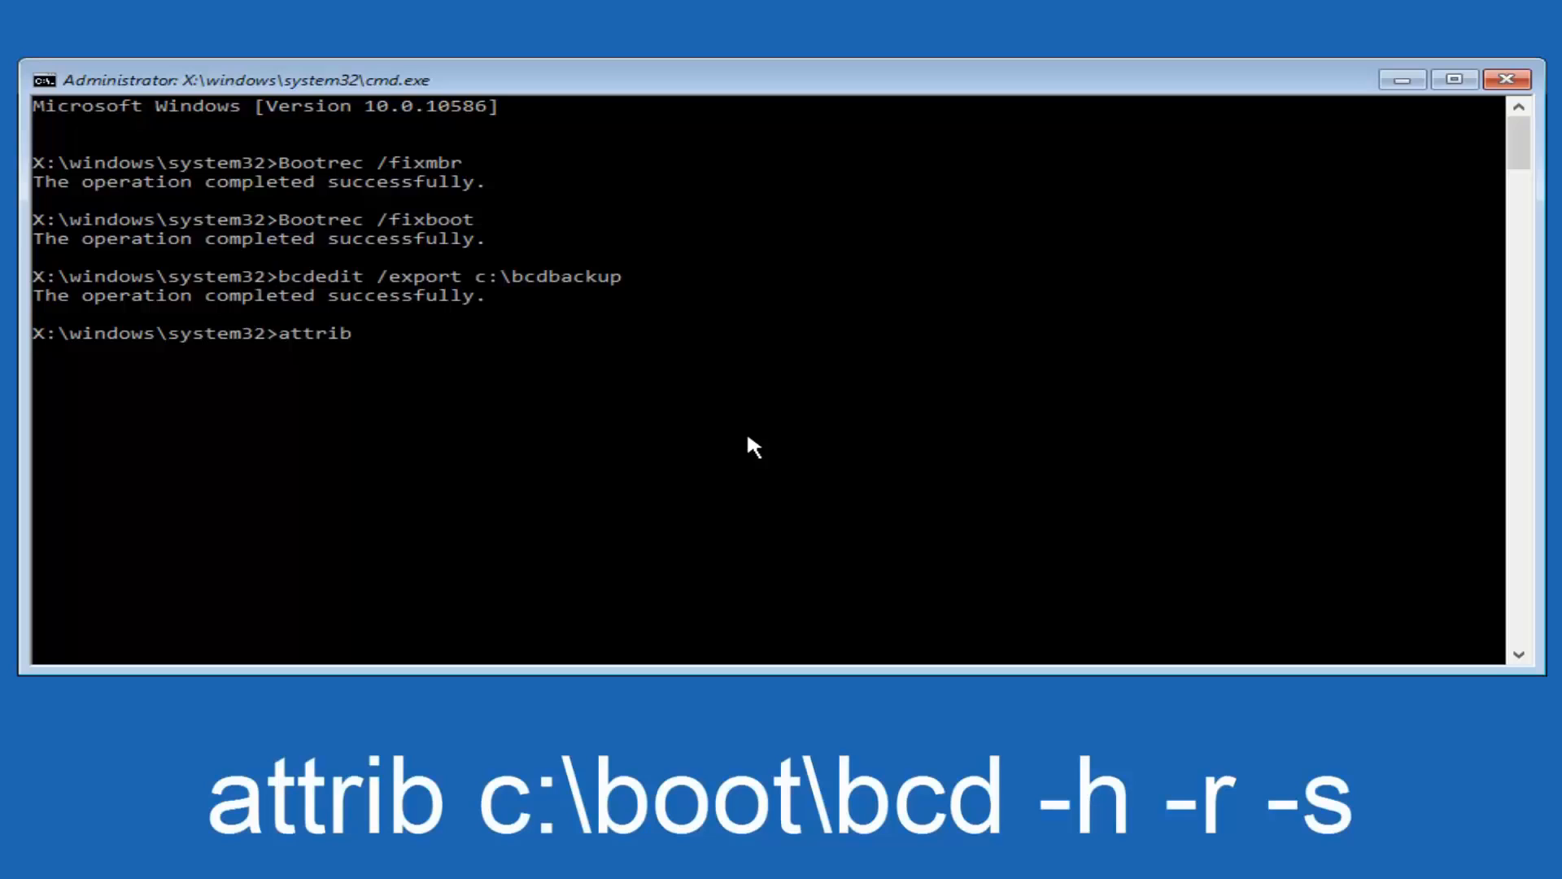
pyautogui.write('c:')
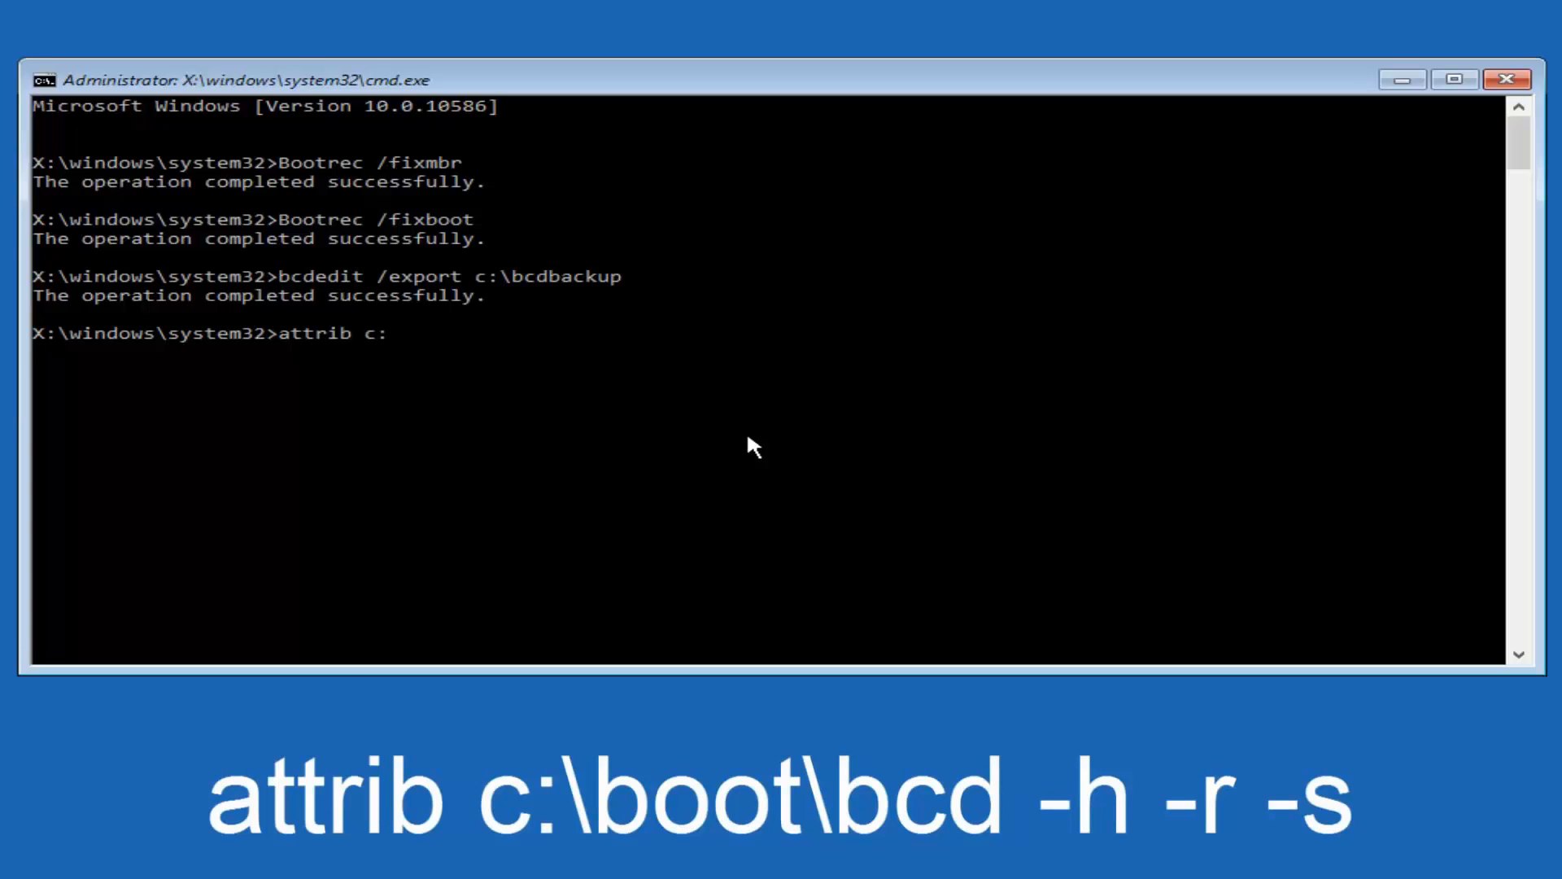
pyautogui.write('\\')
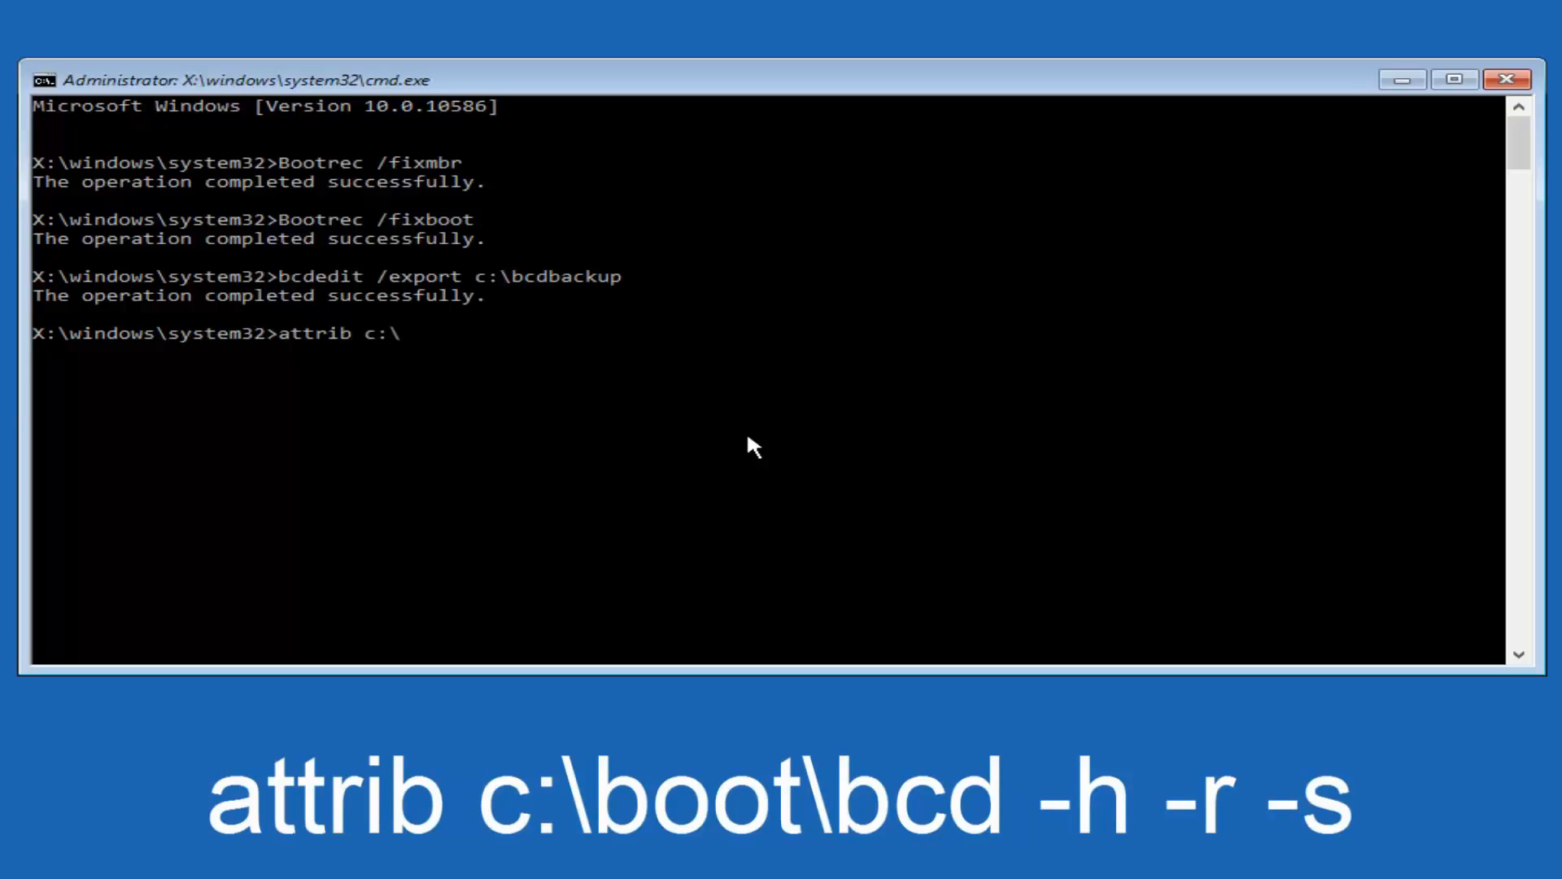
pyautogui.write('boot')
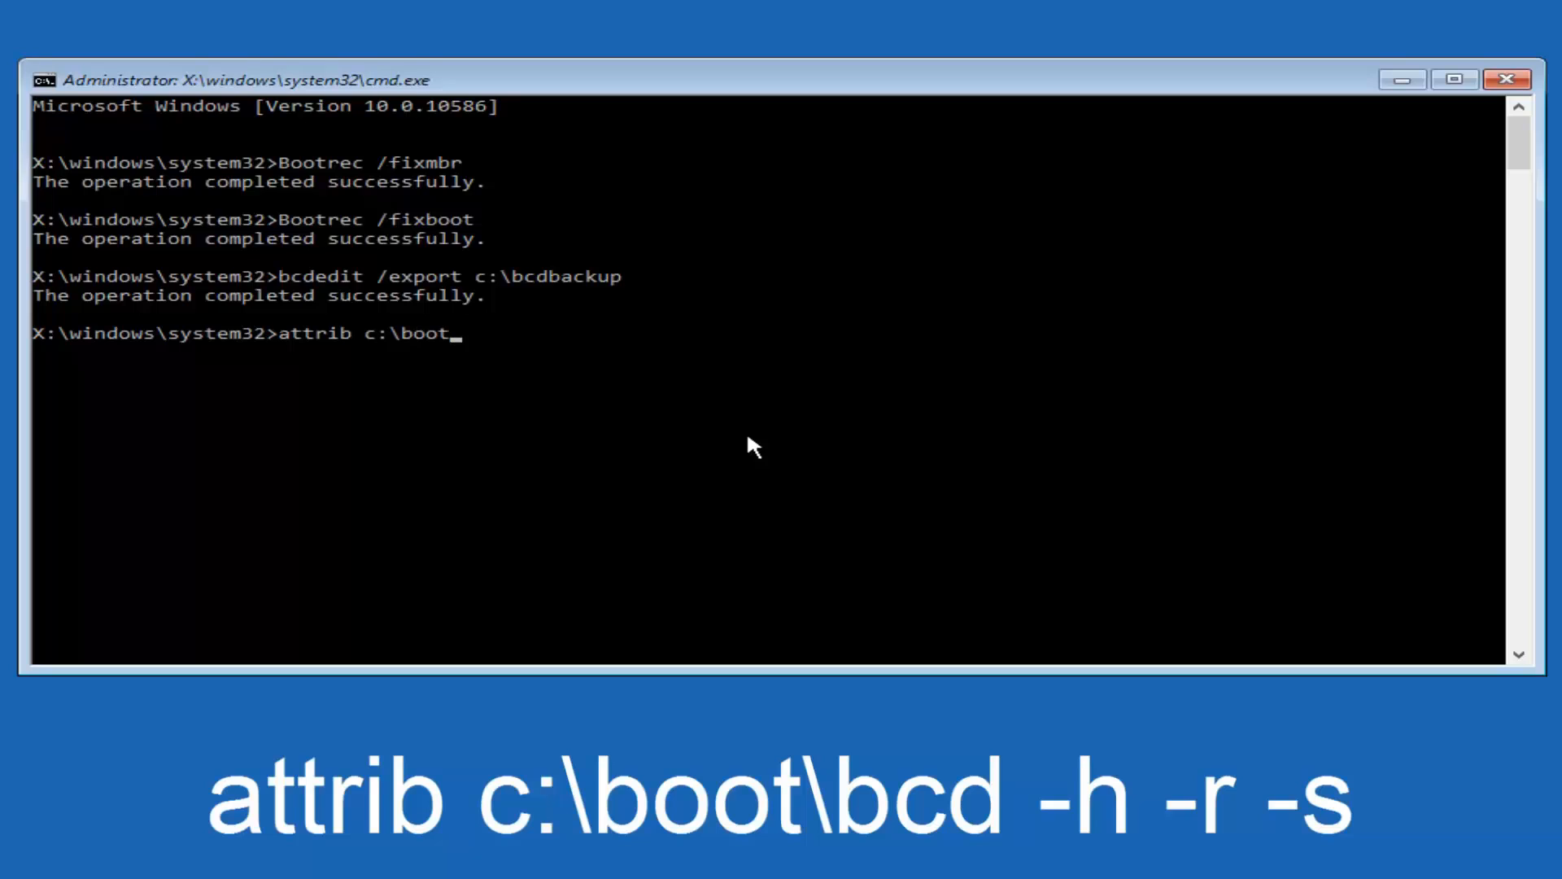
pyautogui.write('\\bc')
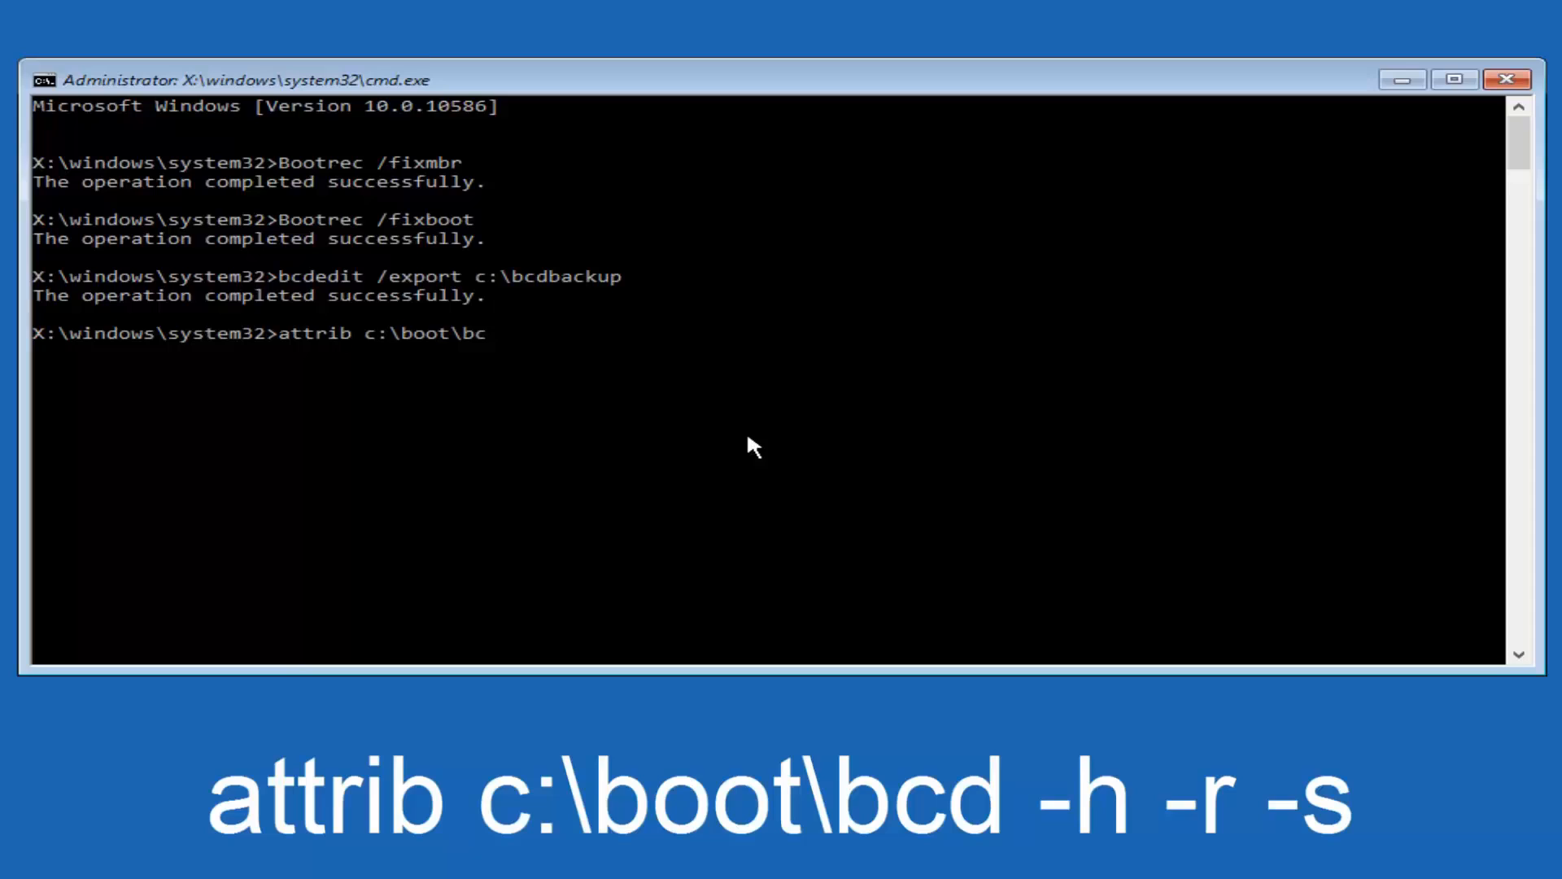
pyautogui.write('d')
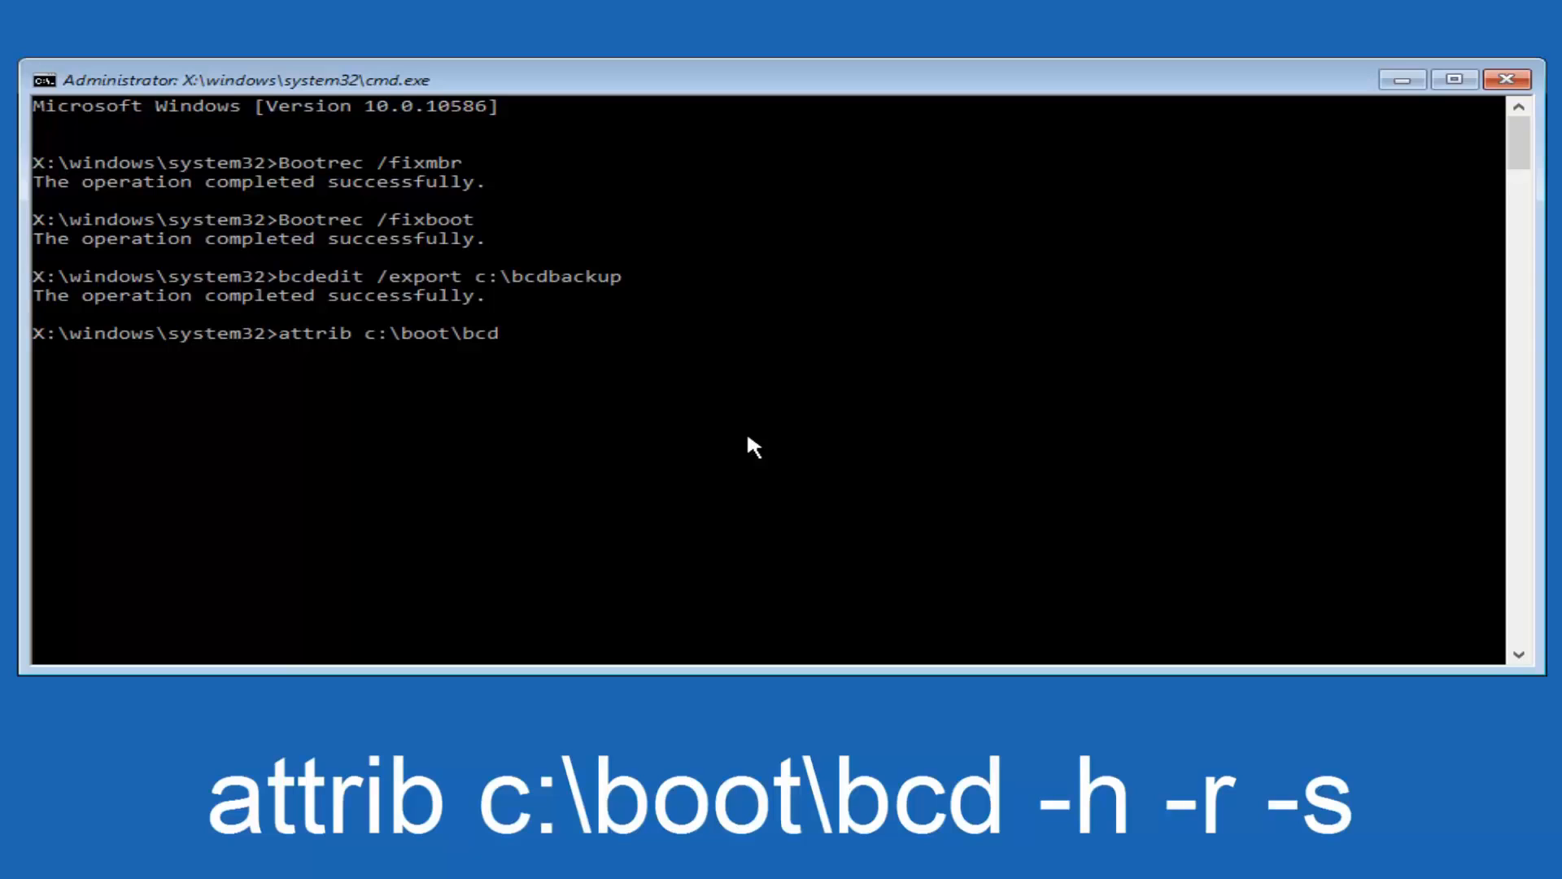
pyautogui.write('-')
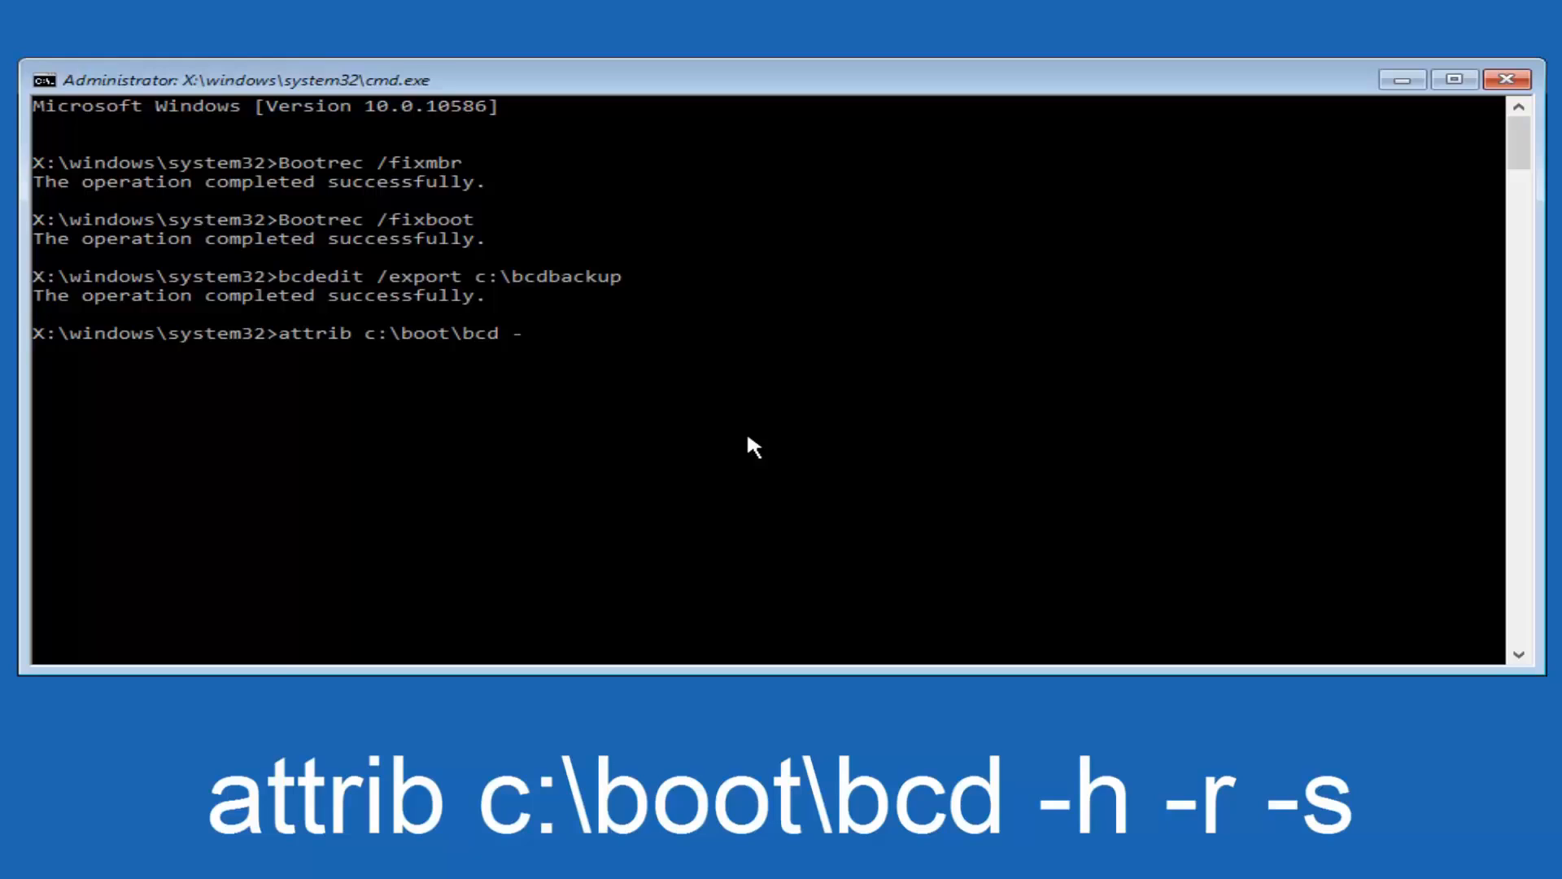
pyautogui.write('h')
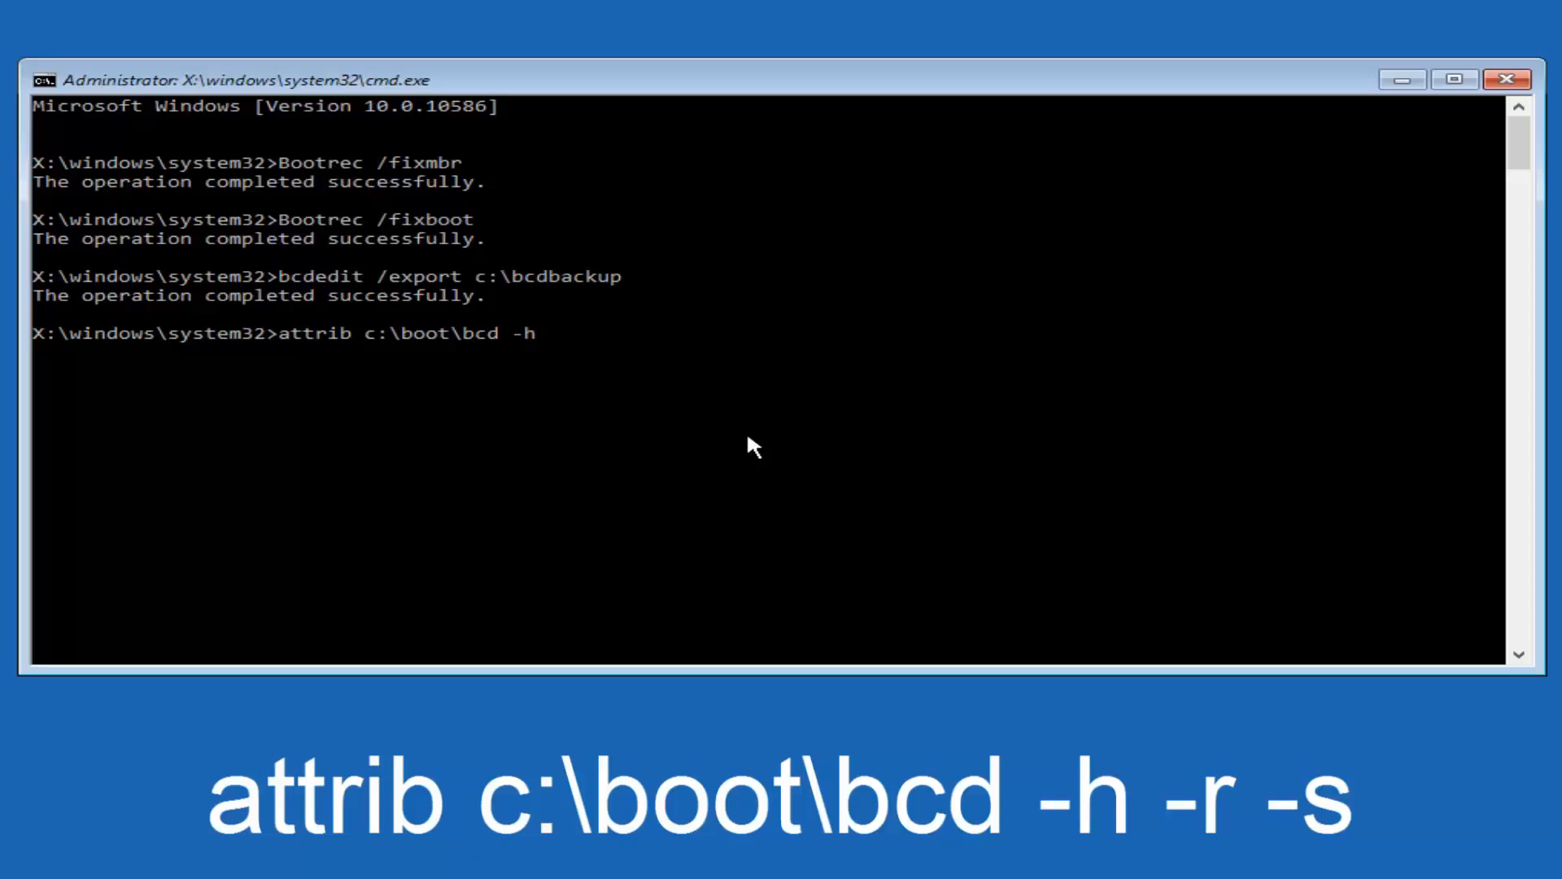
pyautogui.write('-r')
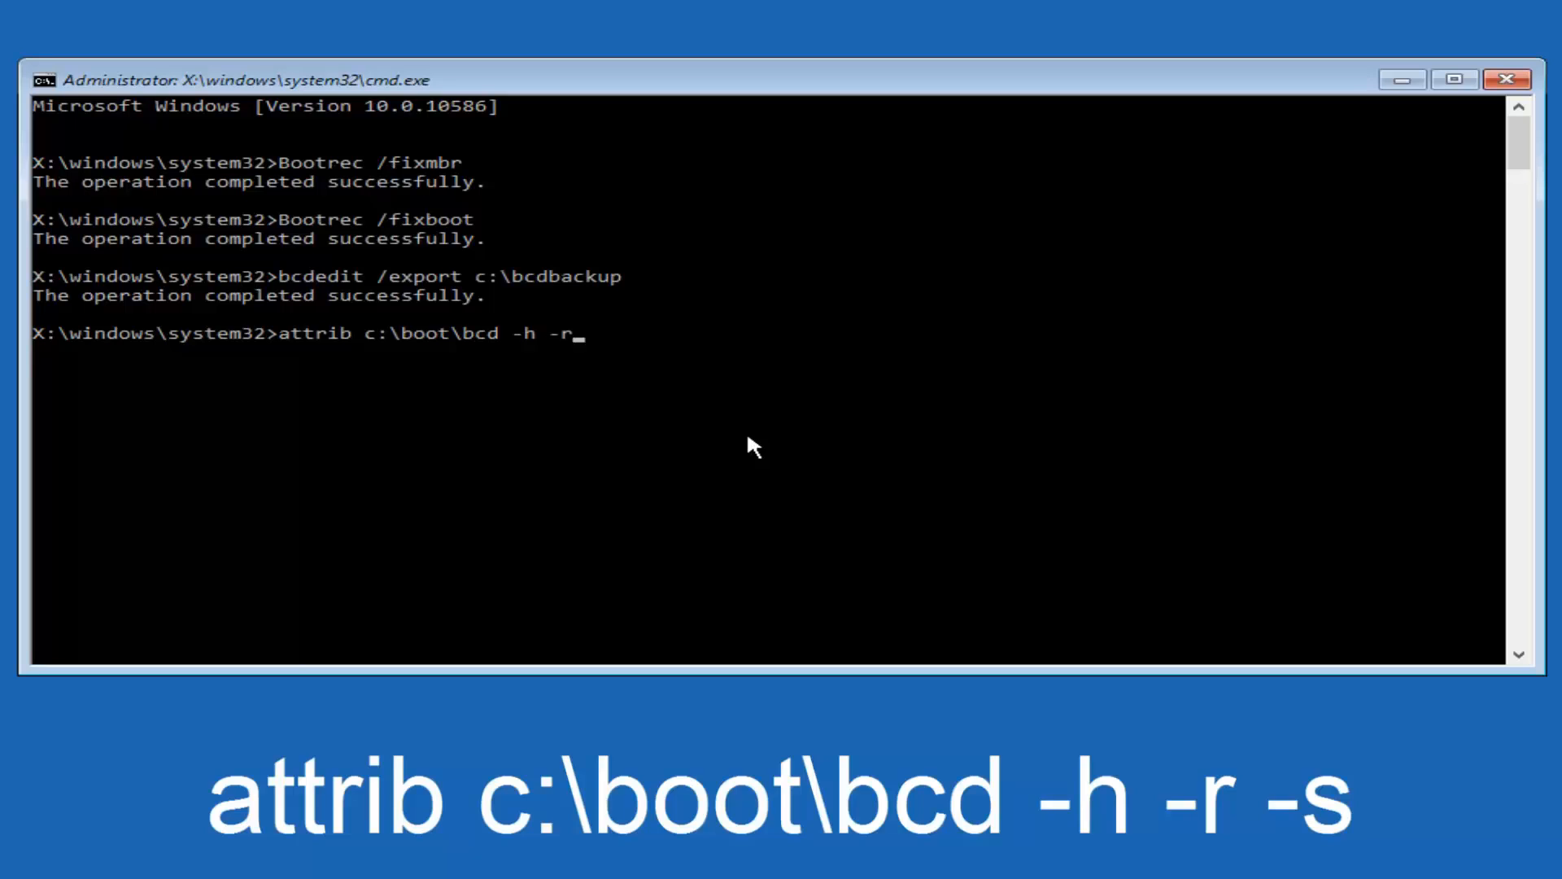
pyautogui.write('-')
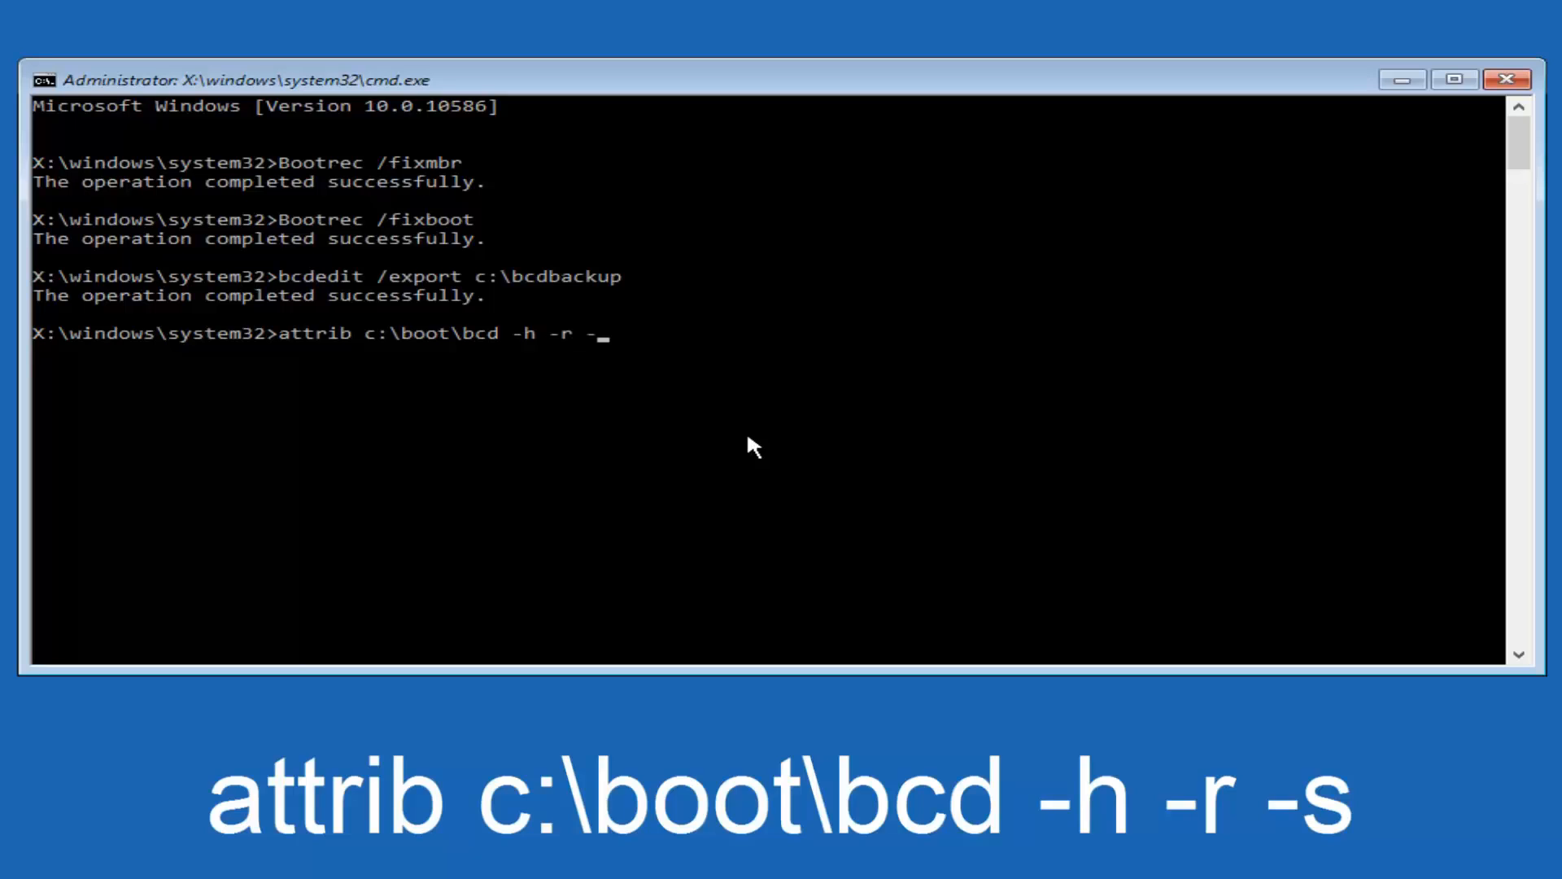
pyautogui.write('s')
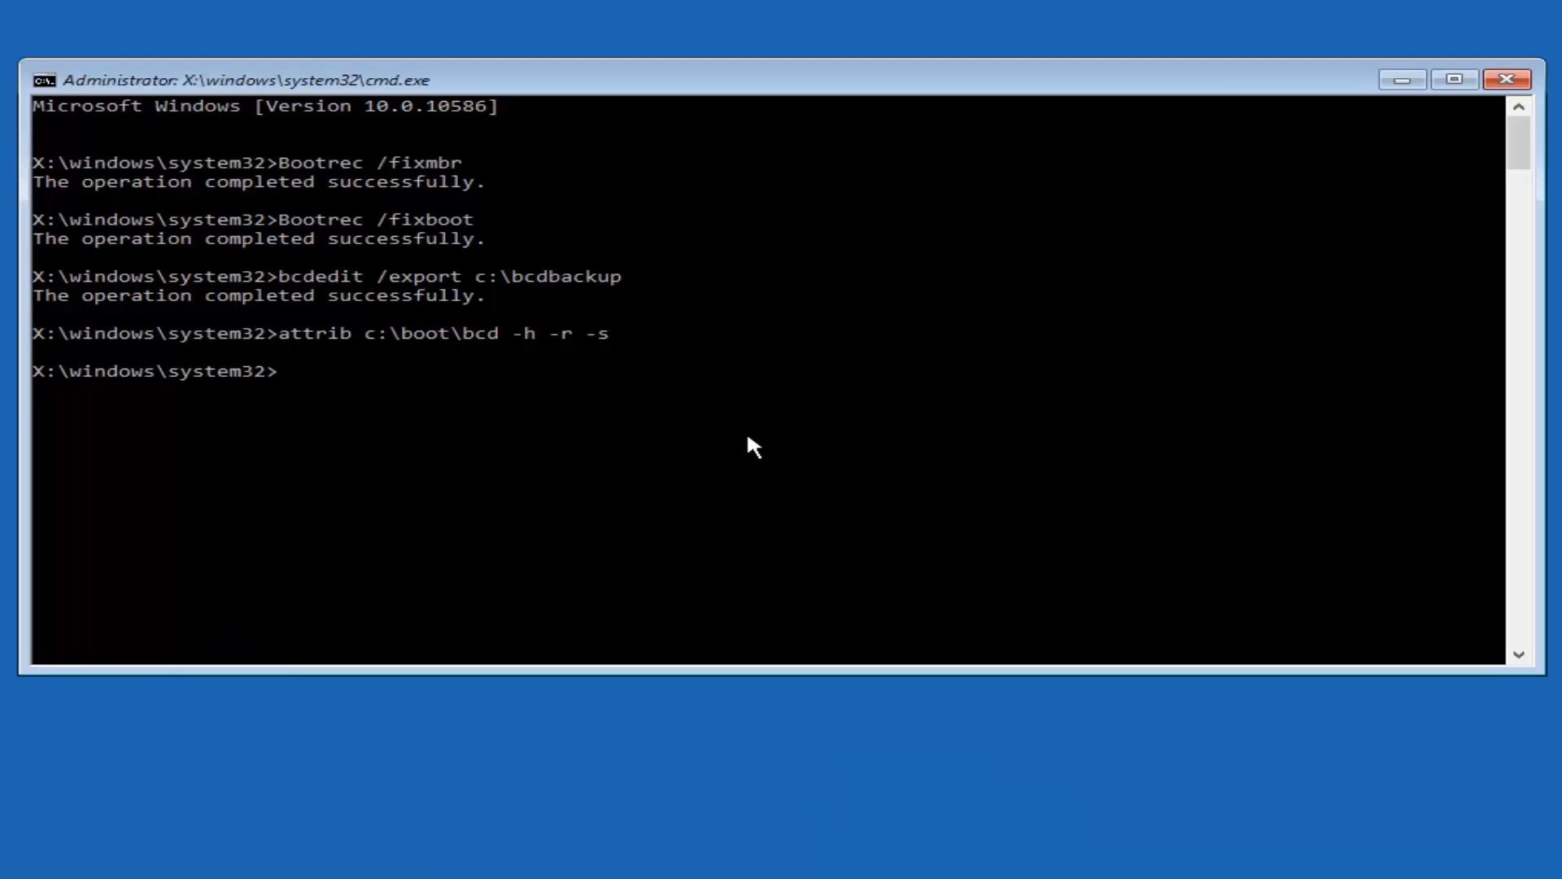
# Step: Run ren c:\boot\bcd bcd.old to rename the boot configuration file
pyautogui.write('re')
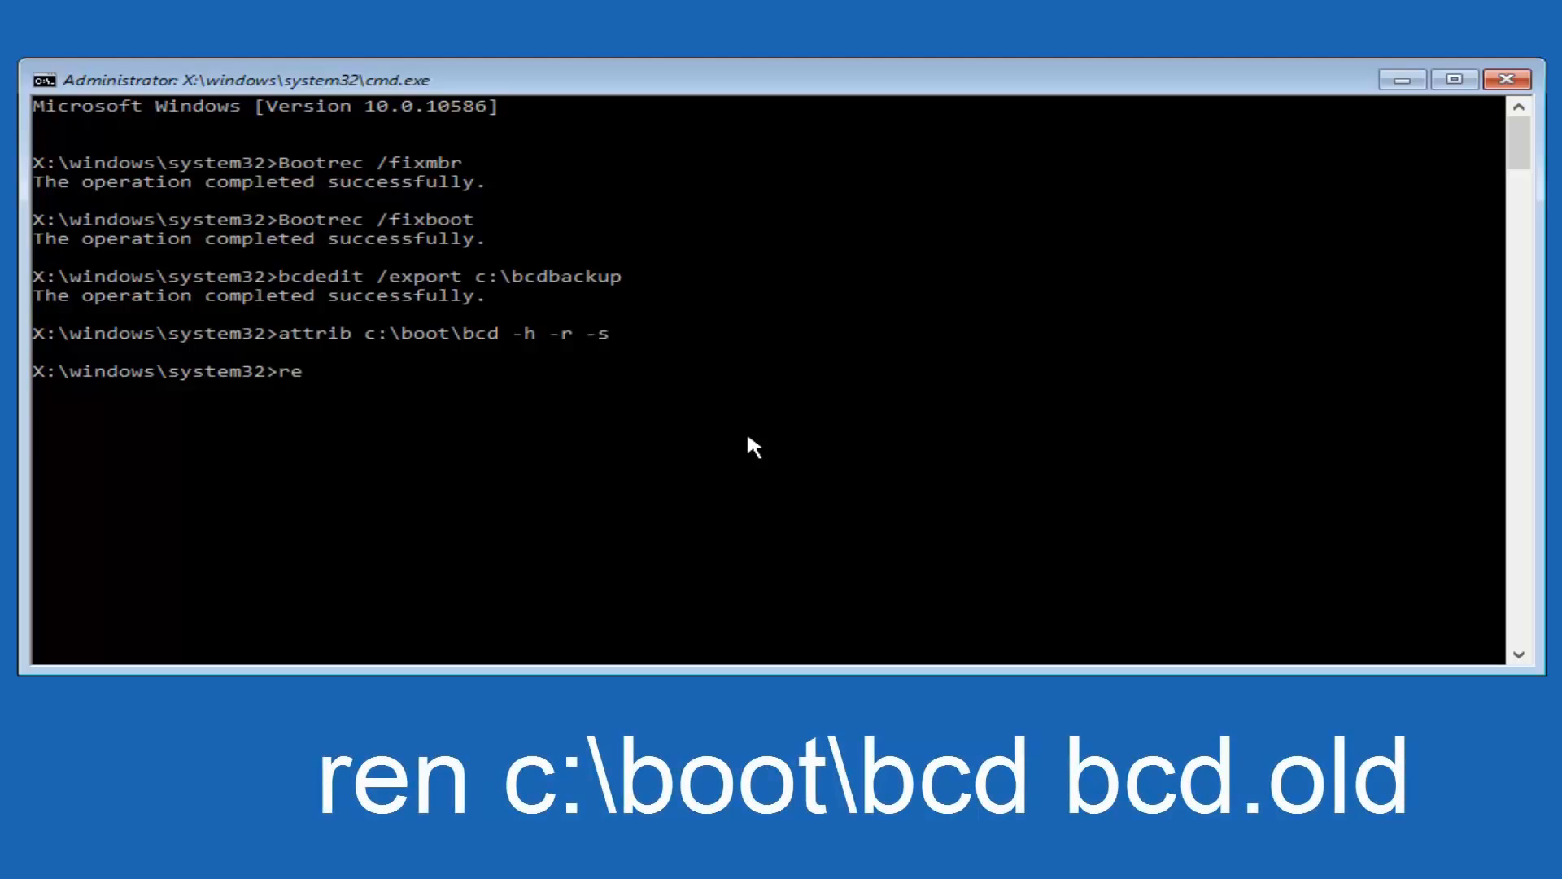
pyautogui.write('n')
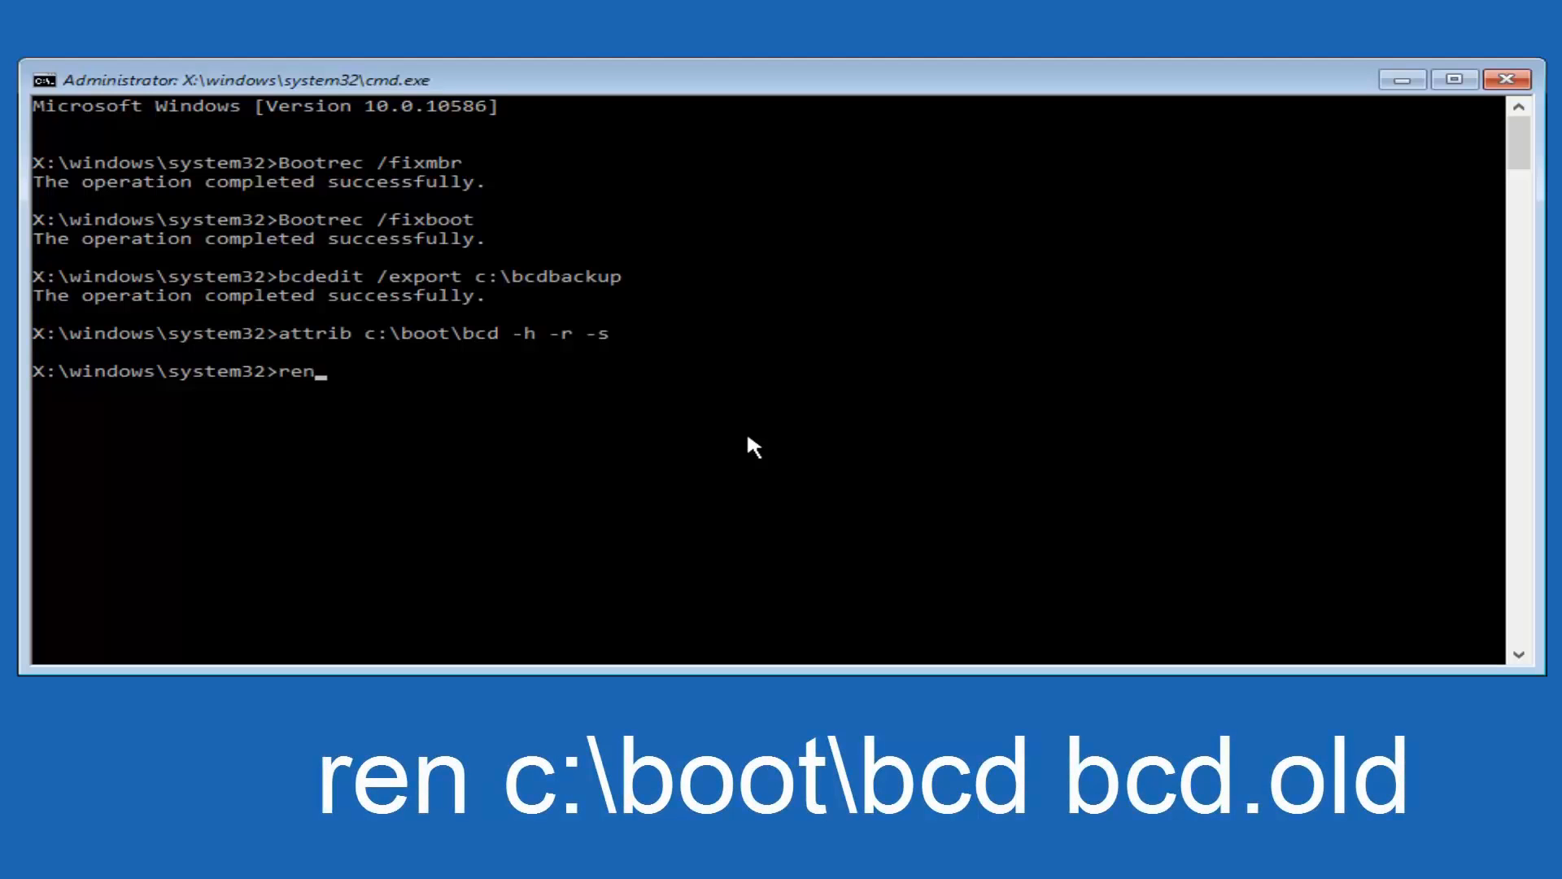
pyautogui.write('c')
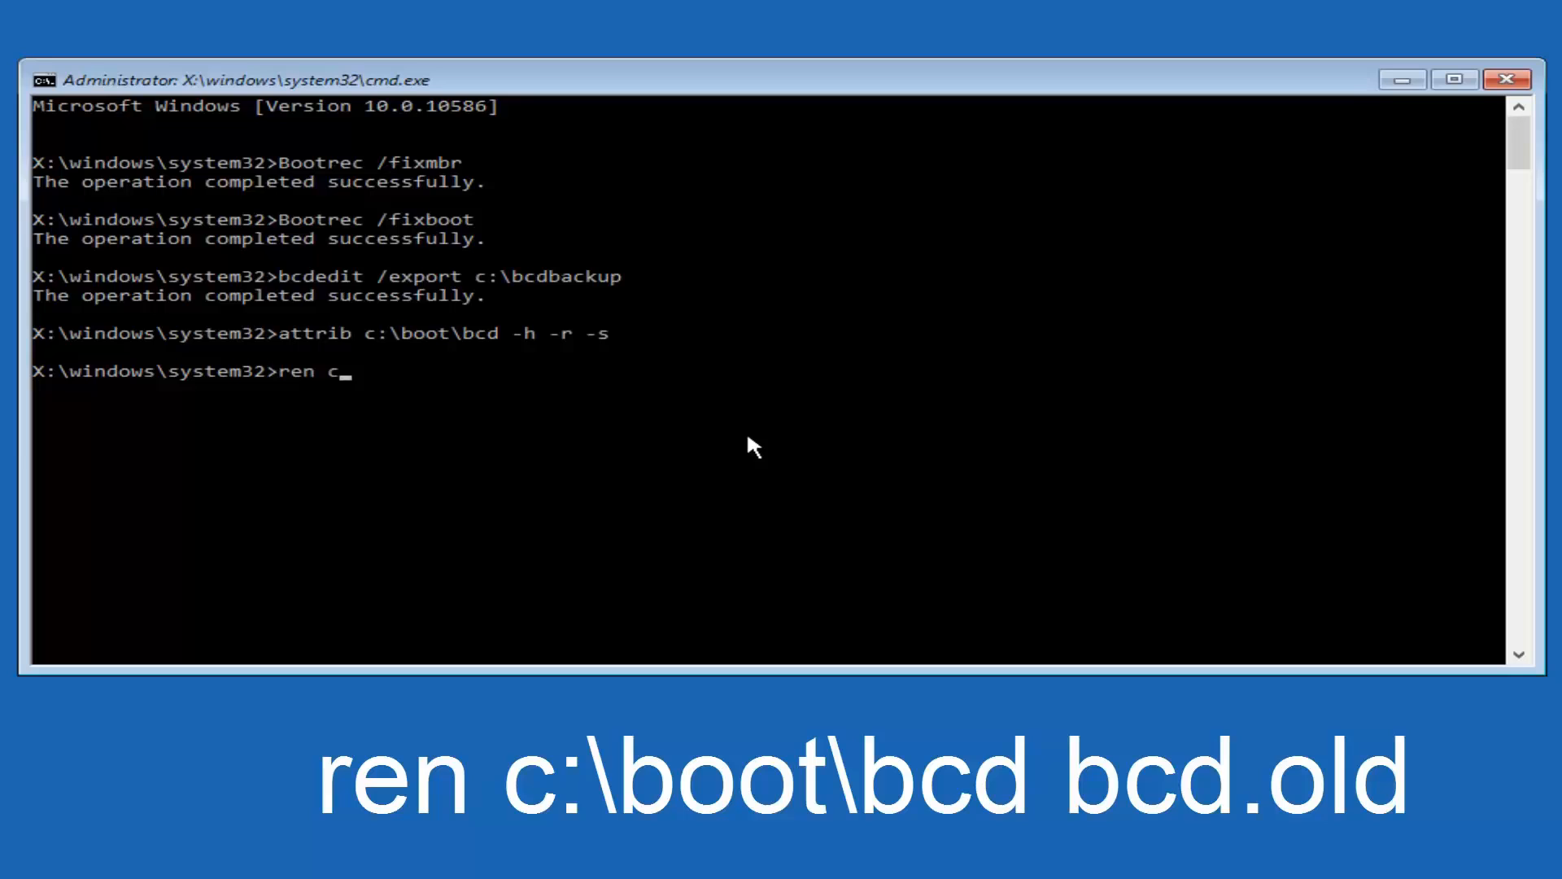
pyautogui.write(':\\')
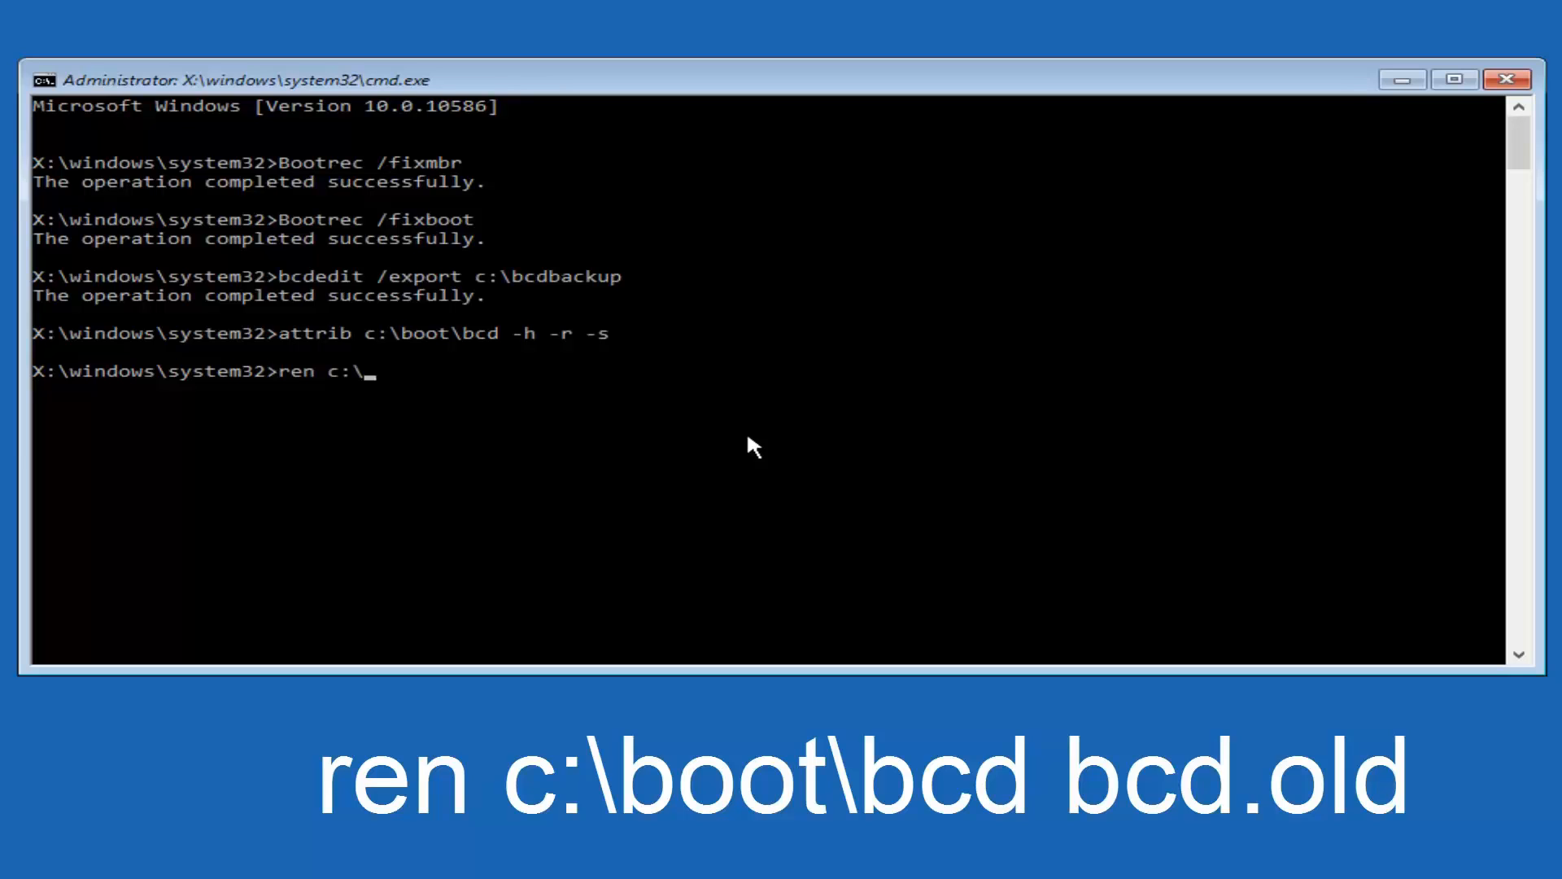
pyautogui.write('boot\\')
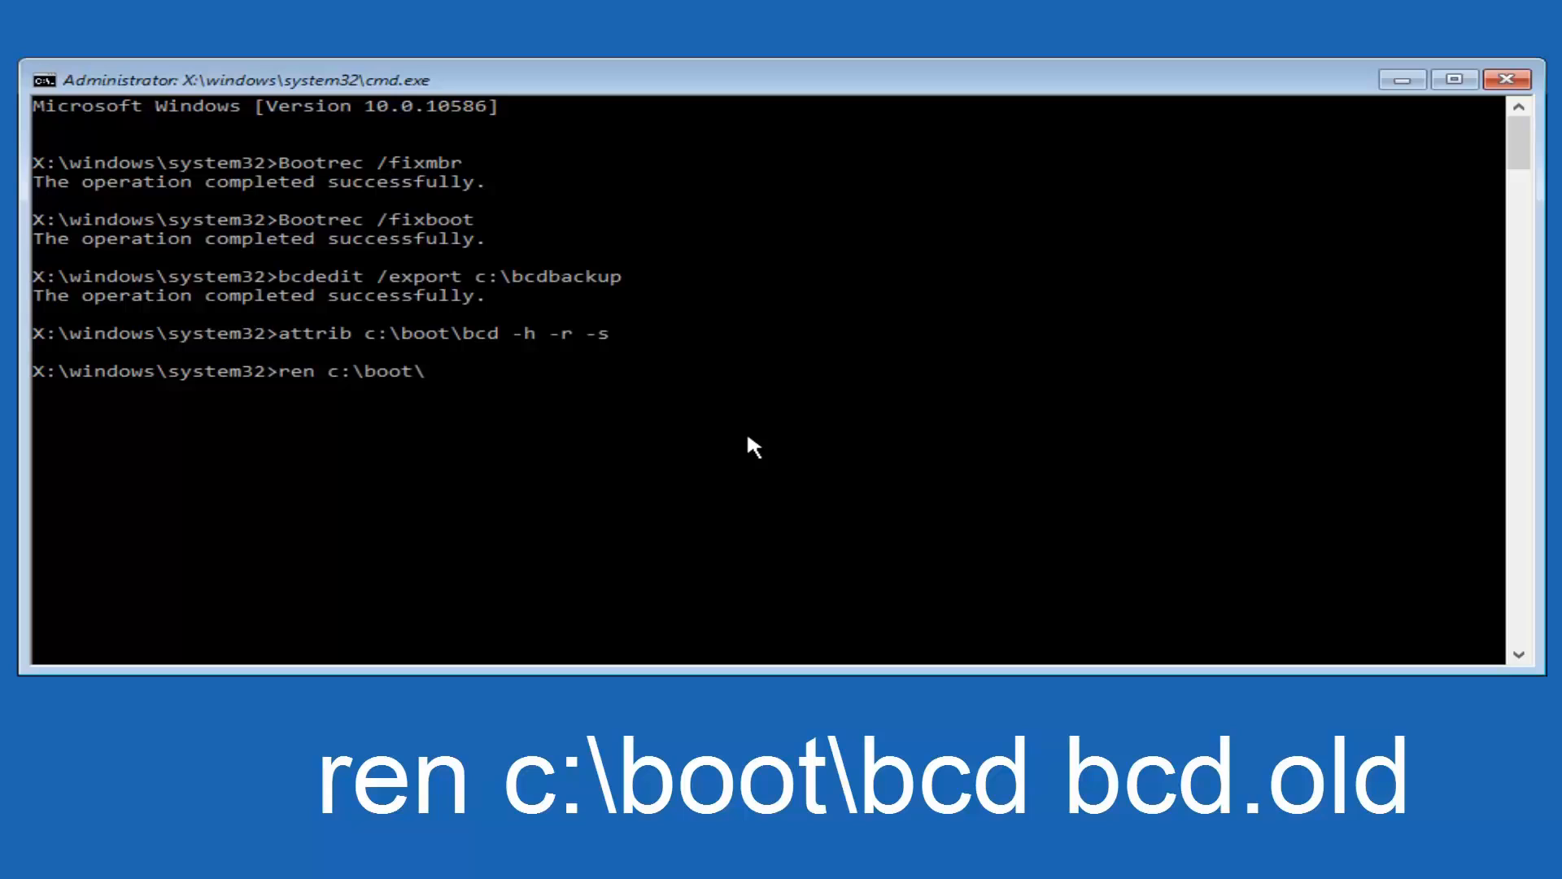
pyautogui.write('bcd')
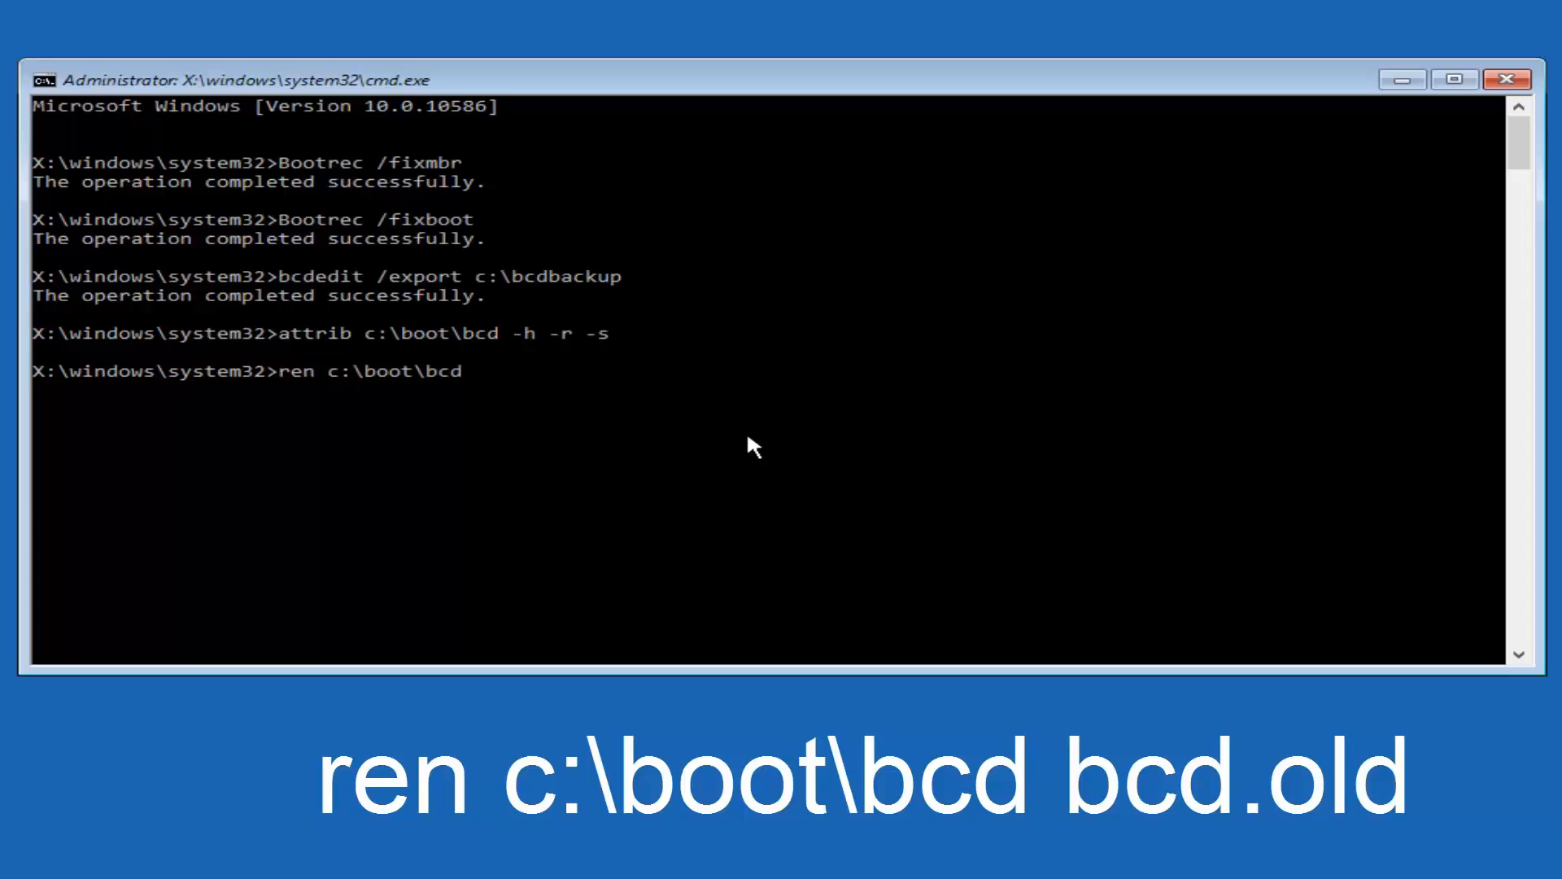
pyautogui.write('bcd')
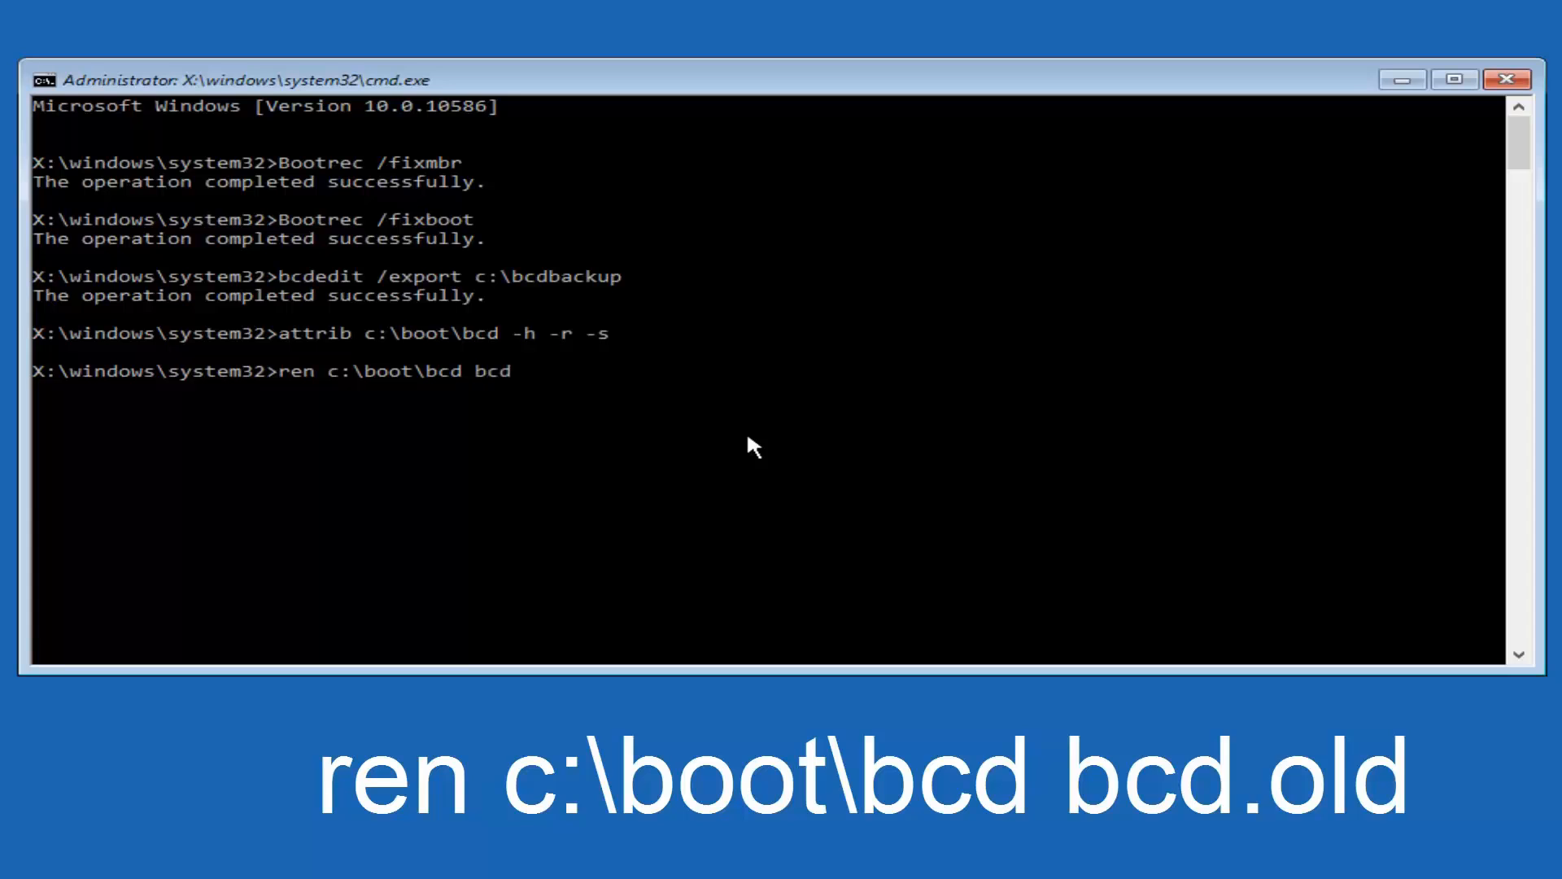
pyautogui.write('.o')
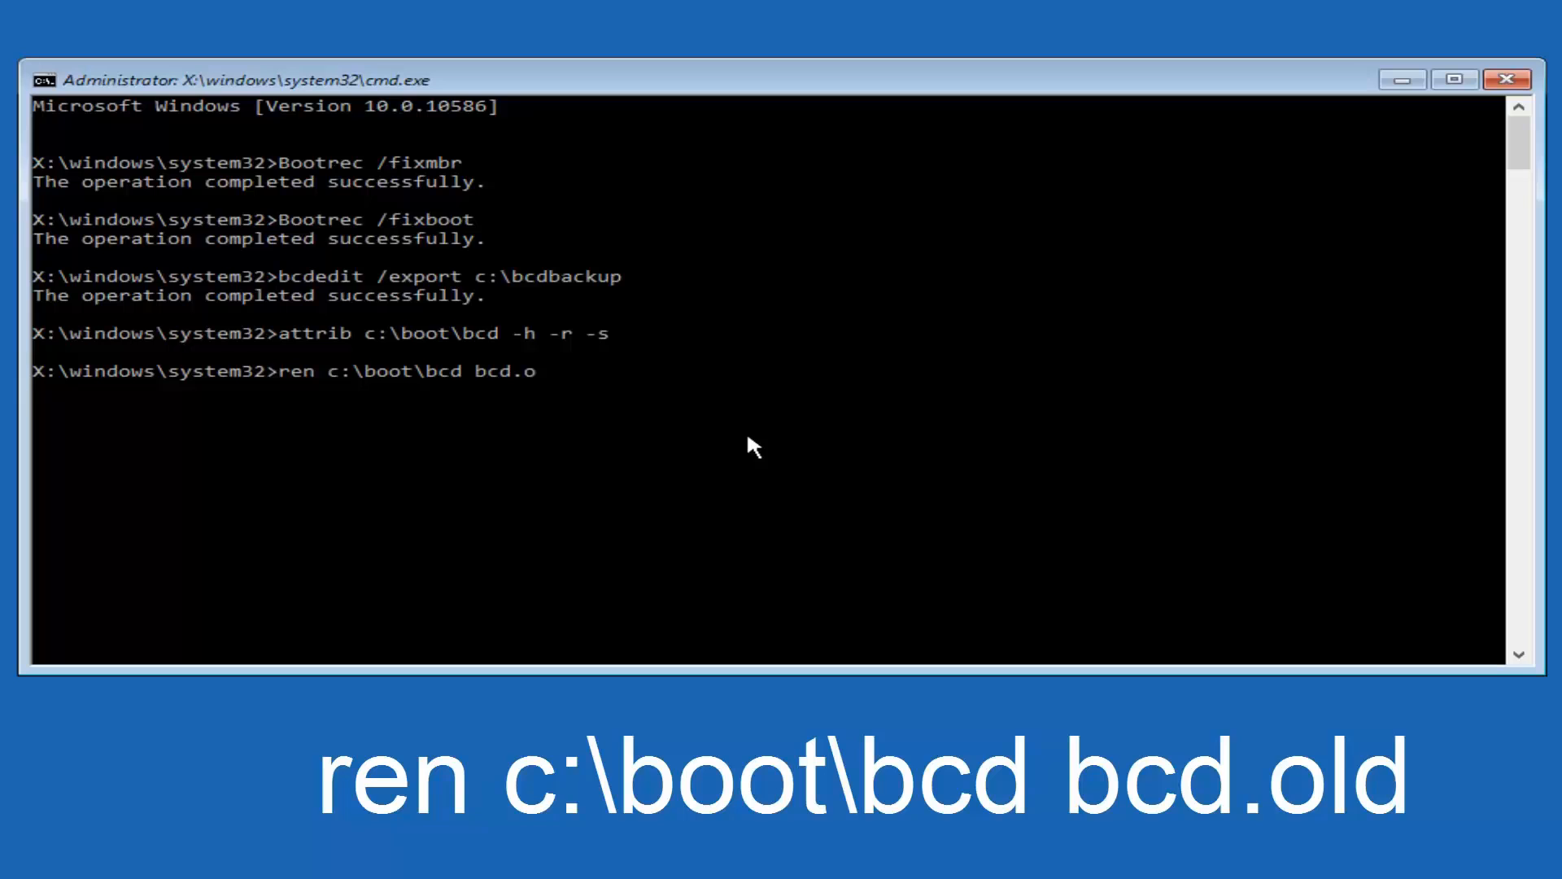
pyautogui.write('ld')
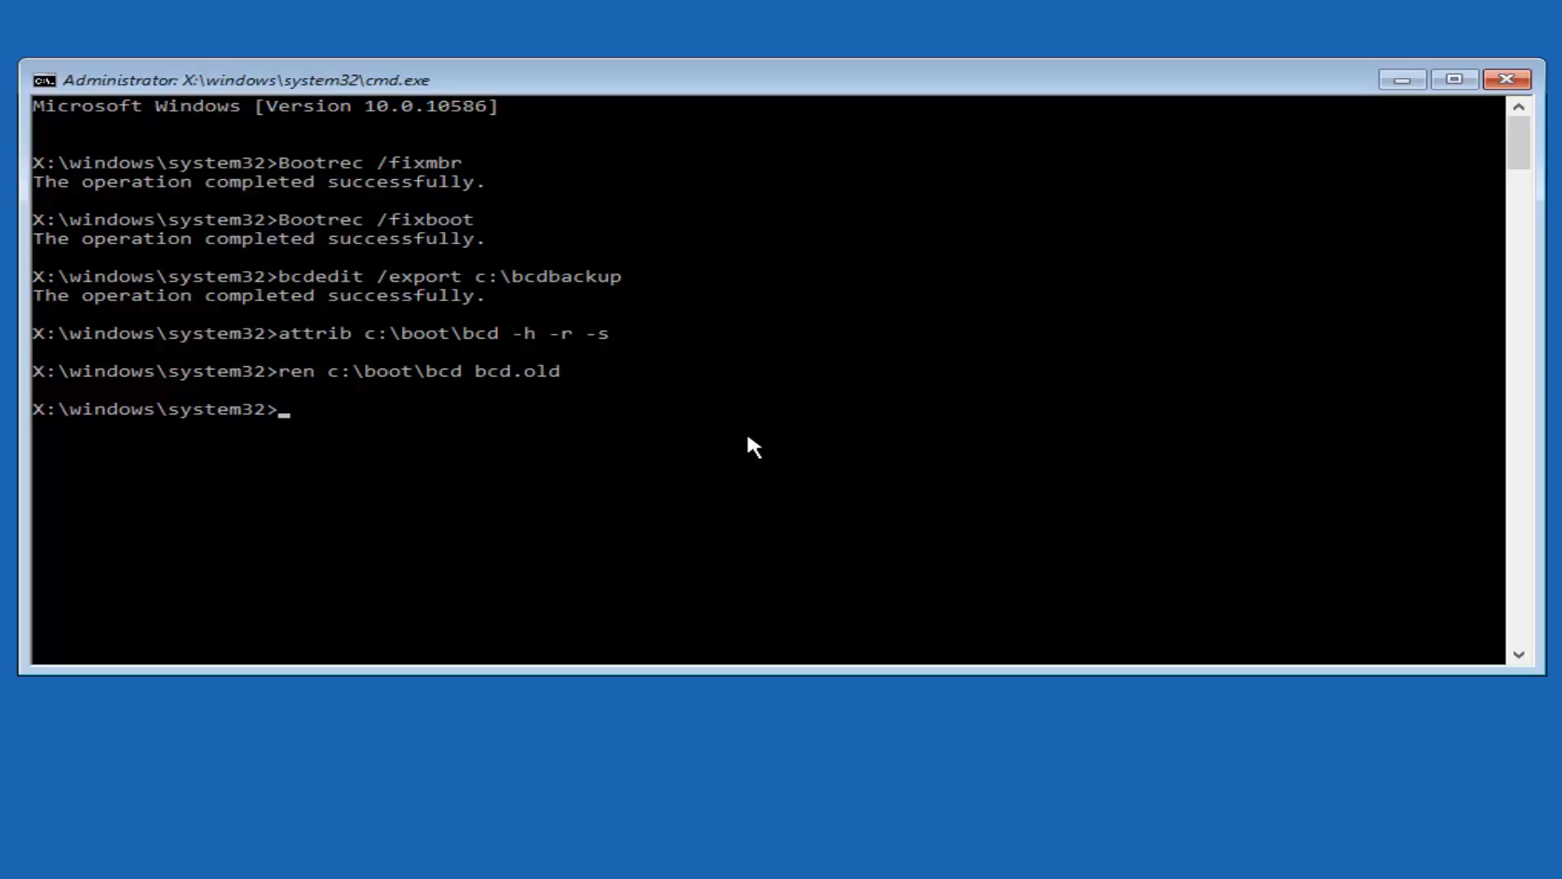
# Step: Run bootrec /rebuildbcd and answer Y to add C:\Windows to the boot list
pyautogui.write('bootrec')
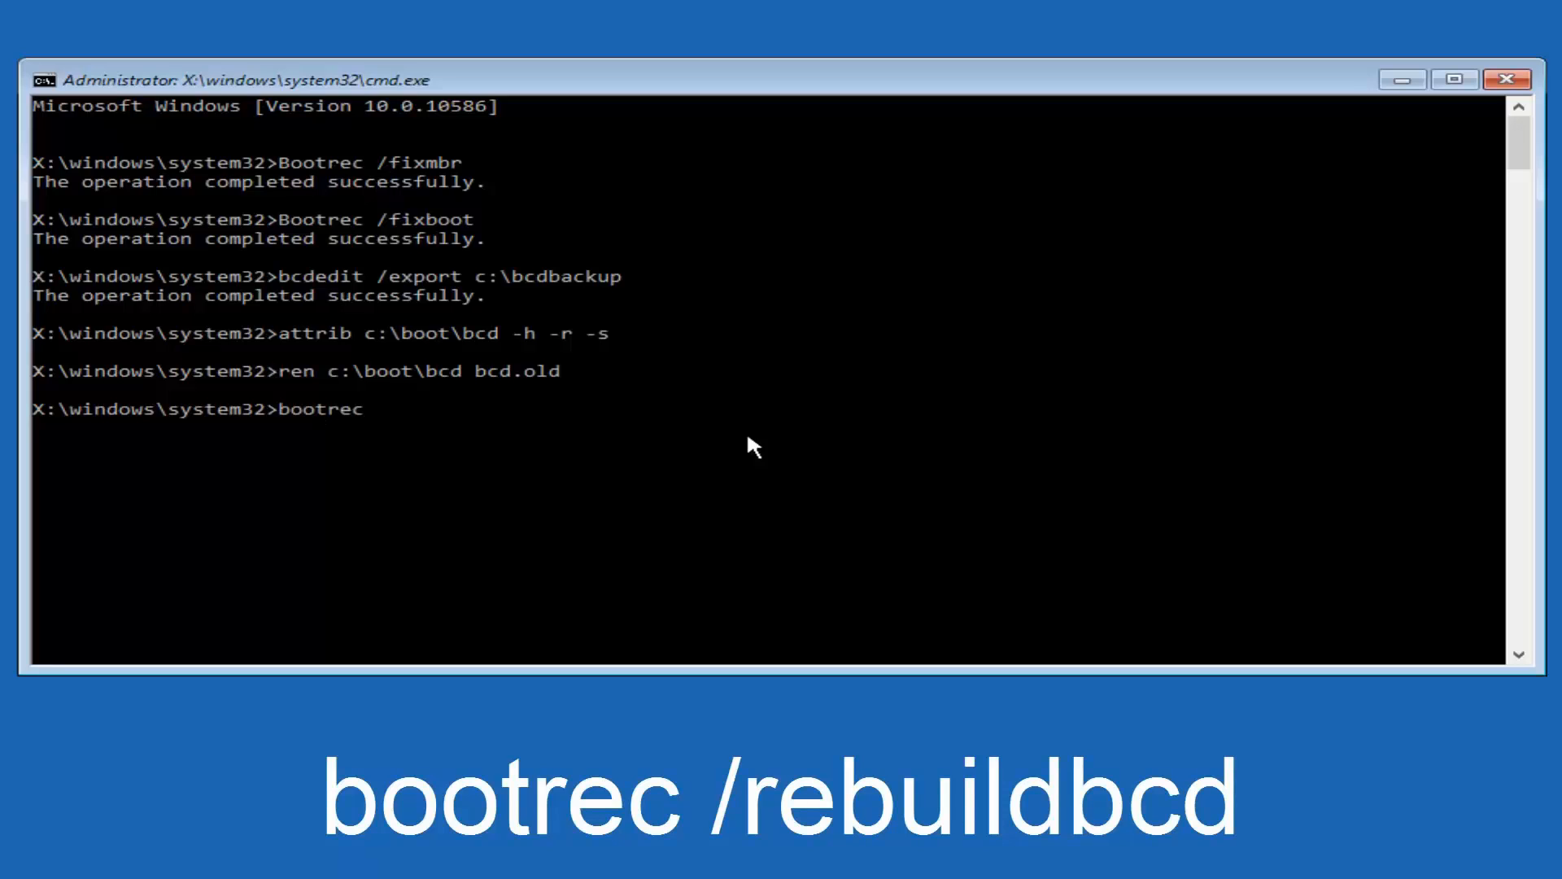
pyautogui.write('/')
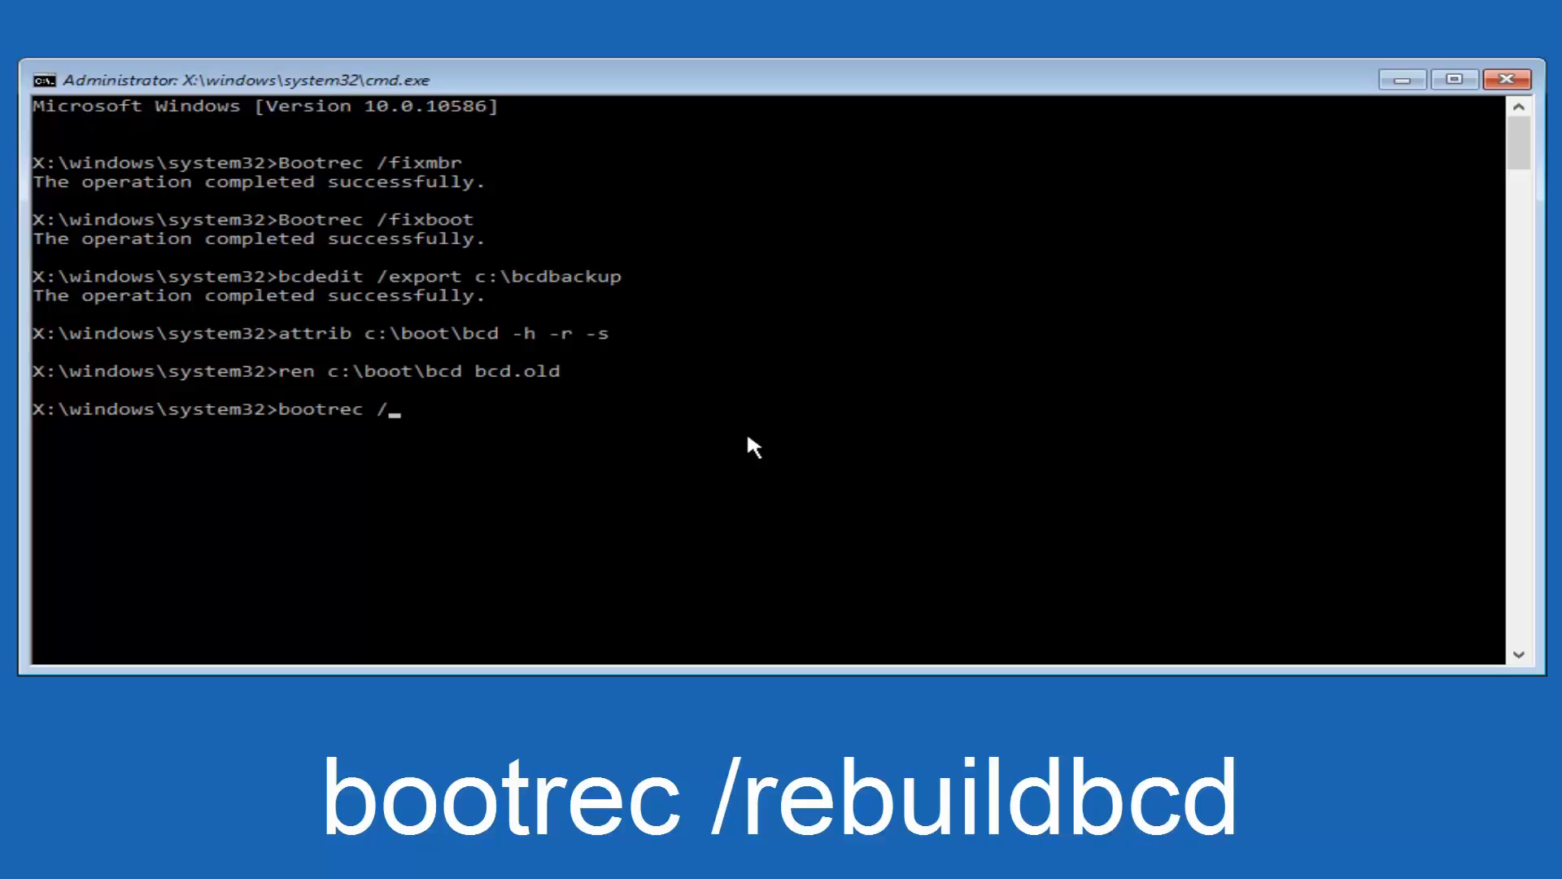
pyautogui.write('re')
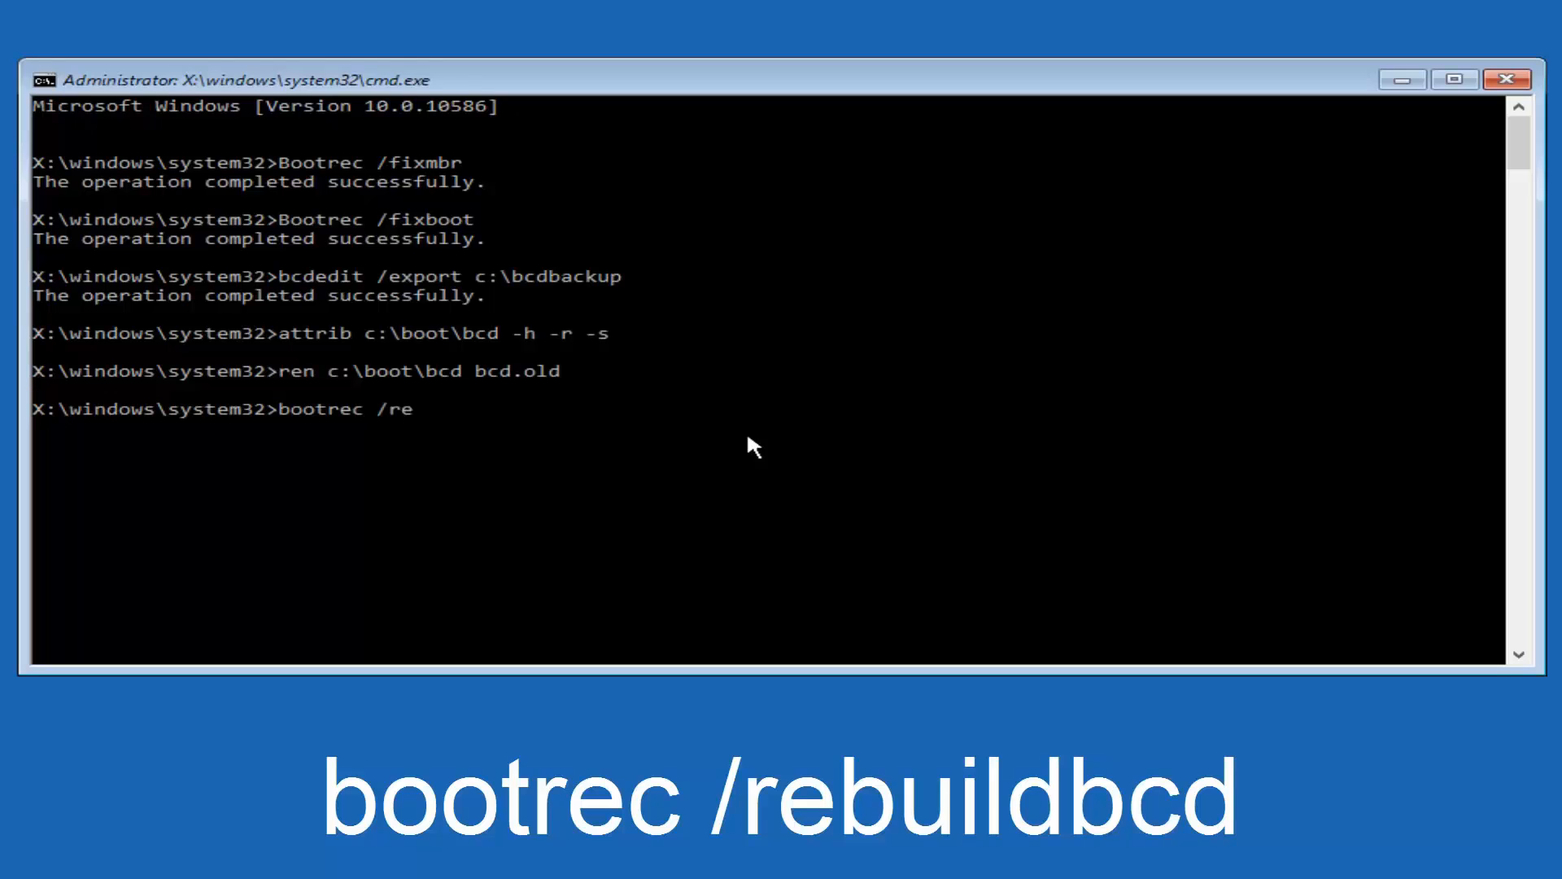
pyautogui.write('b')
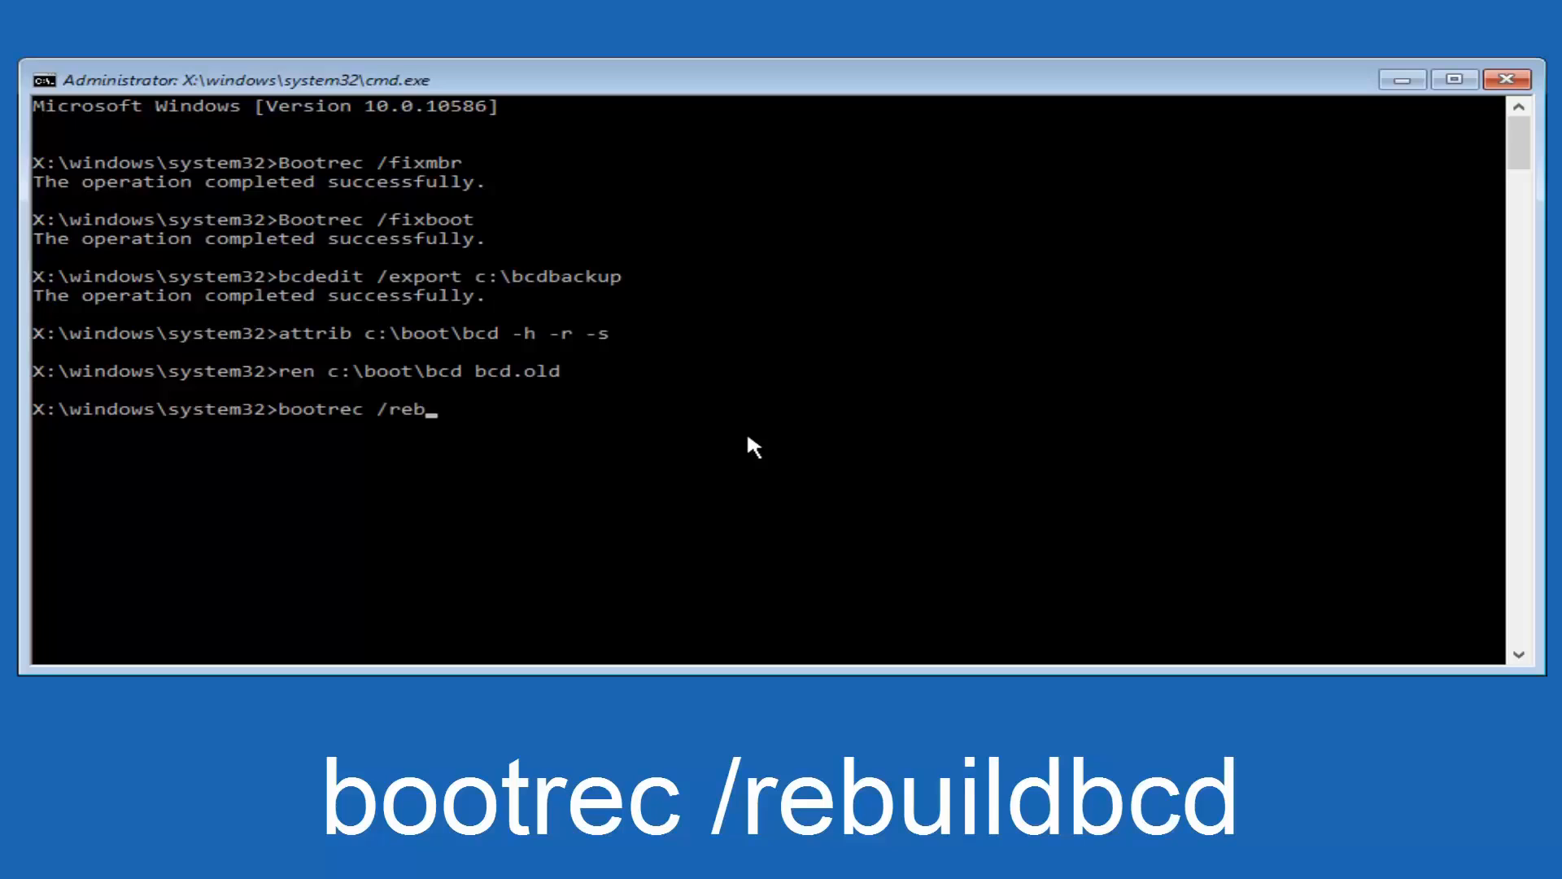
pyautogui.write('uild')
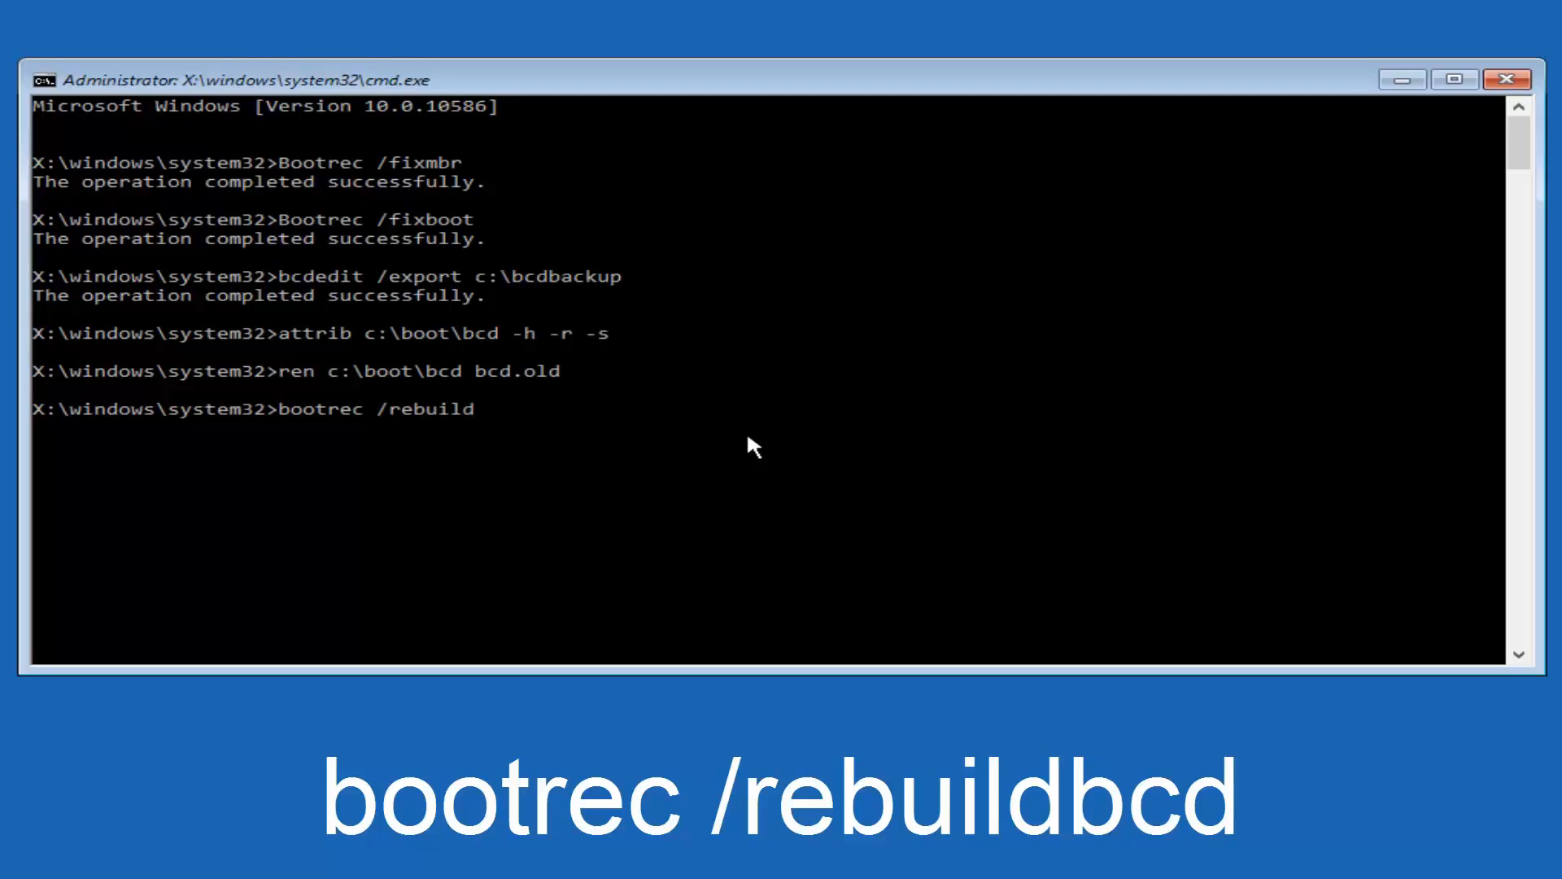
pyautogui.write('bcd')
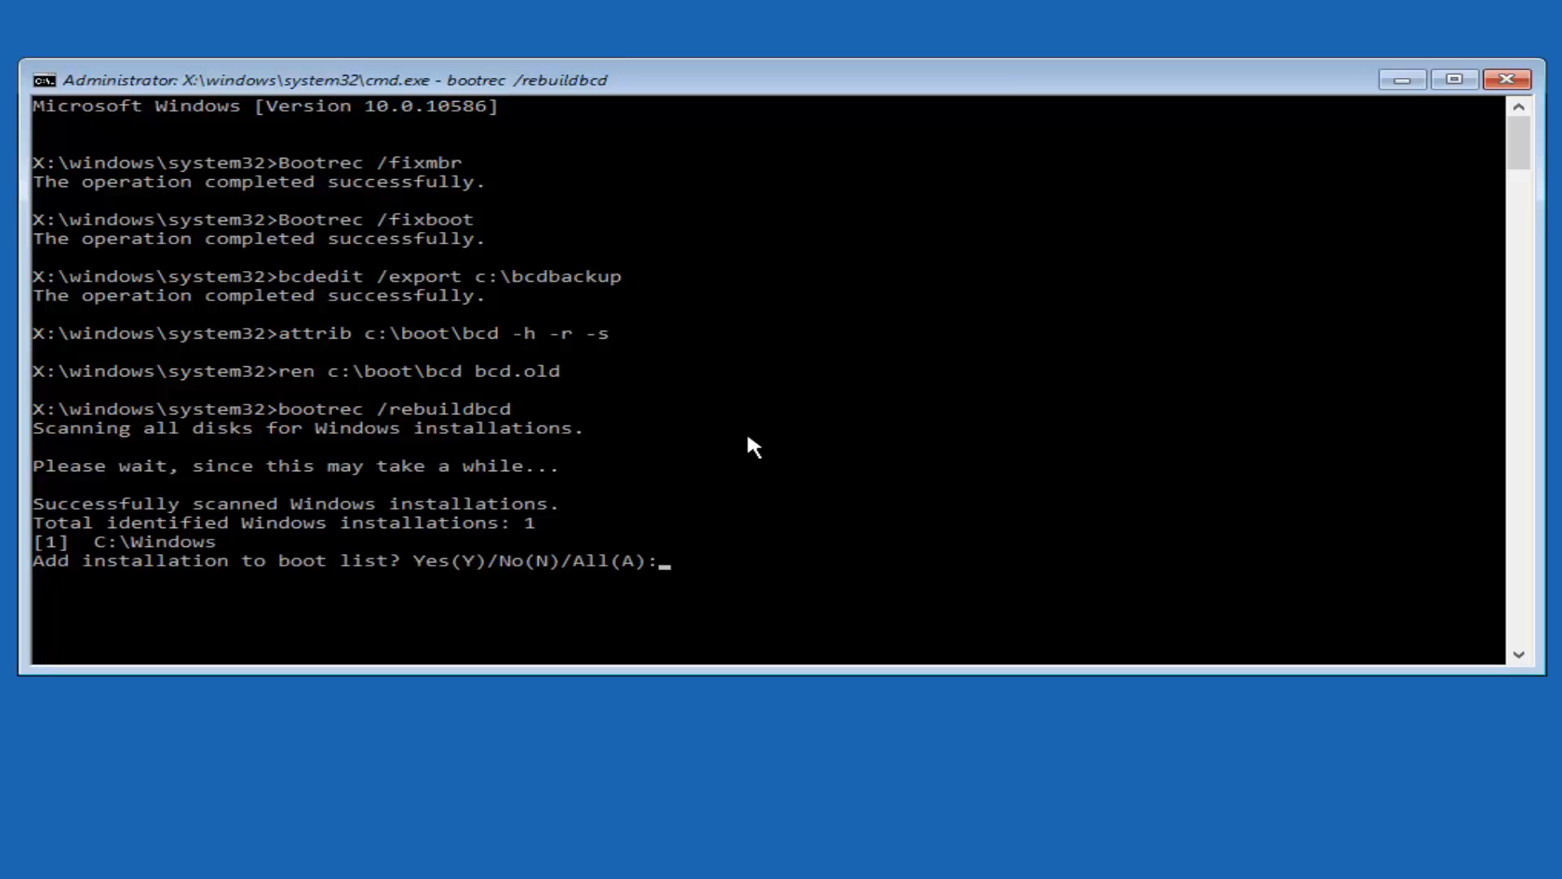
pyautogui.write('y')
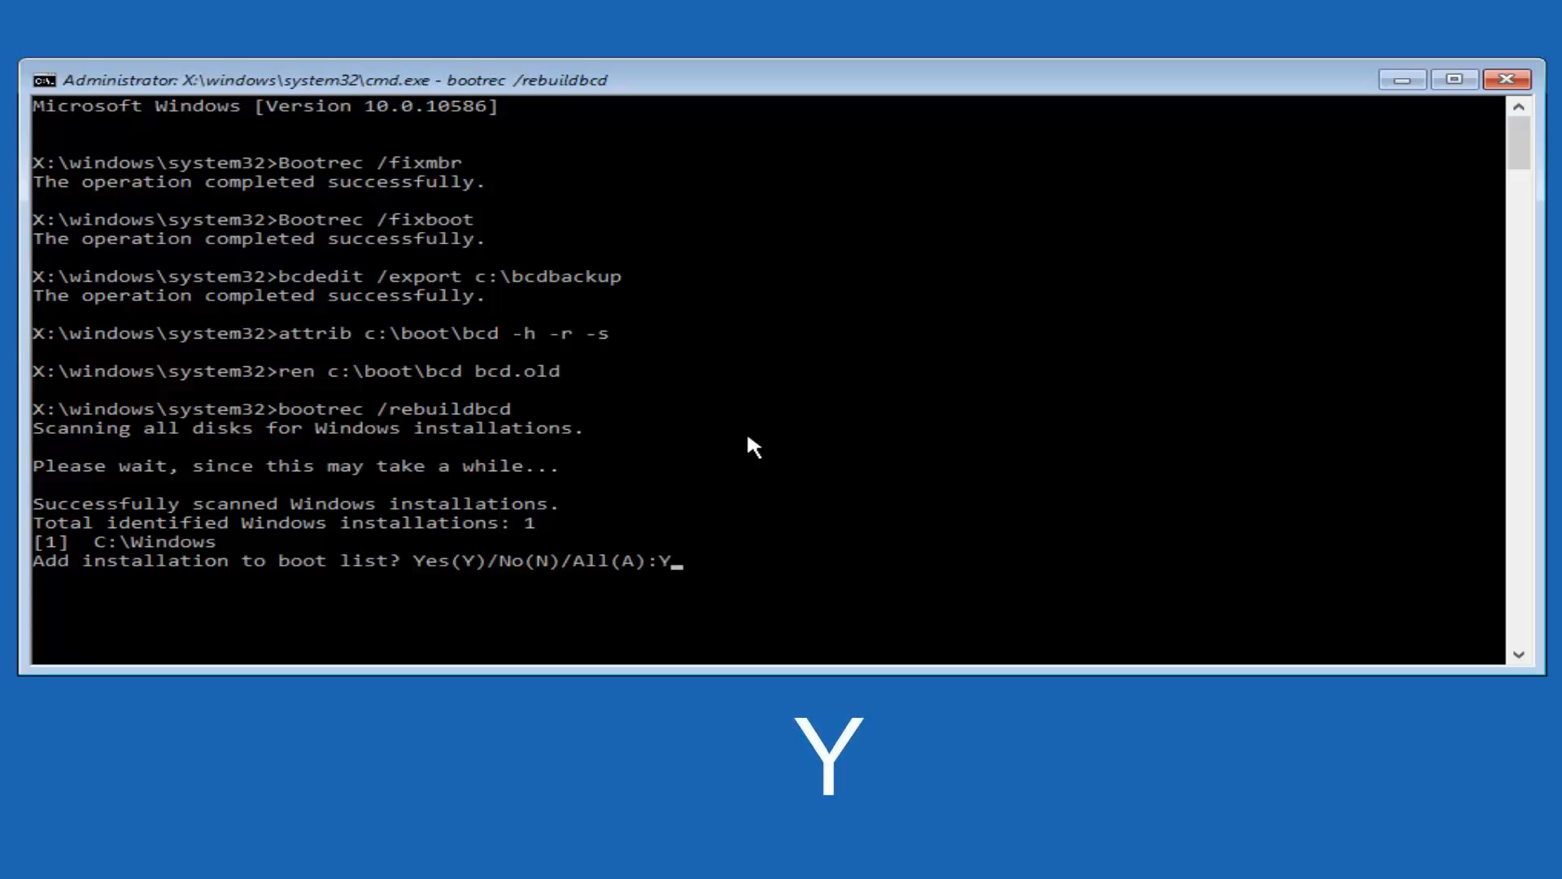
pyautogui.press('enter')
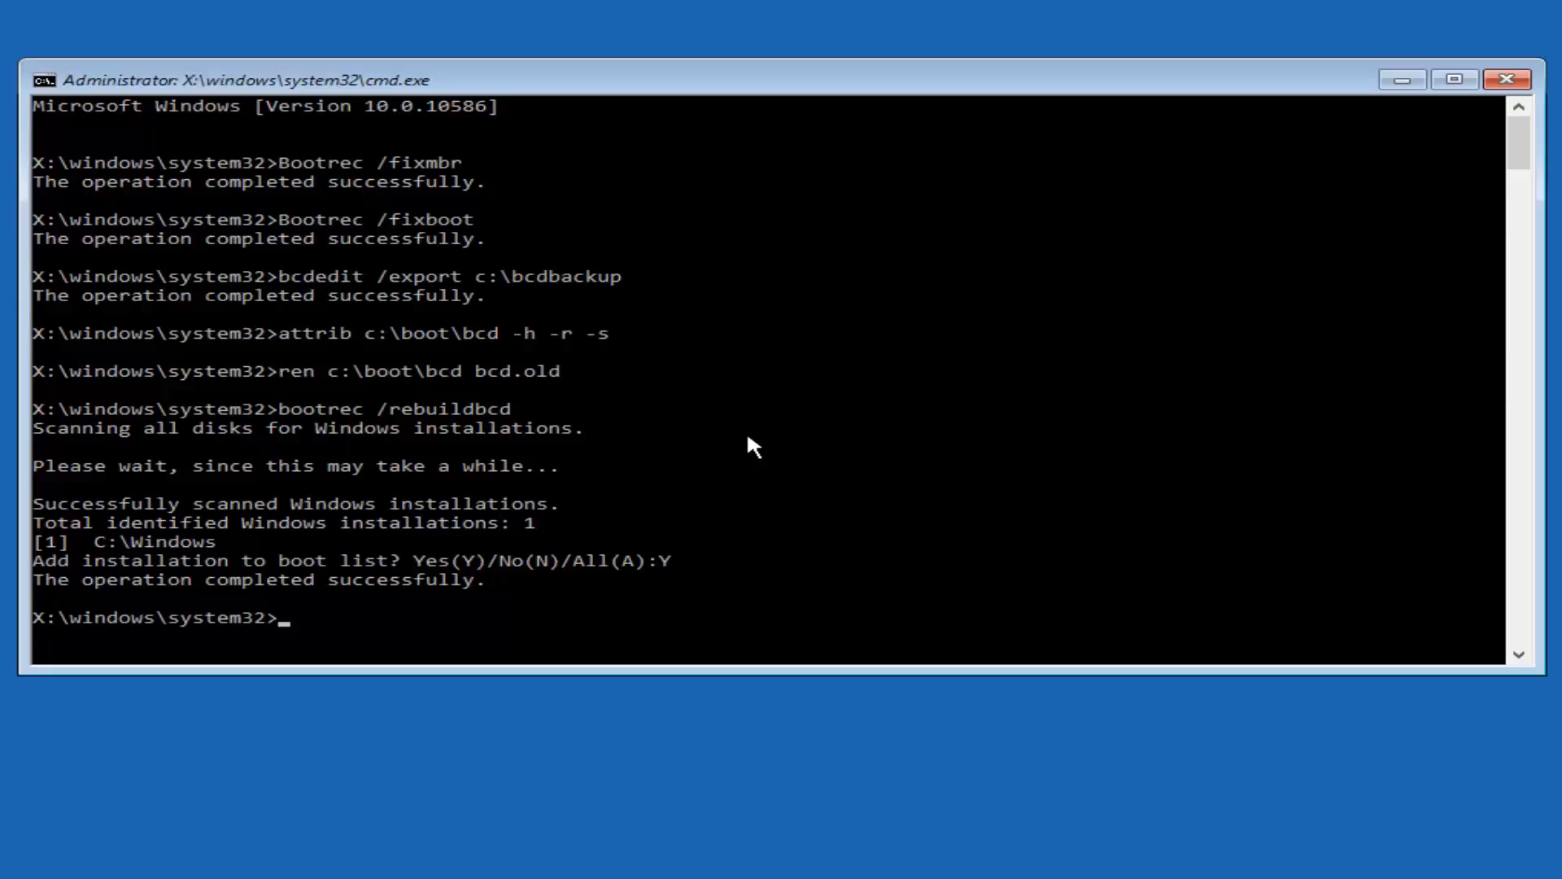
# Step: Exit the command prompt, returning to the Choose an option screen
pyautogui.write('exit')
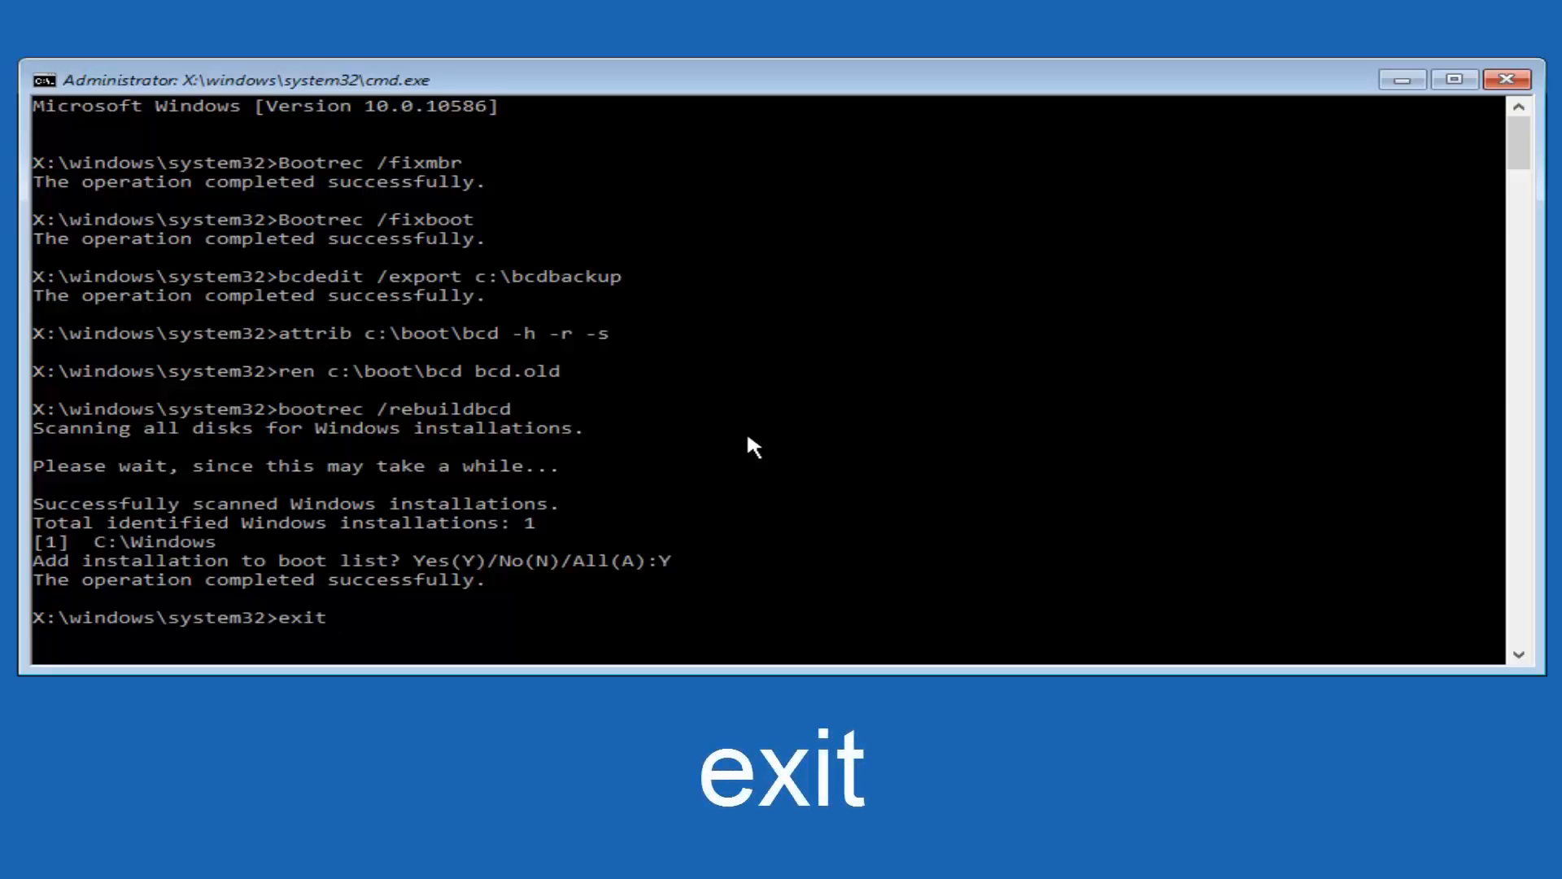
pyautogui.press('Enter')
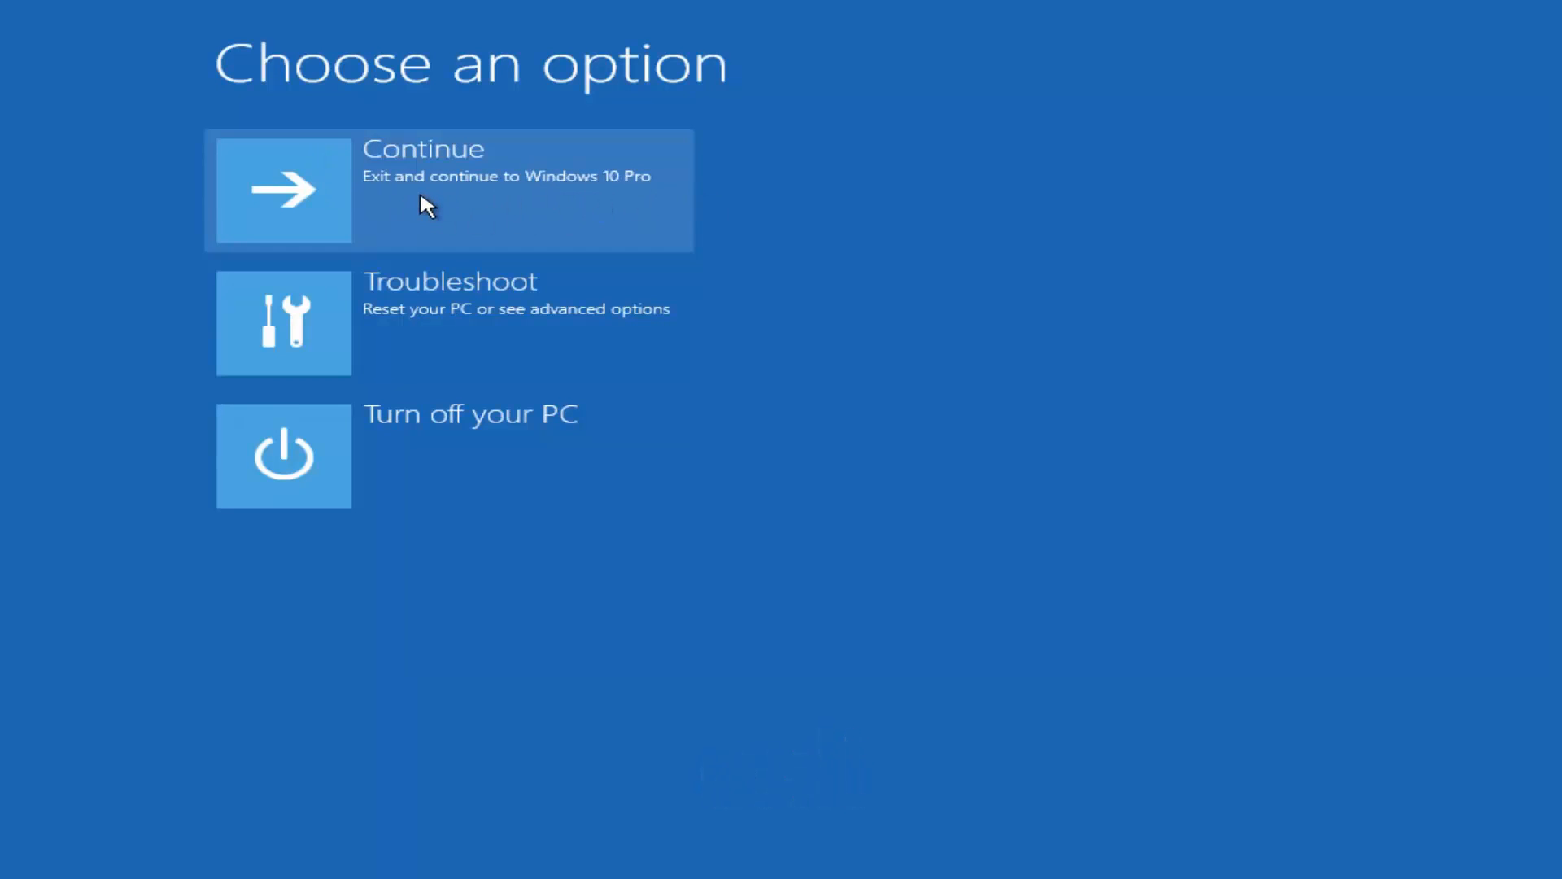
pyautogui.moveTo(429, 208)
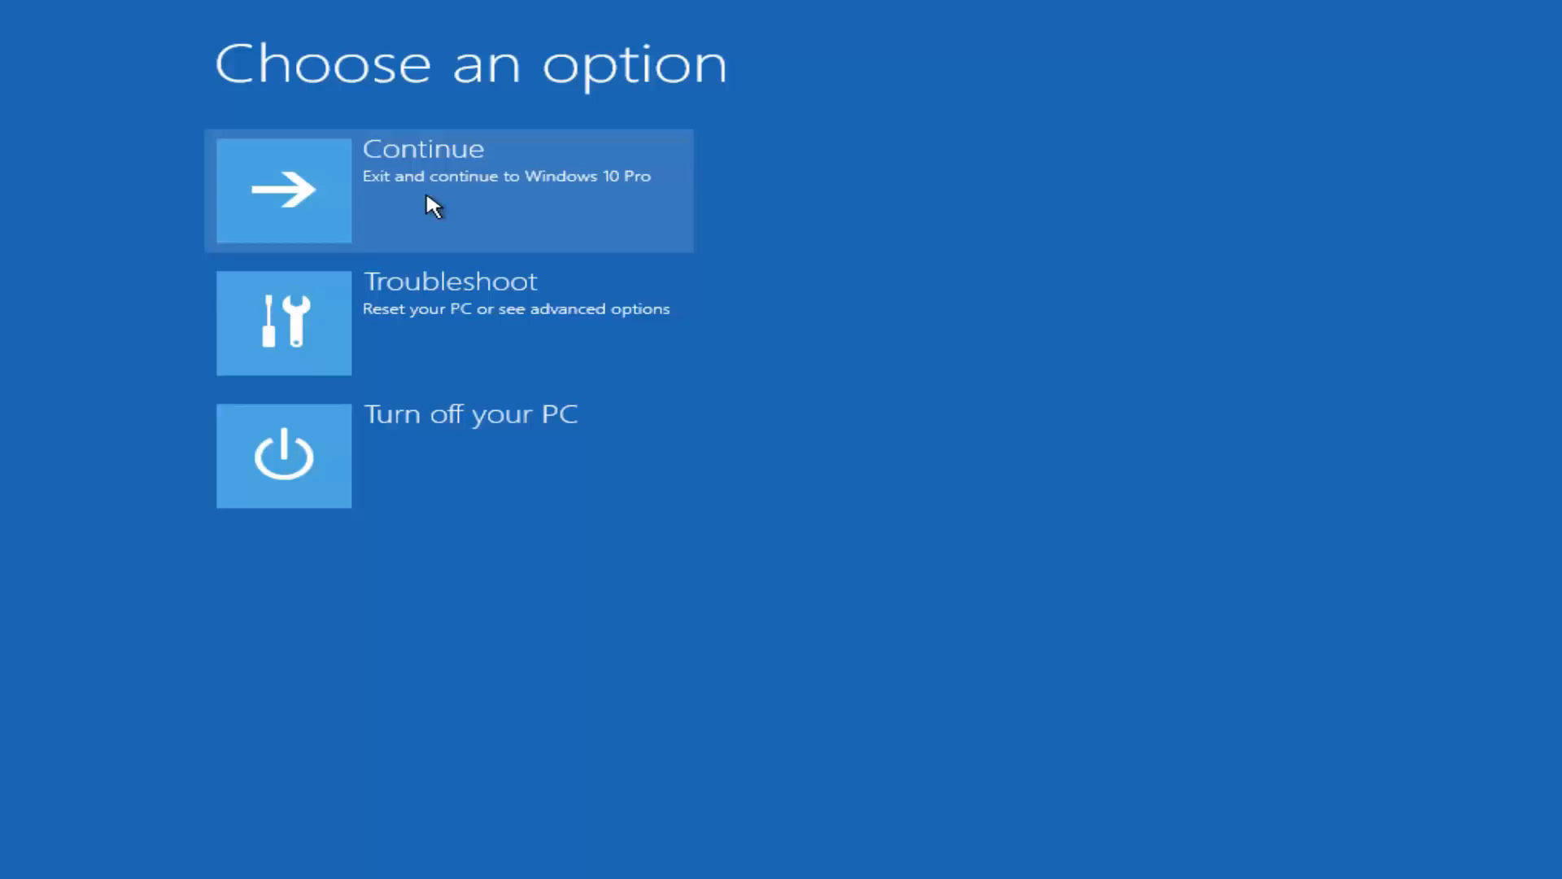